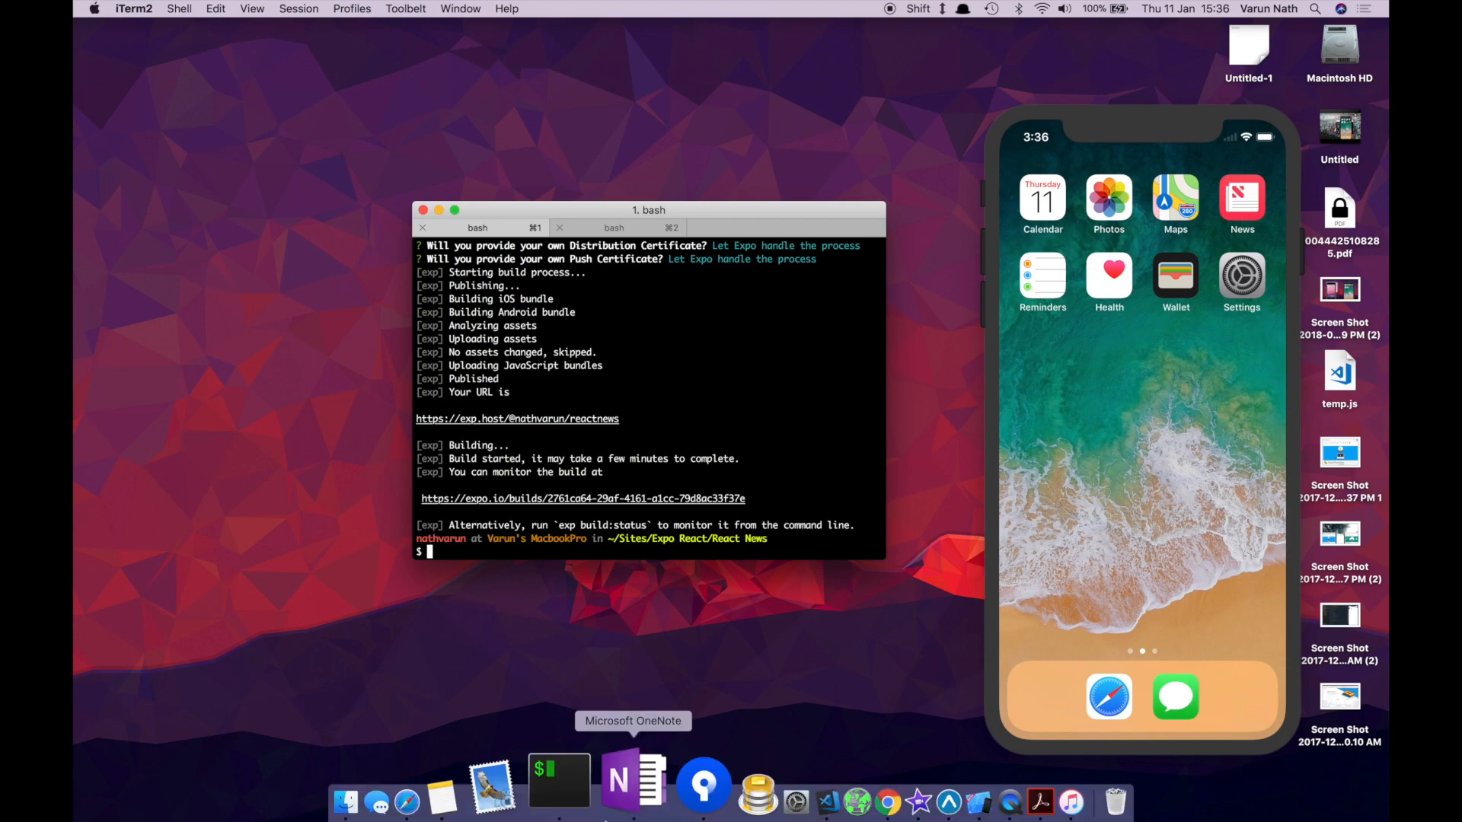
pyautogui.moveTo(546, 656)
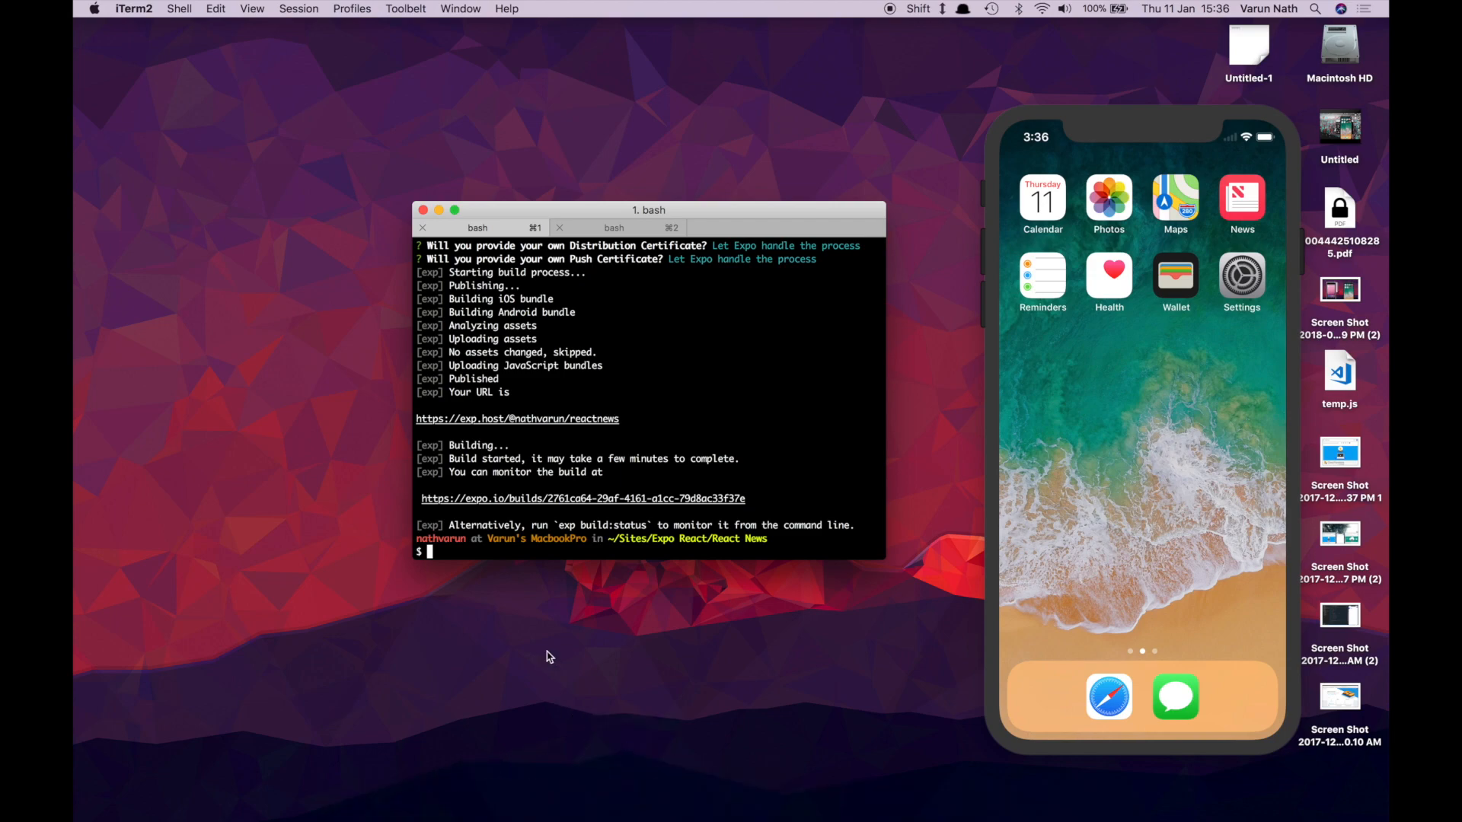
pyautogui.moveTo(584, 504)
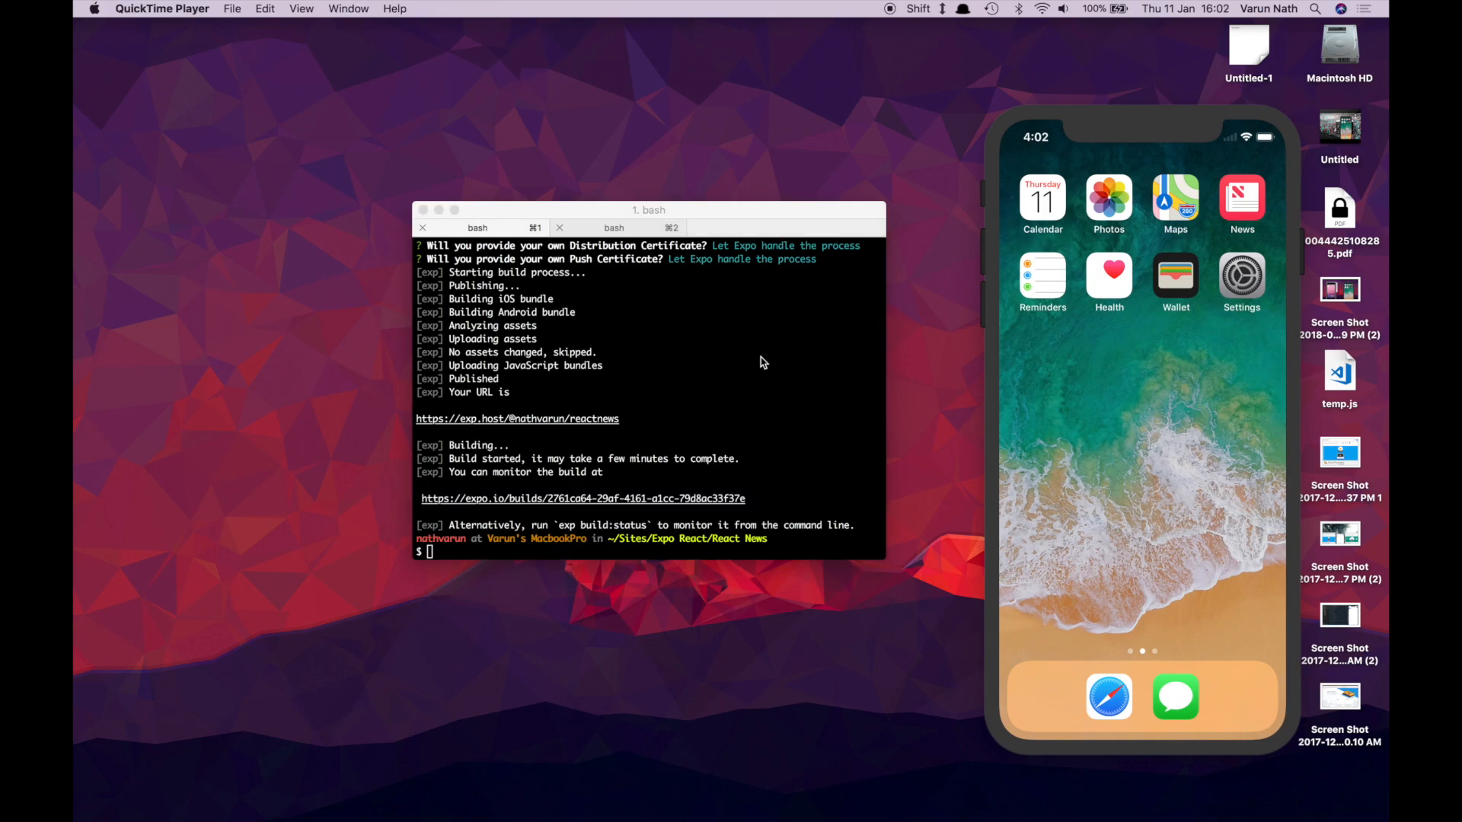
# Step: Go to the iTunes Connect home page and open My Apps, listing React News 2, React News and FlipSnip
pyautogui.click(484, 778)
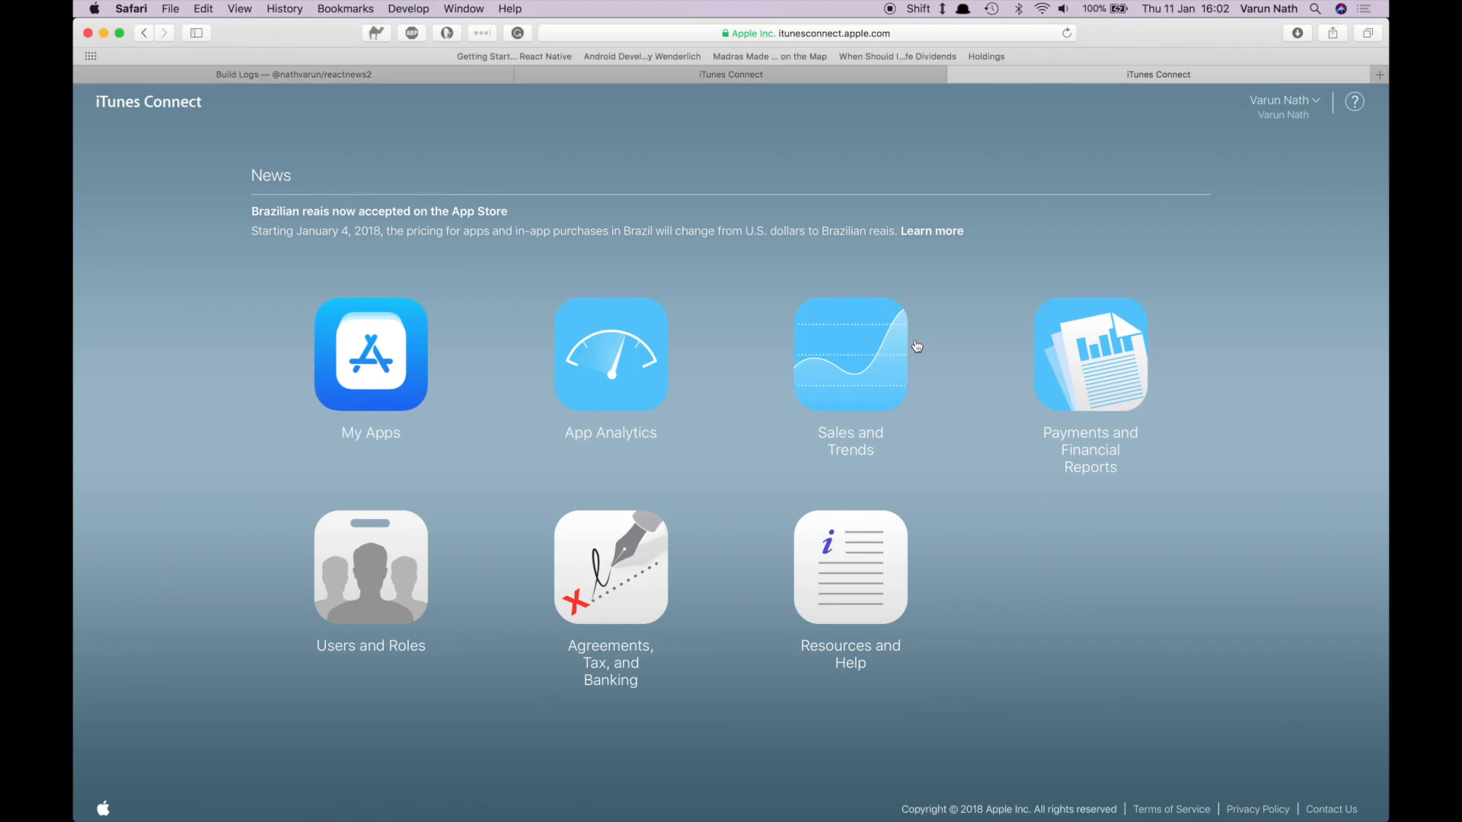
pyautogui.moveTo(562, 258)
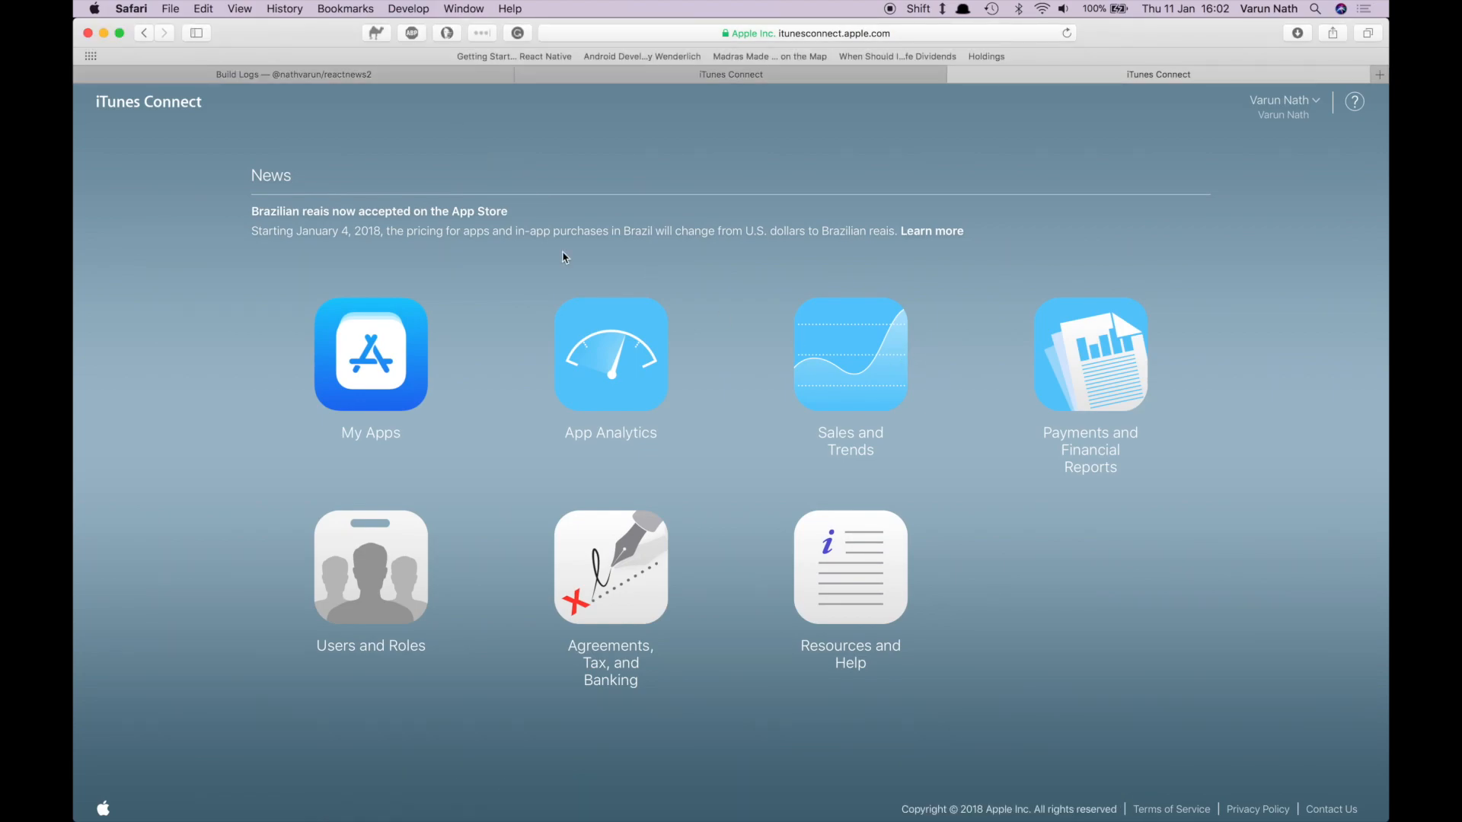
pyautogui.click(370, 355)
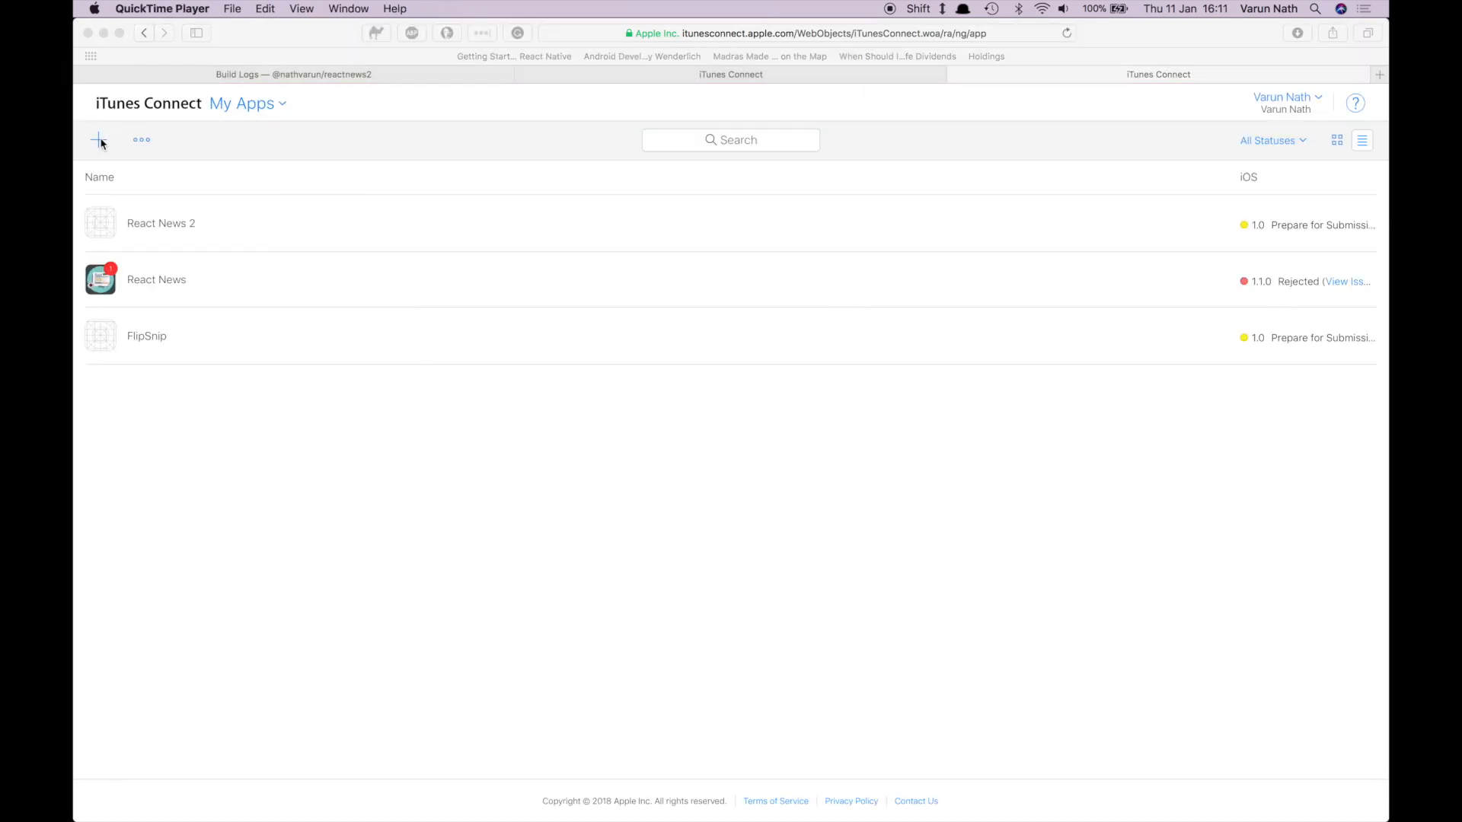
pyautogui.click(98, 141)
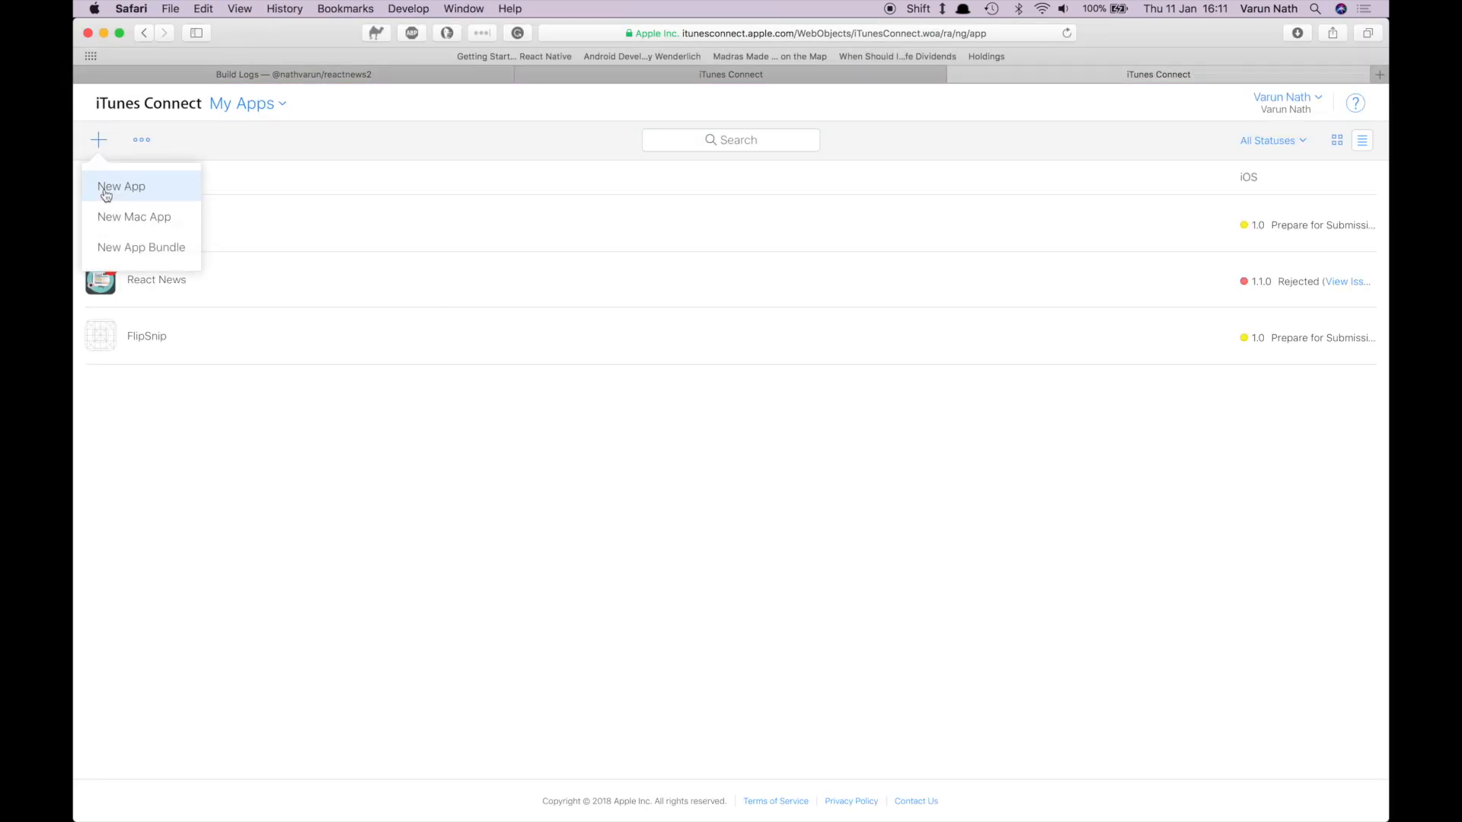
pyautogui.click(121, 187)
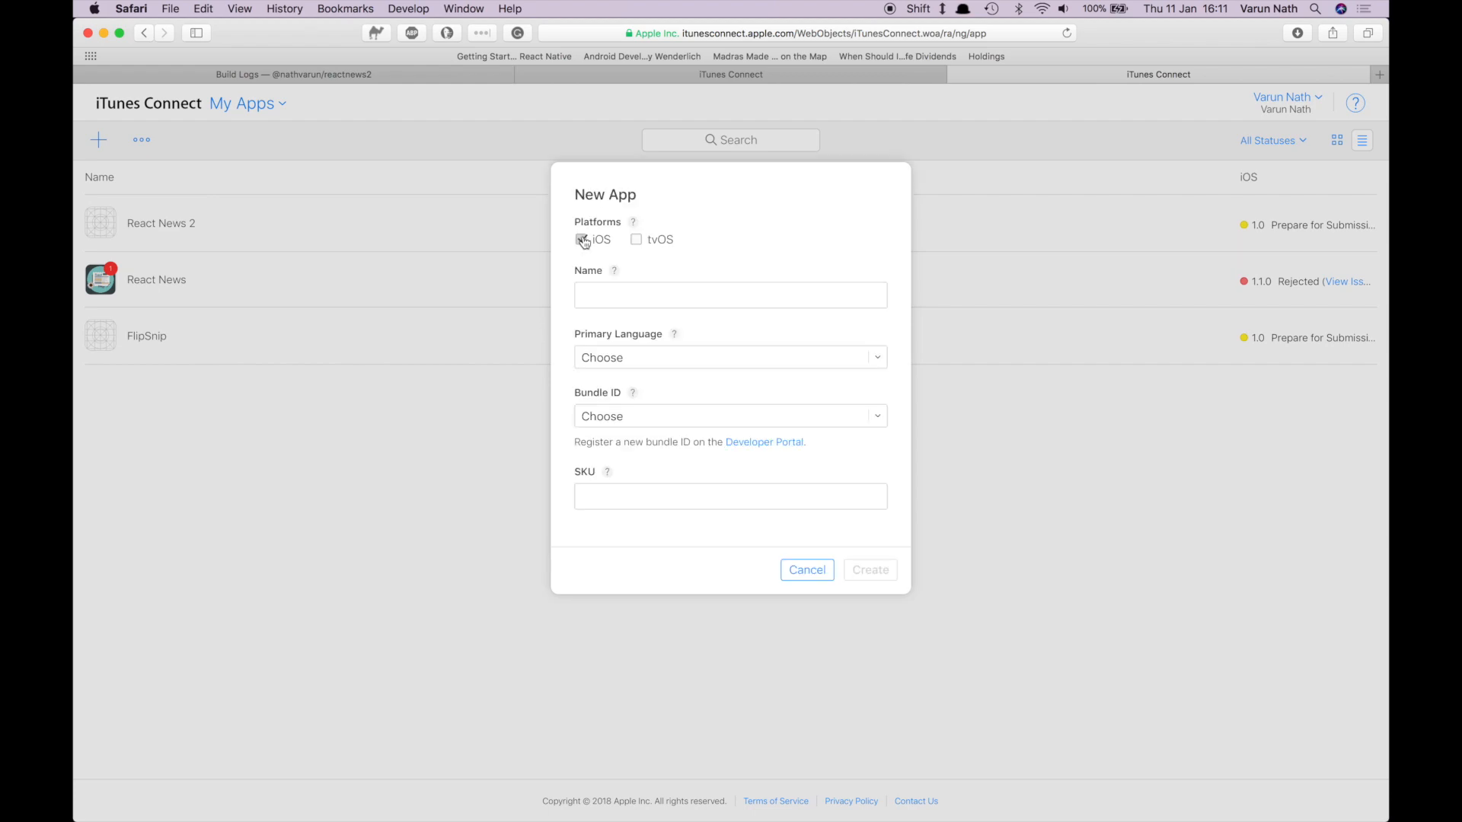
pyautogui.write('React News 2')
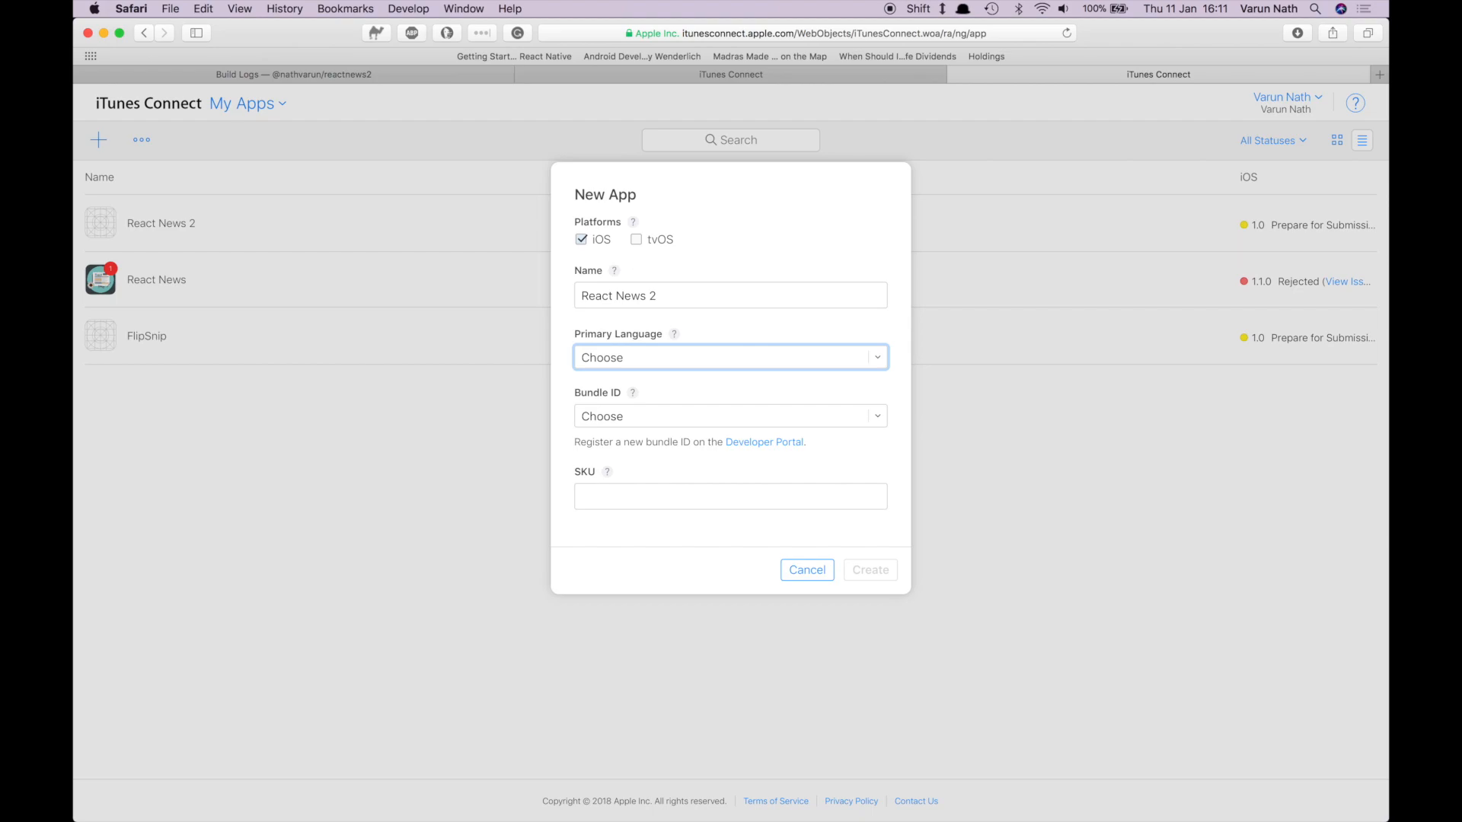
pyautogui.click(730, 357)
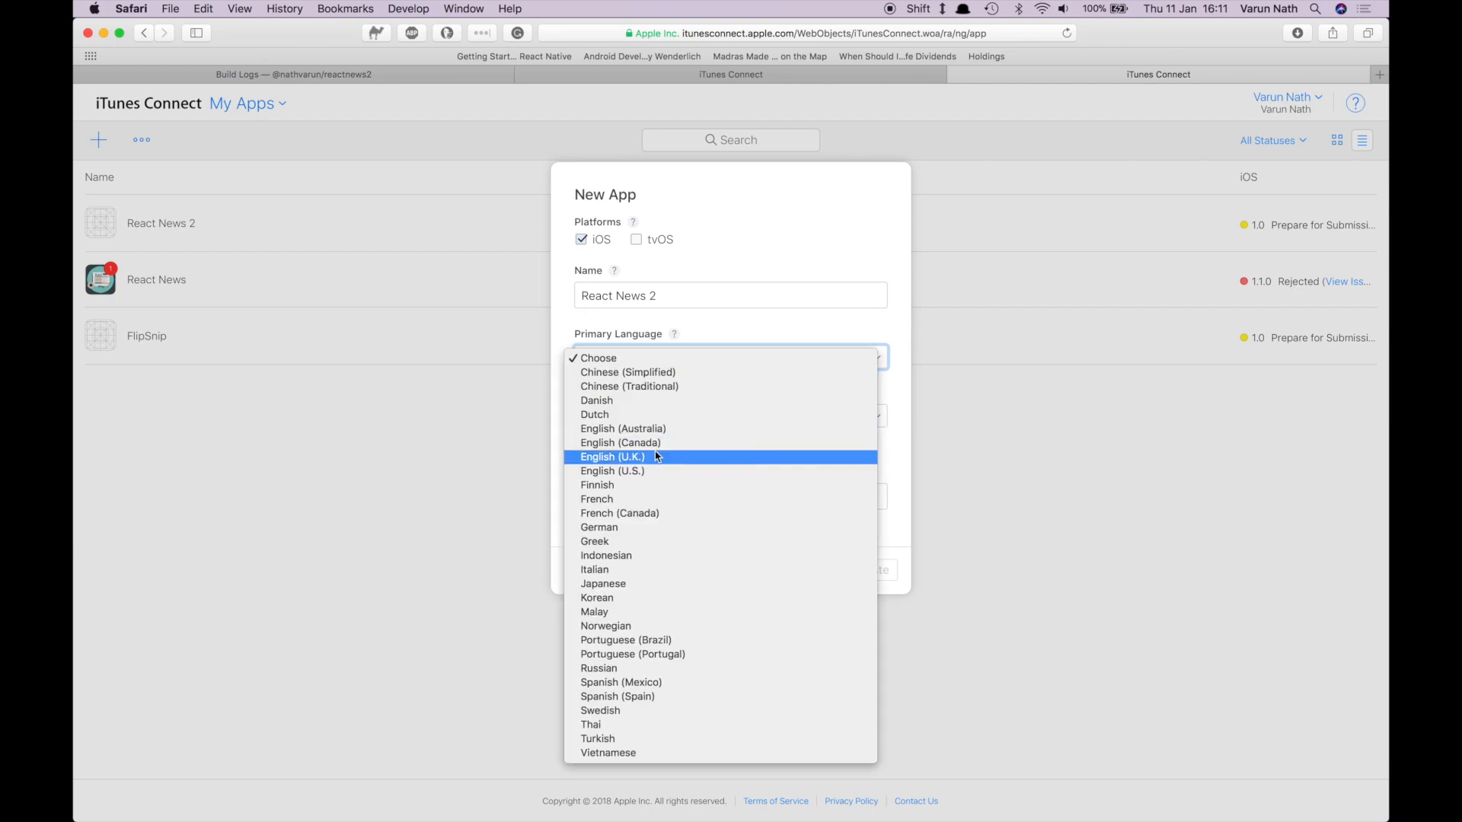
pyautogui.click(611, 457)
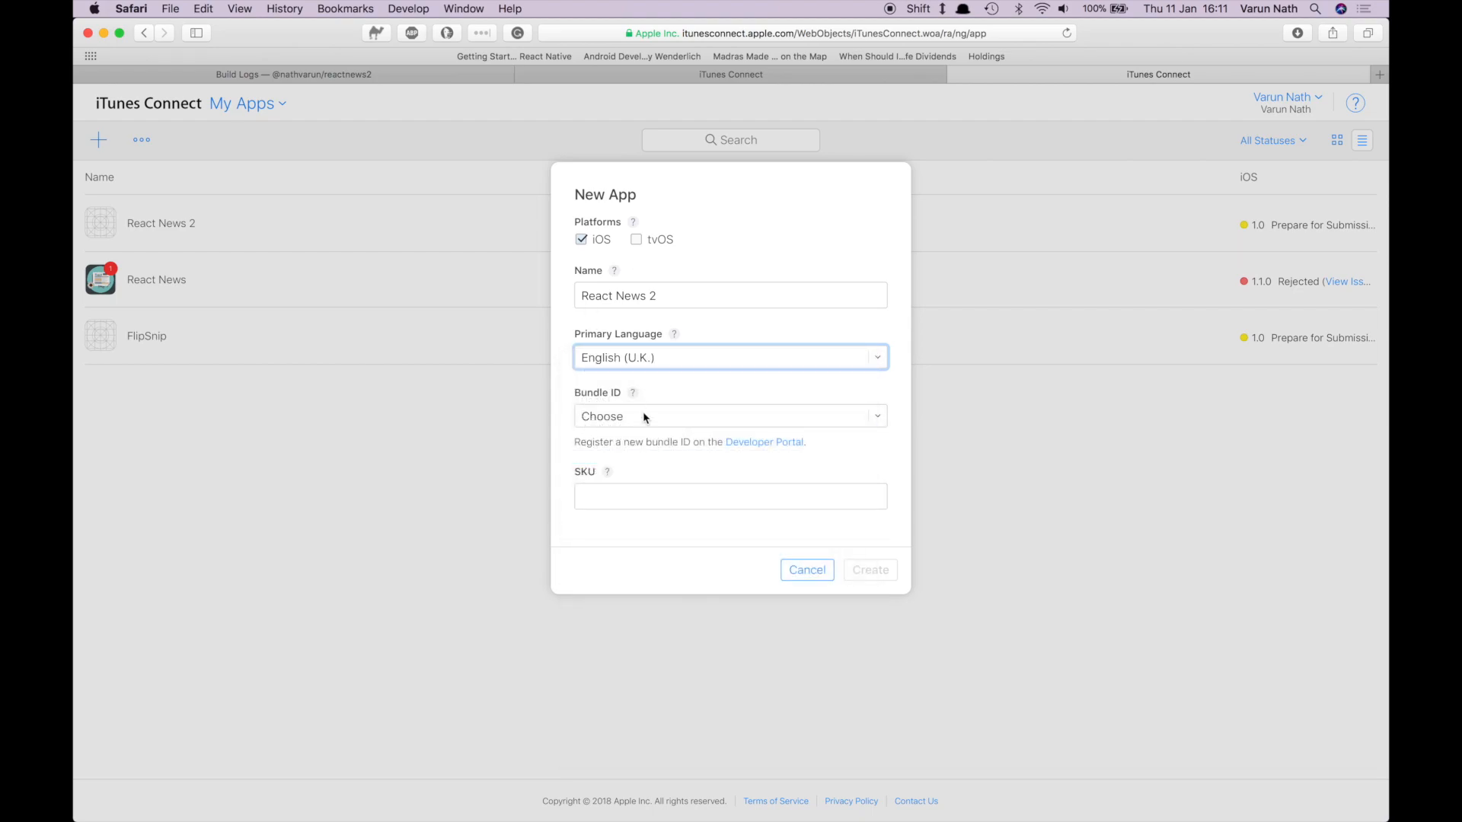
pyautogui.click(730, 416)
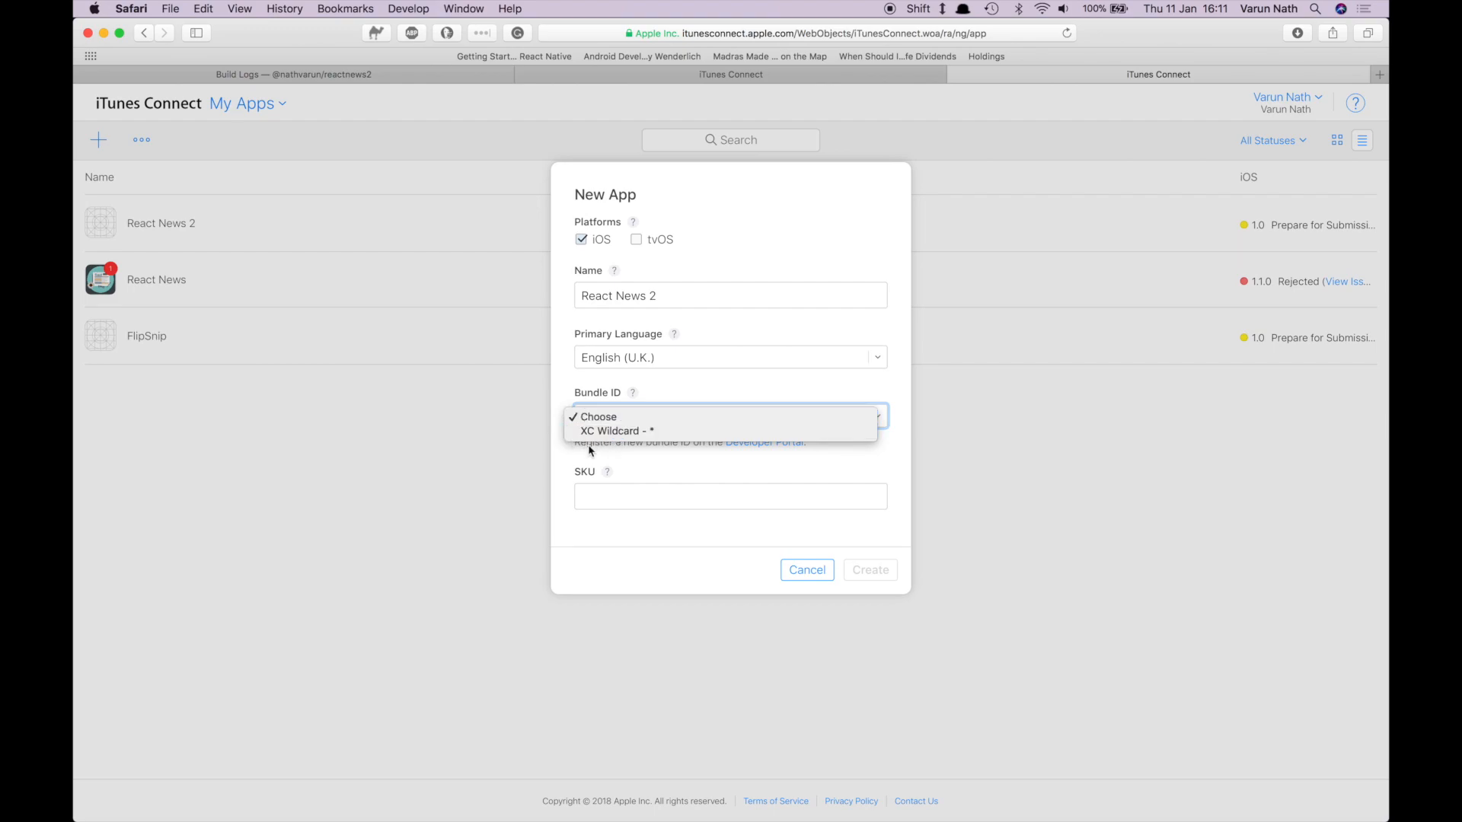
pyautogui.moveTo(641, 453)
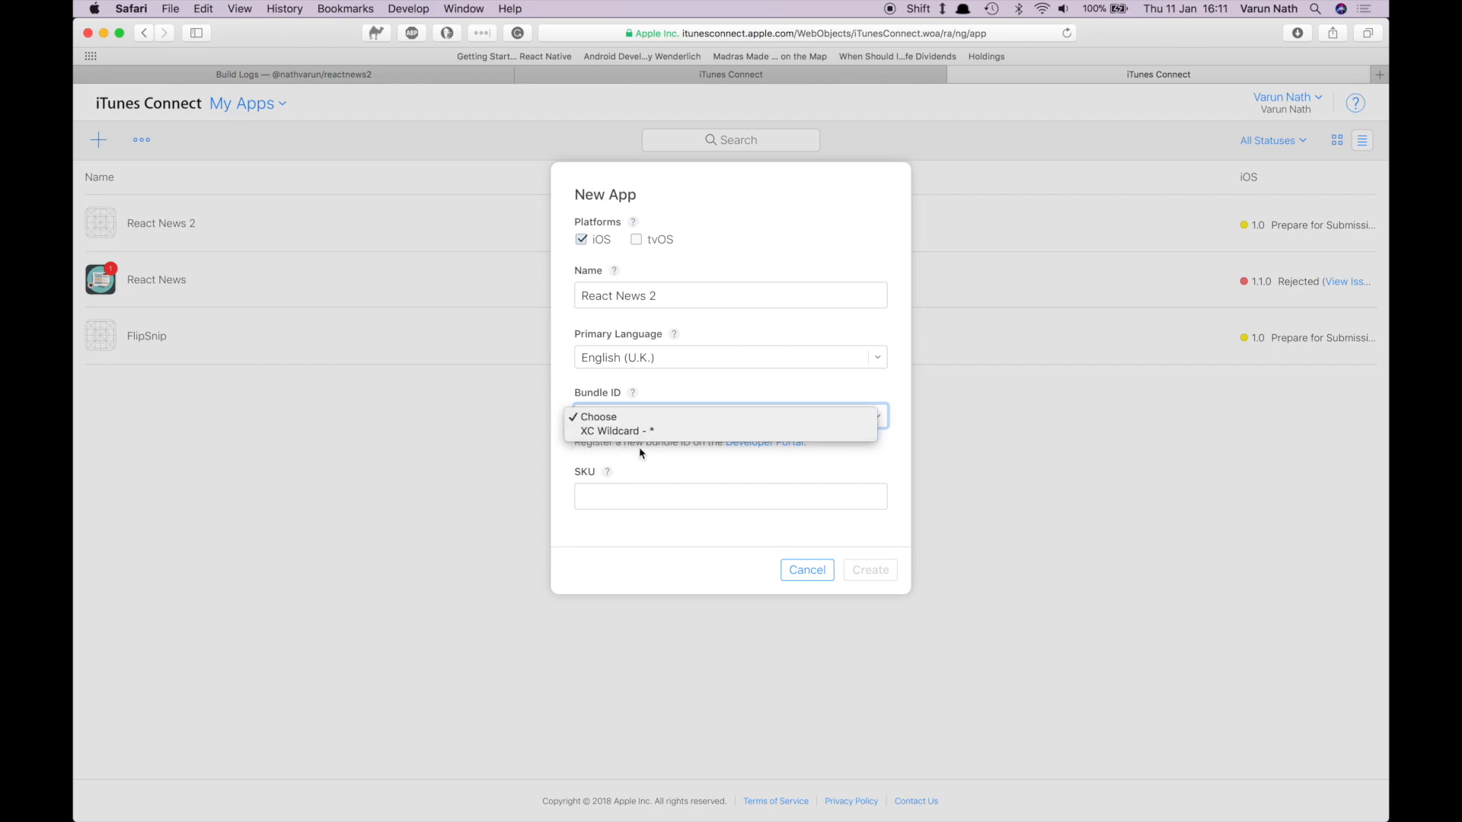
pyautogui.moveTo(702, 547)
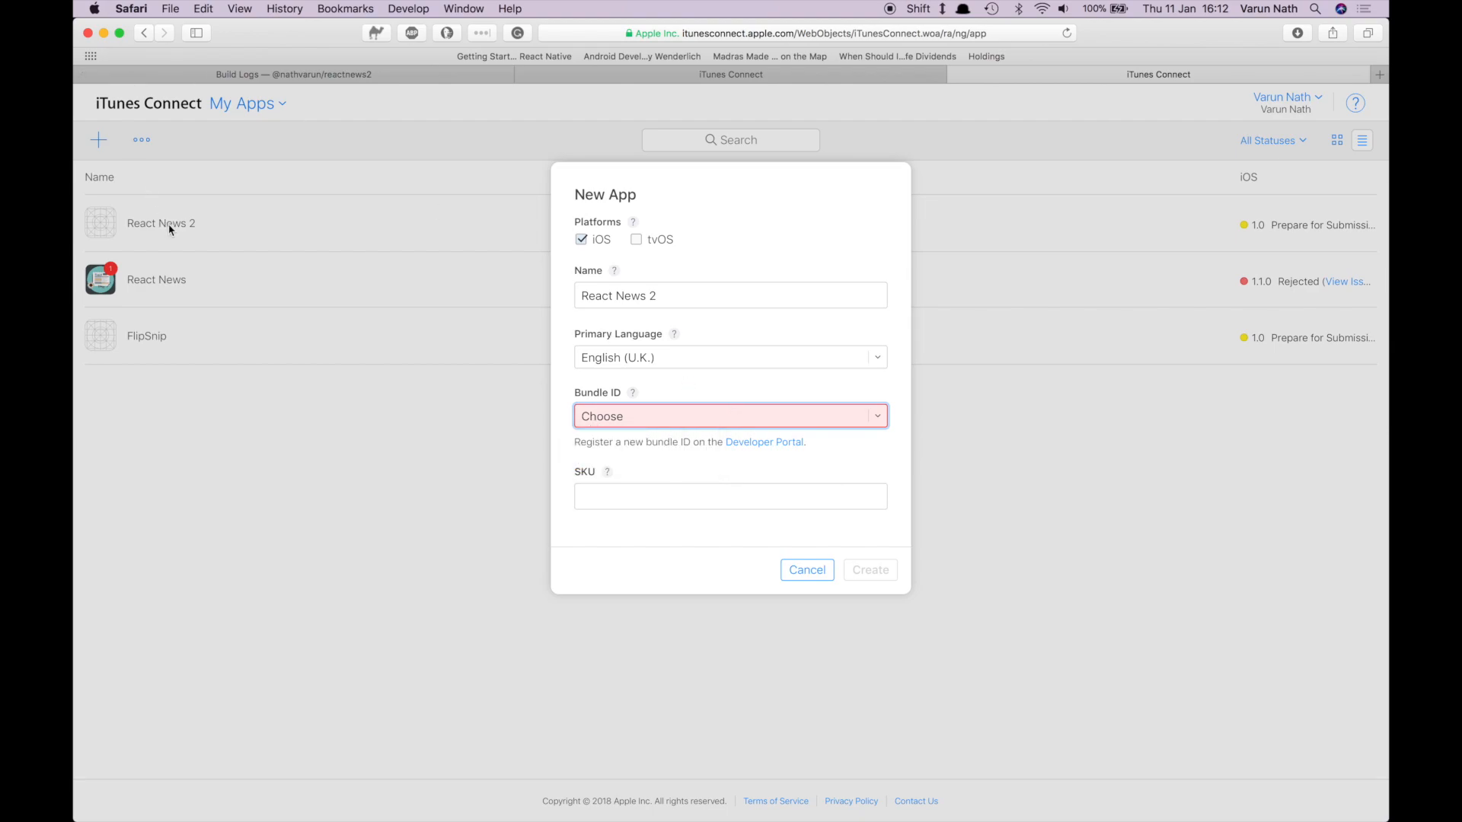
pyautogui.moveTo(175, 229)
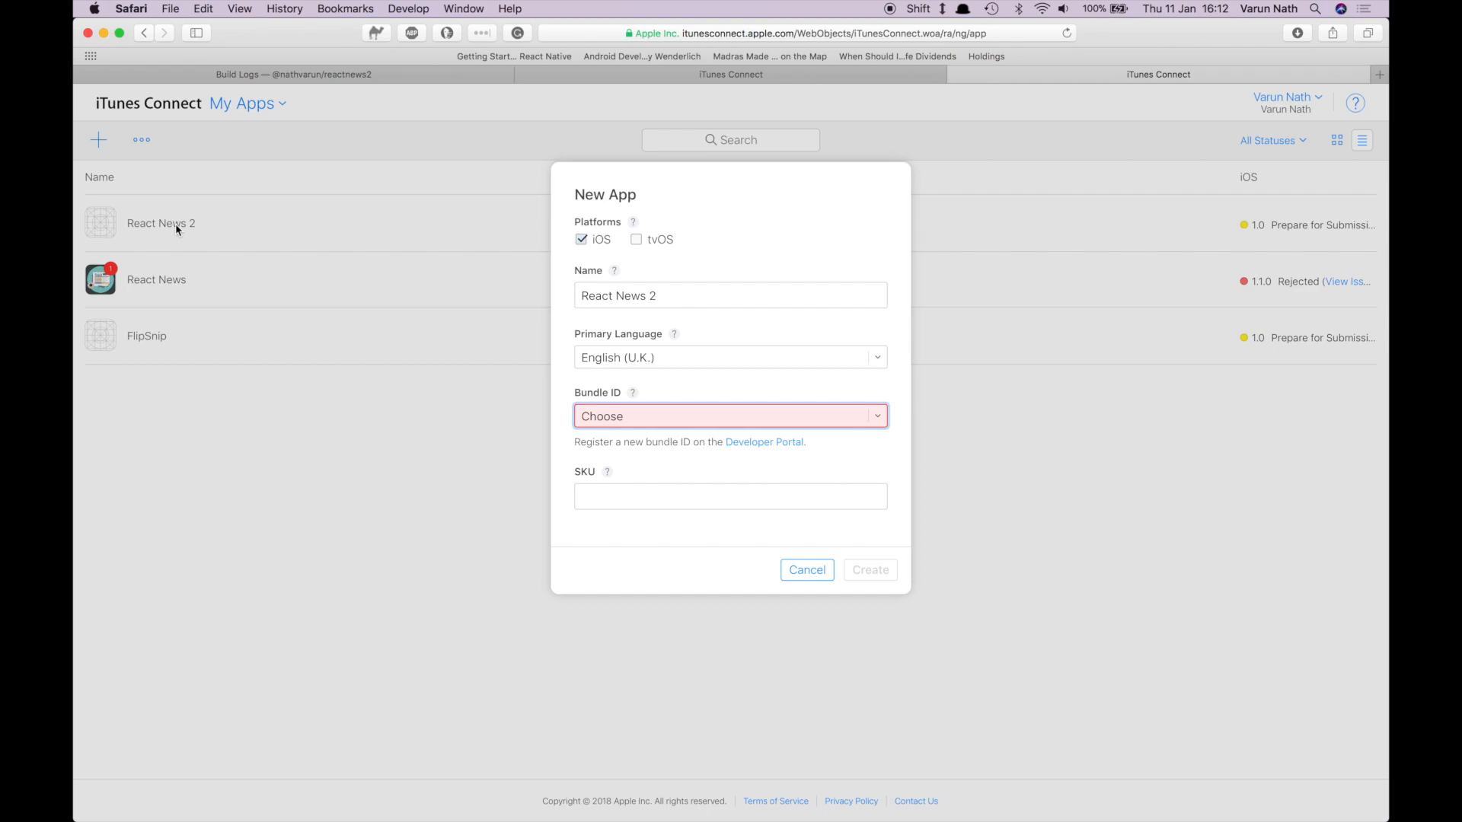
pyautogui.click(730, 416)
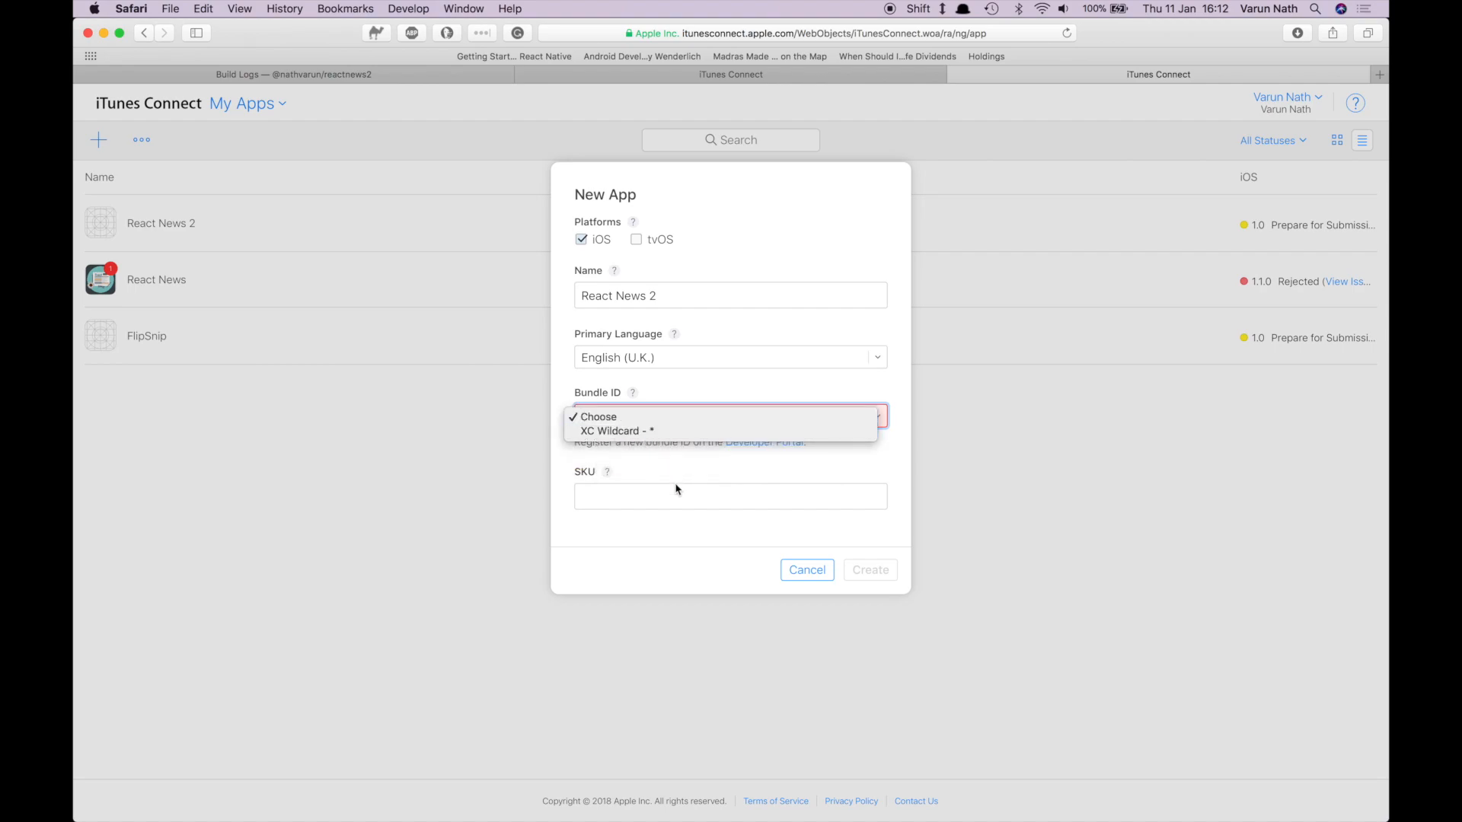
pyautogui.click(730, 495)
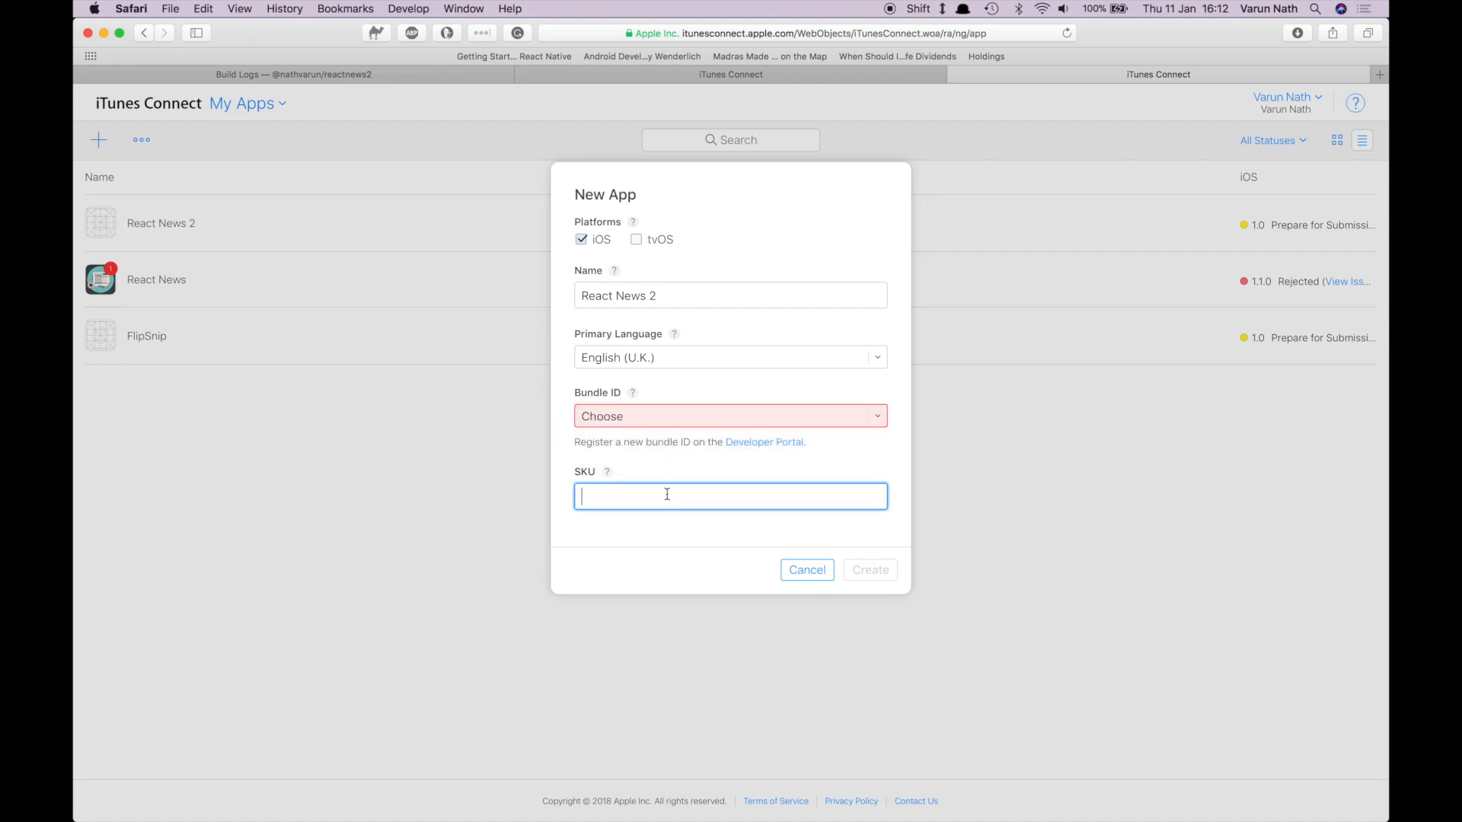
pyautogui.write('reactnews2')
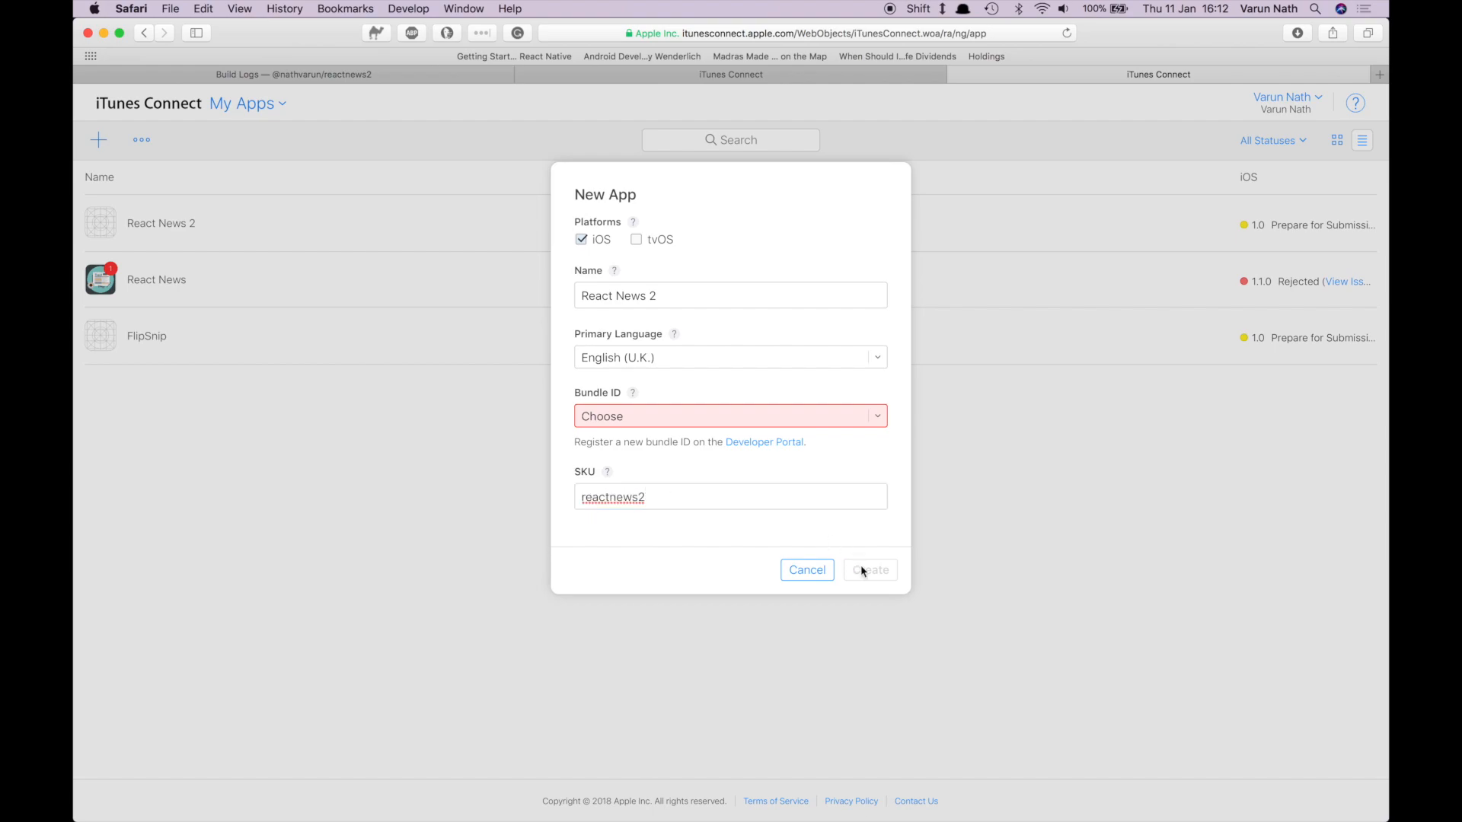
pyautogui.click(806, 570)
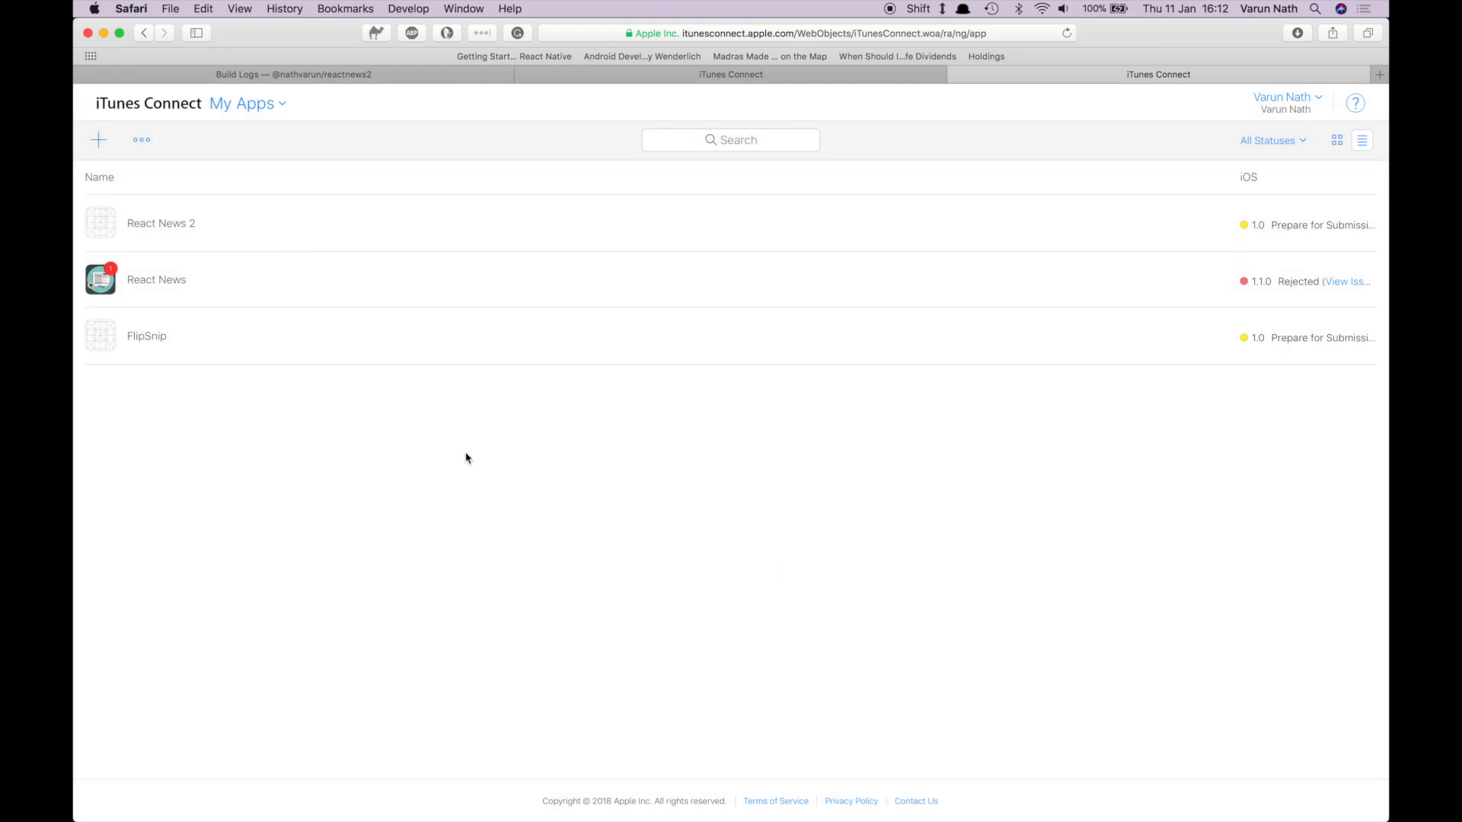
pyautogui.moveTo(161, 224)
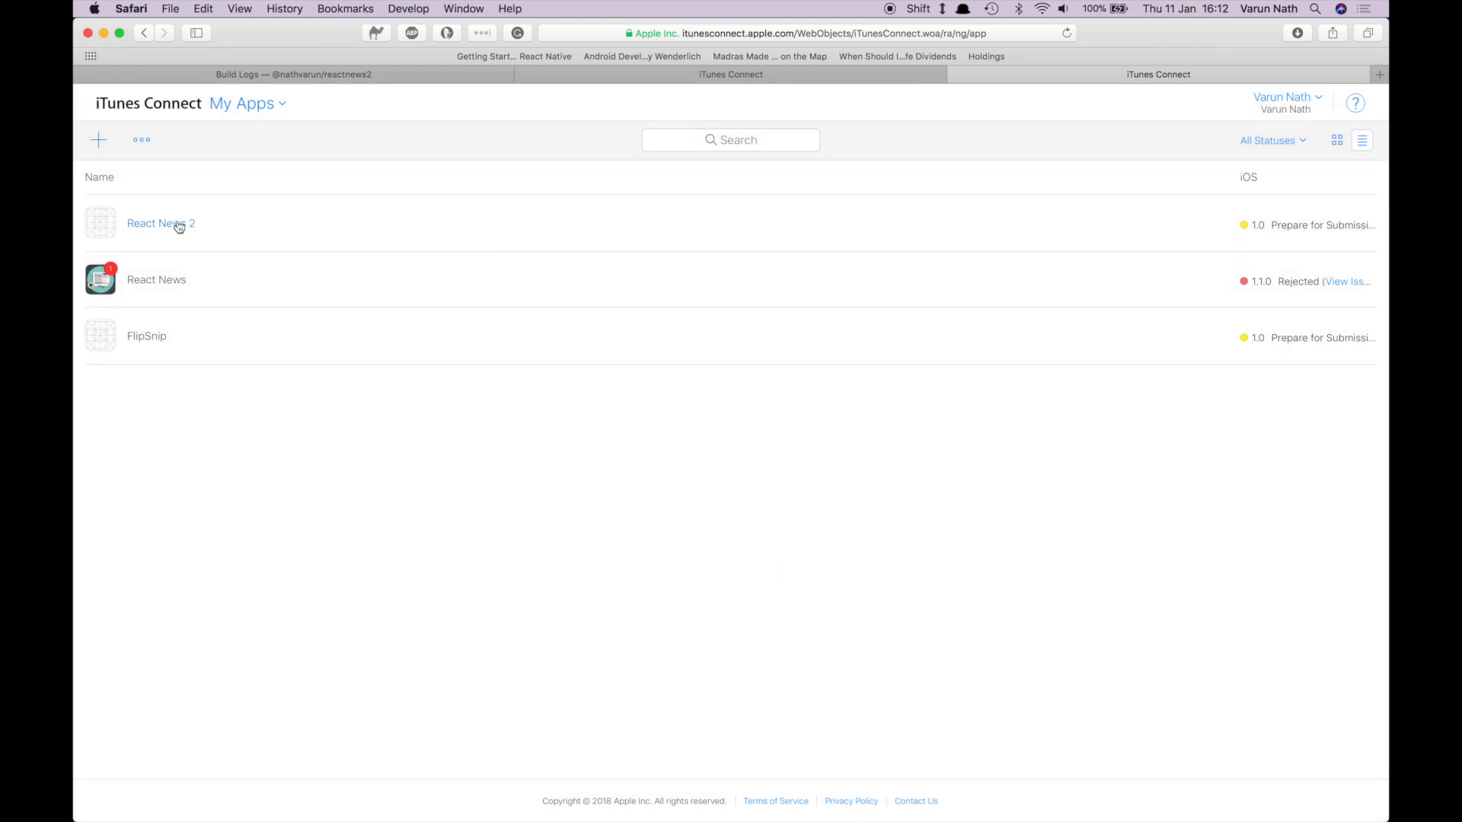
# Step: Open React News 2, begin a privacy policy URL, choose Magazines & Newspapers as primary category, and save
pyautogui.click(155, 224)
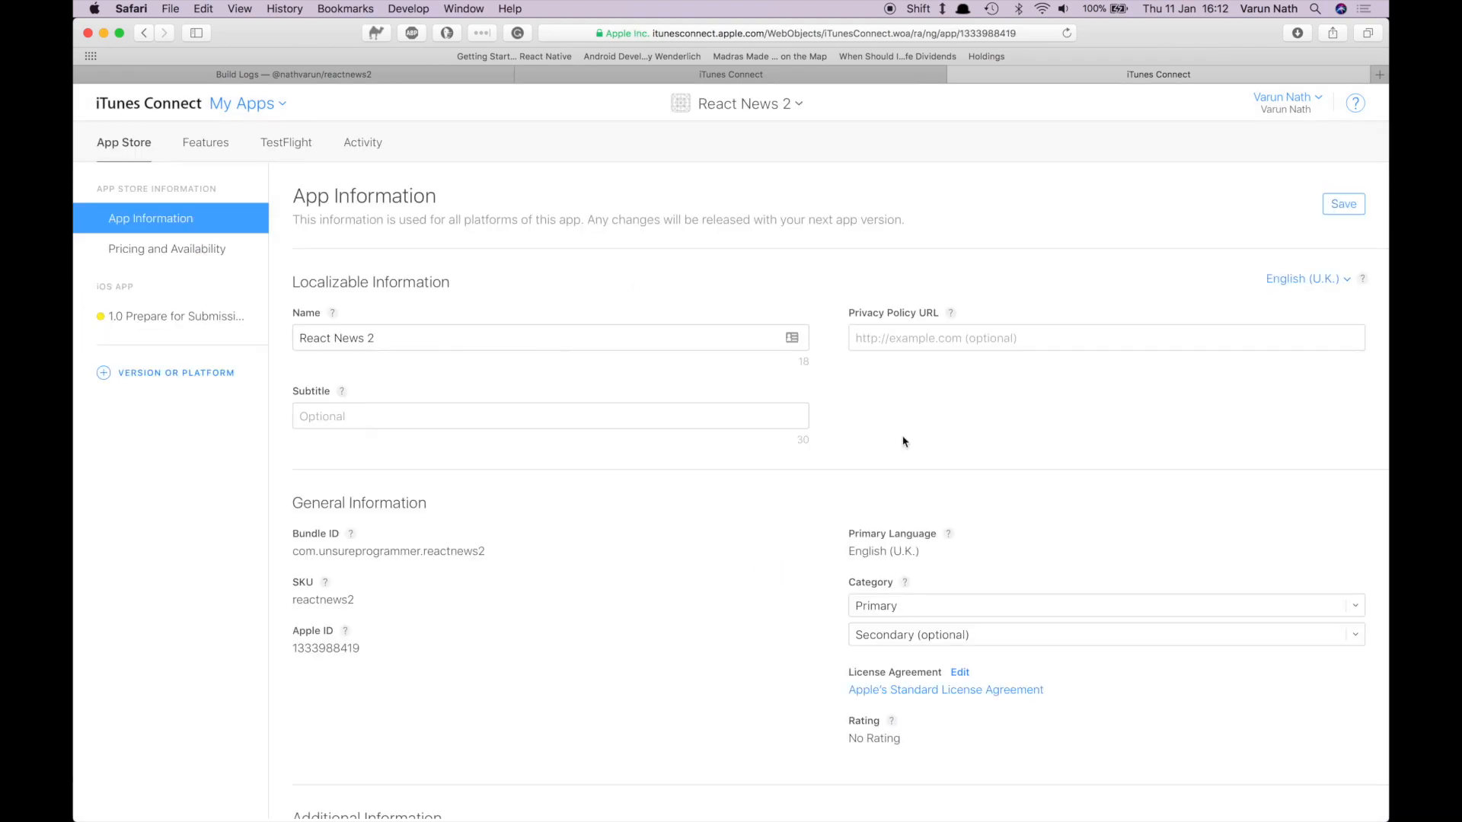
pyautogui.click(391, 338)
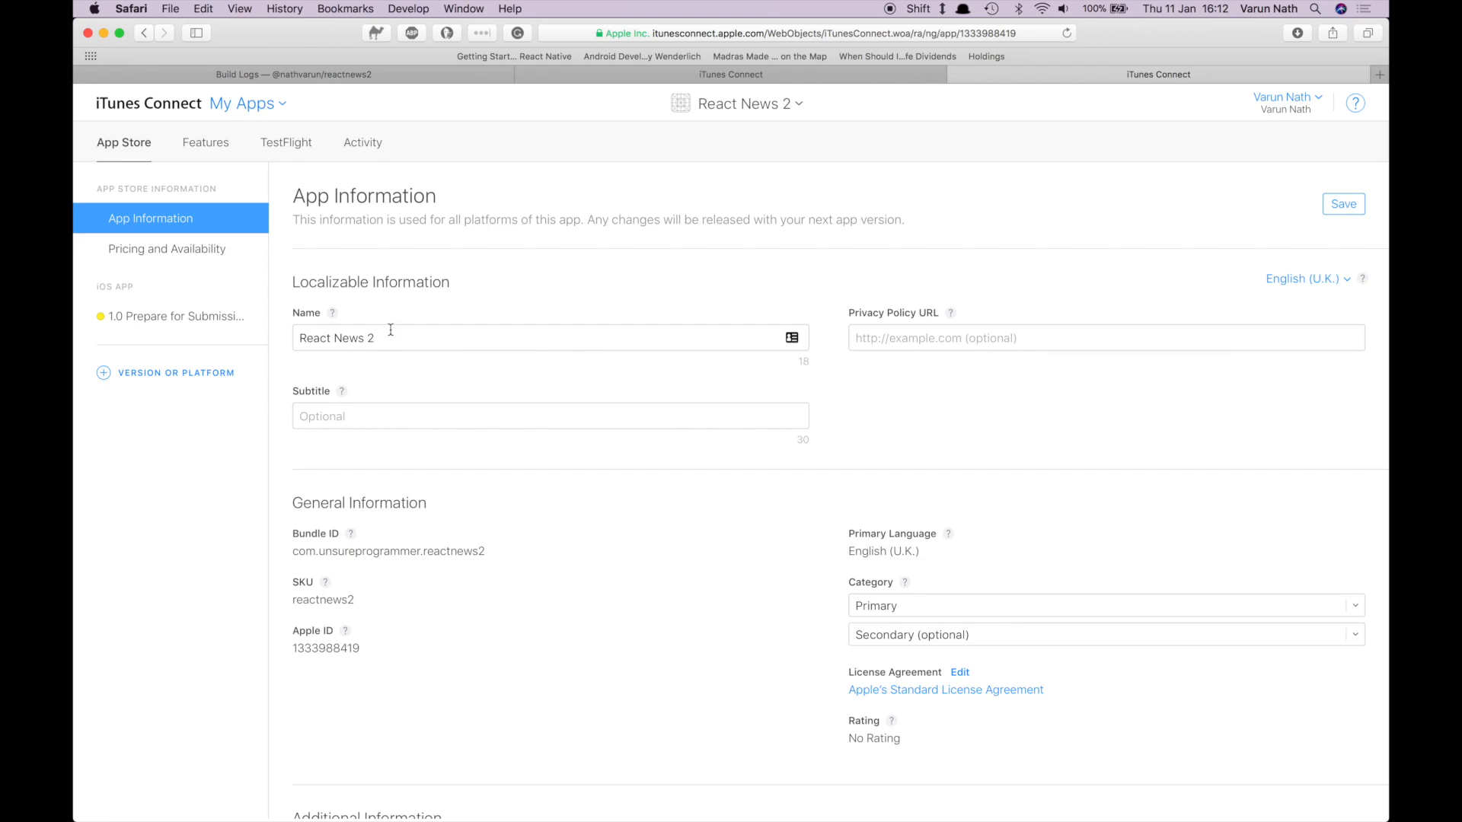
pyautogui.write('http://')
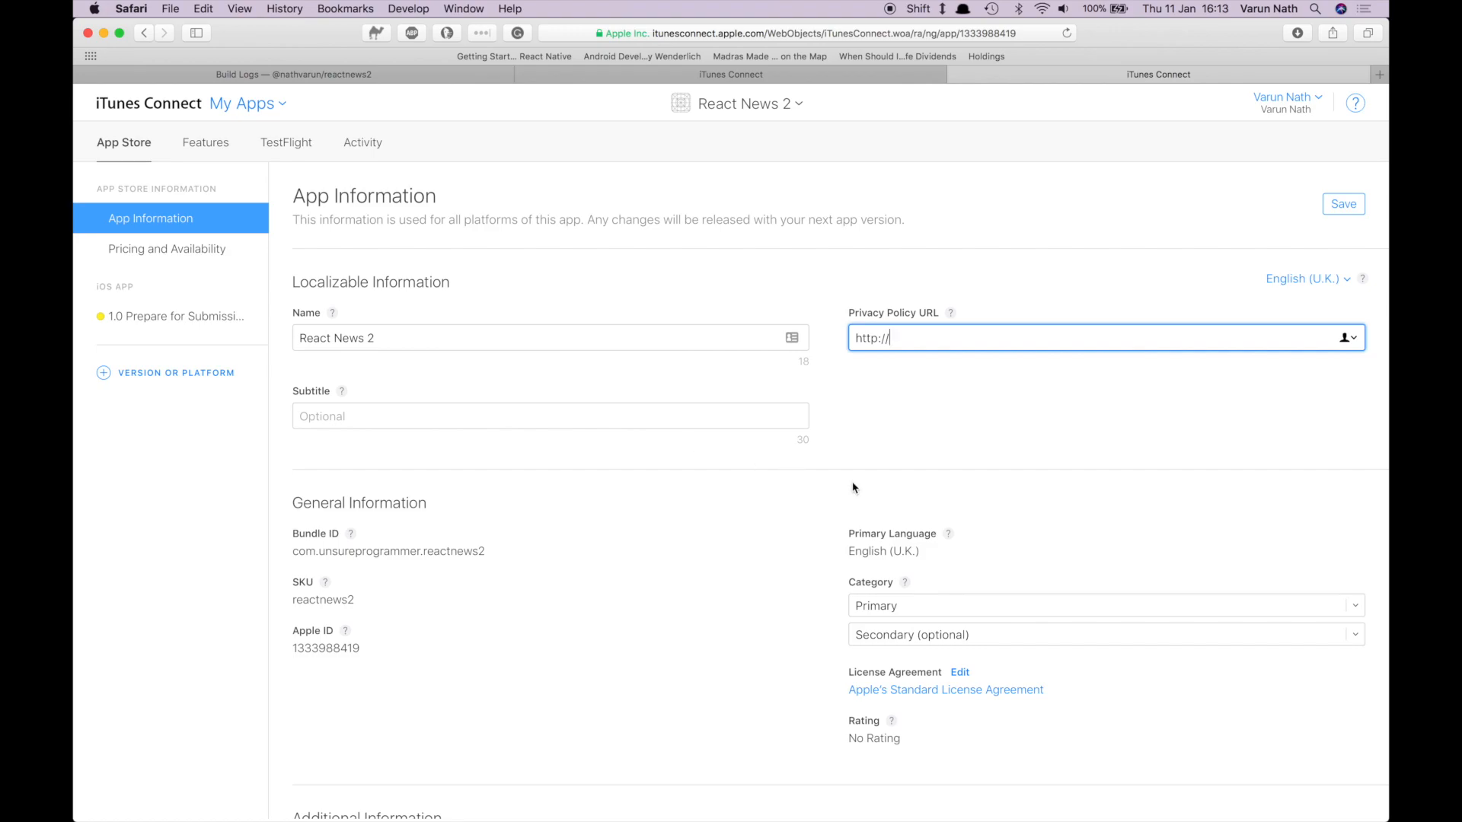
pyautogui.click(1104, 606)
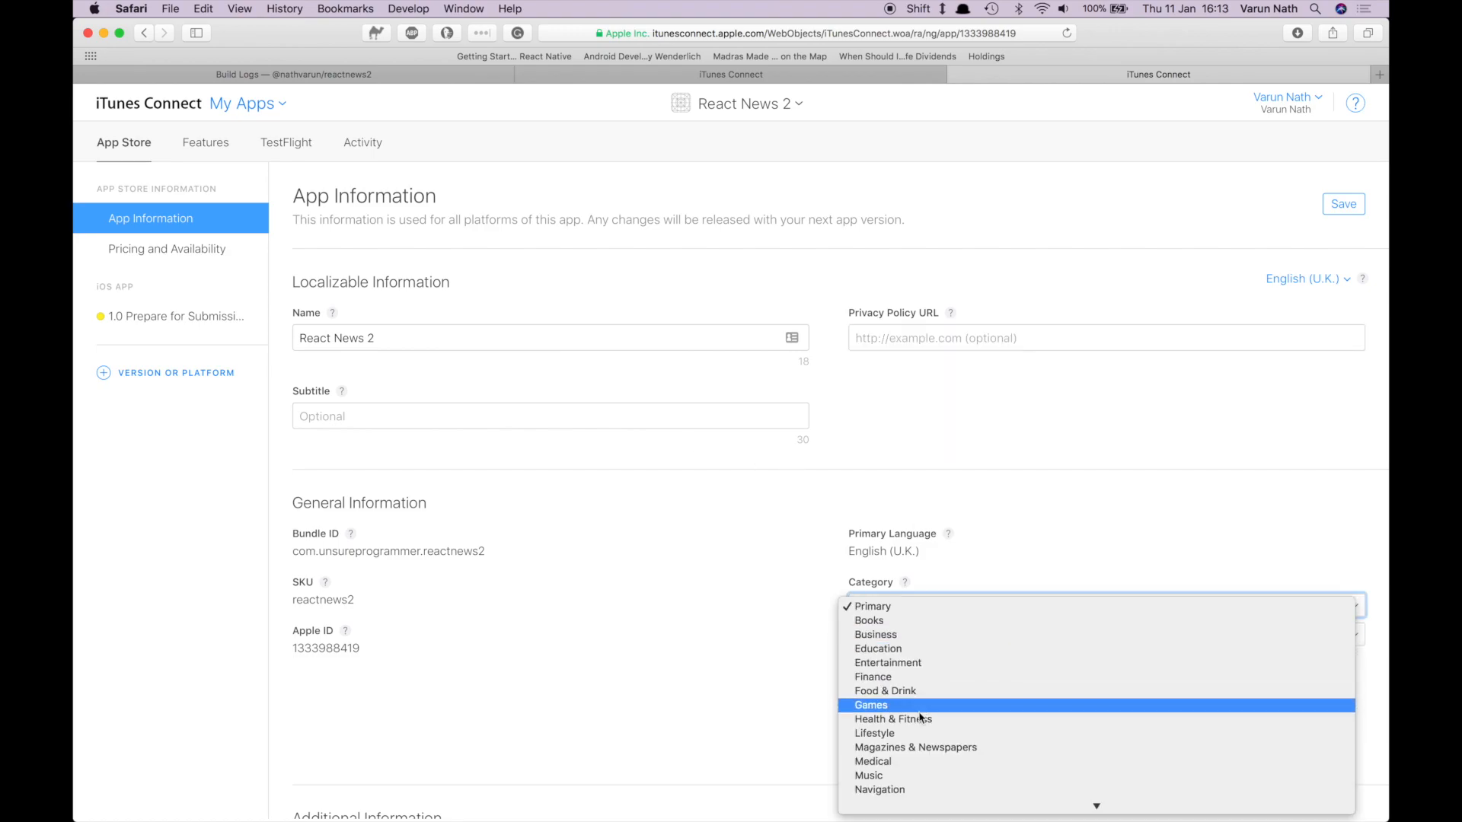
pyautogui.click(915, 747)
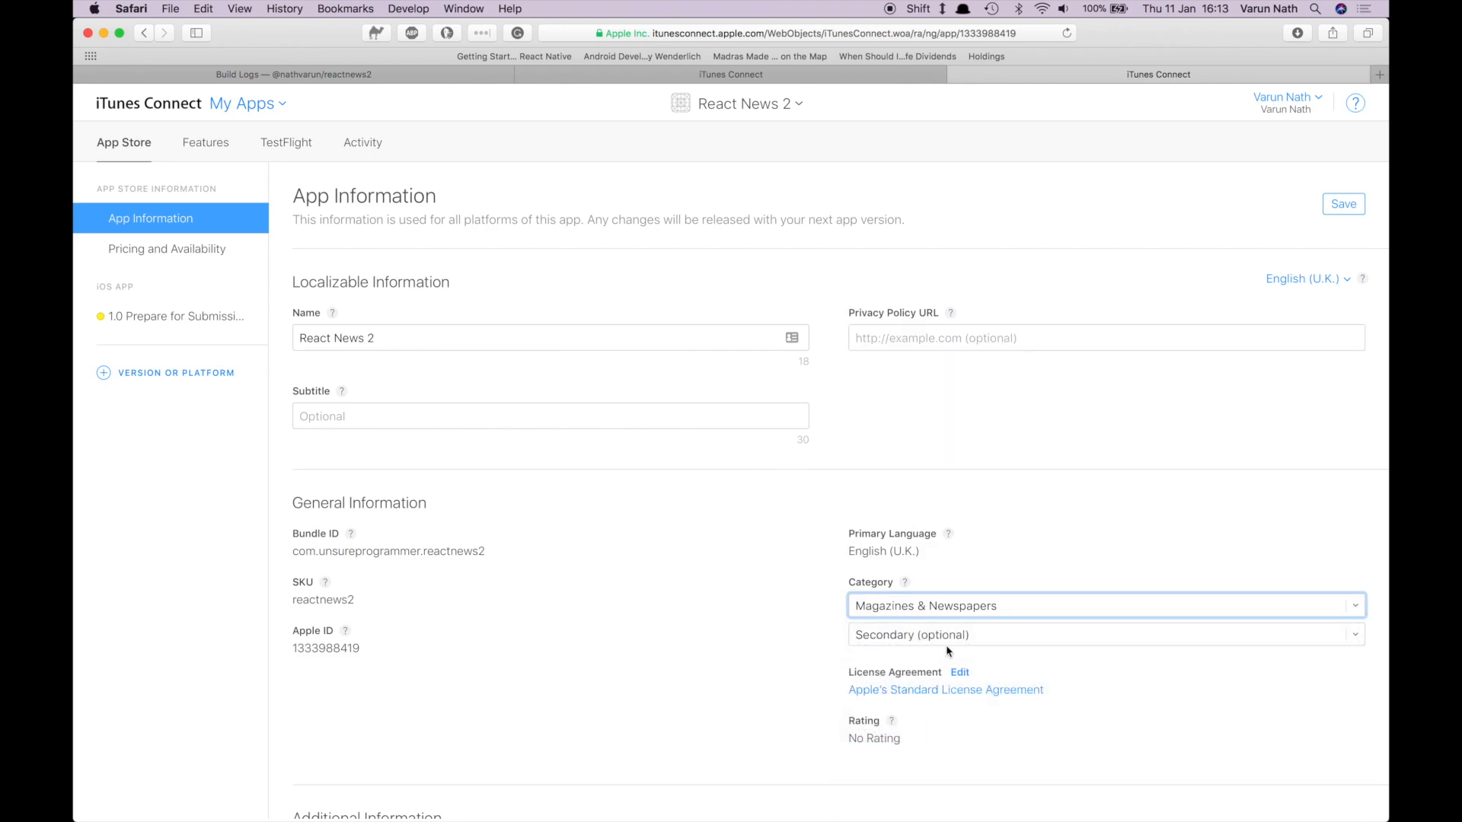
pyautogui.scroll(-3)
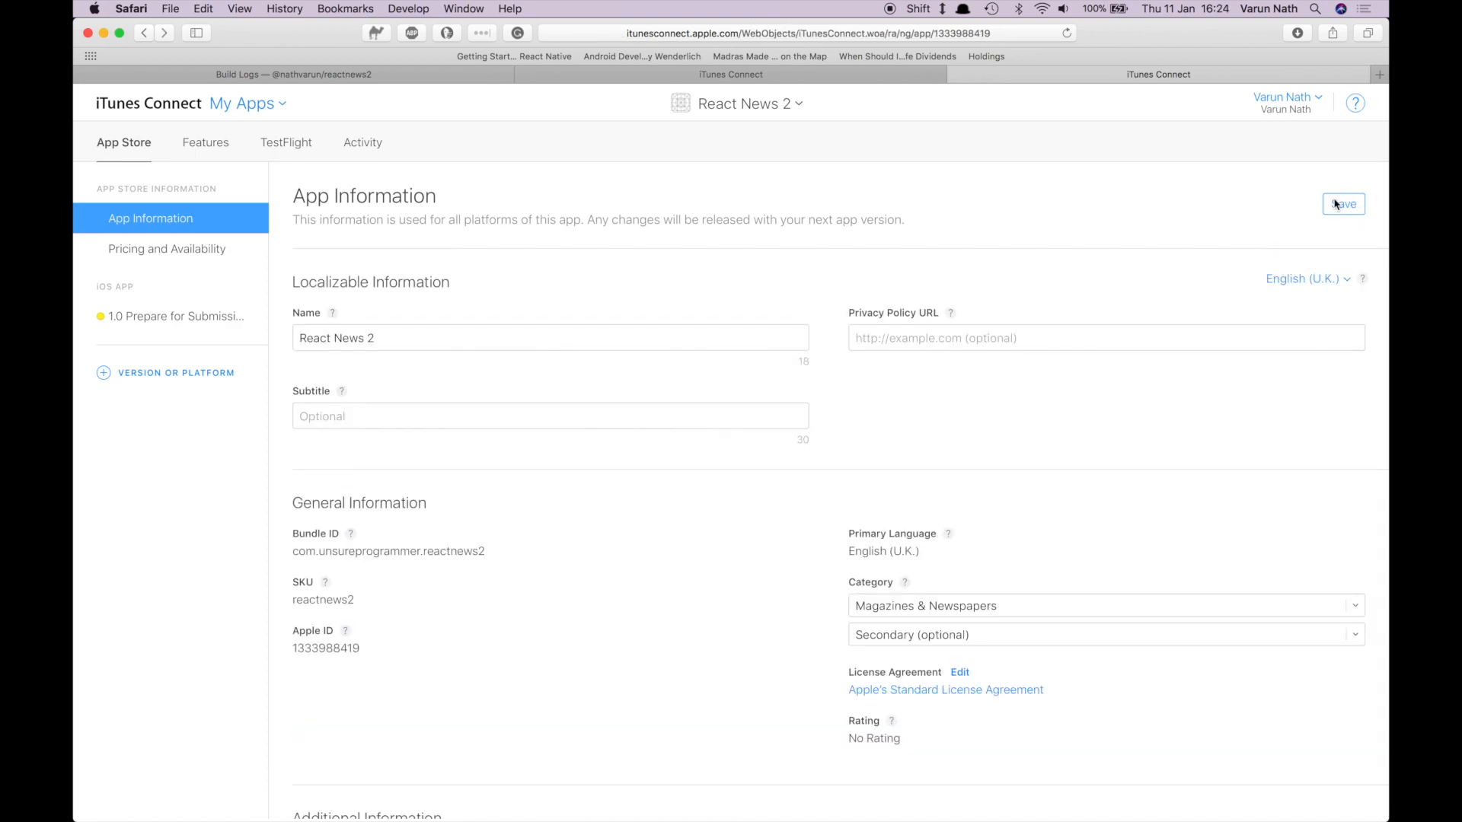
pyautogui.click(1343, 204)
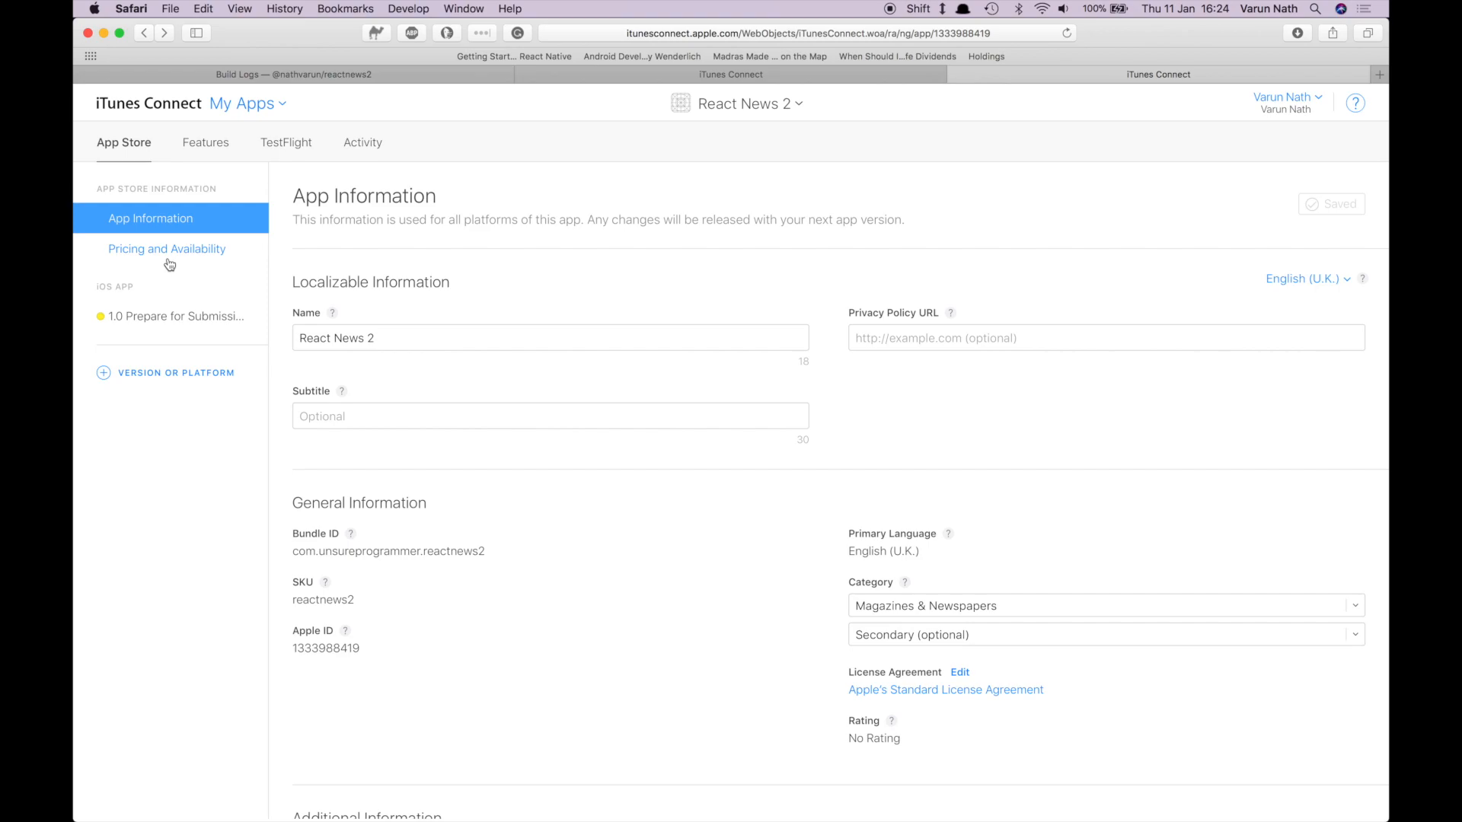
# Step: Set React News 2's price to INR 0 (Free), save it, and open version 1.0
pyautogui.click(166, 249)
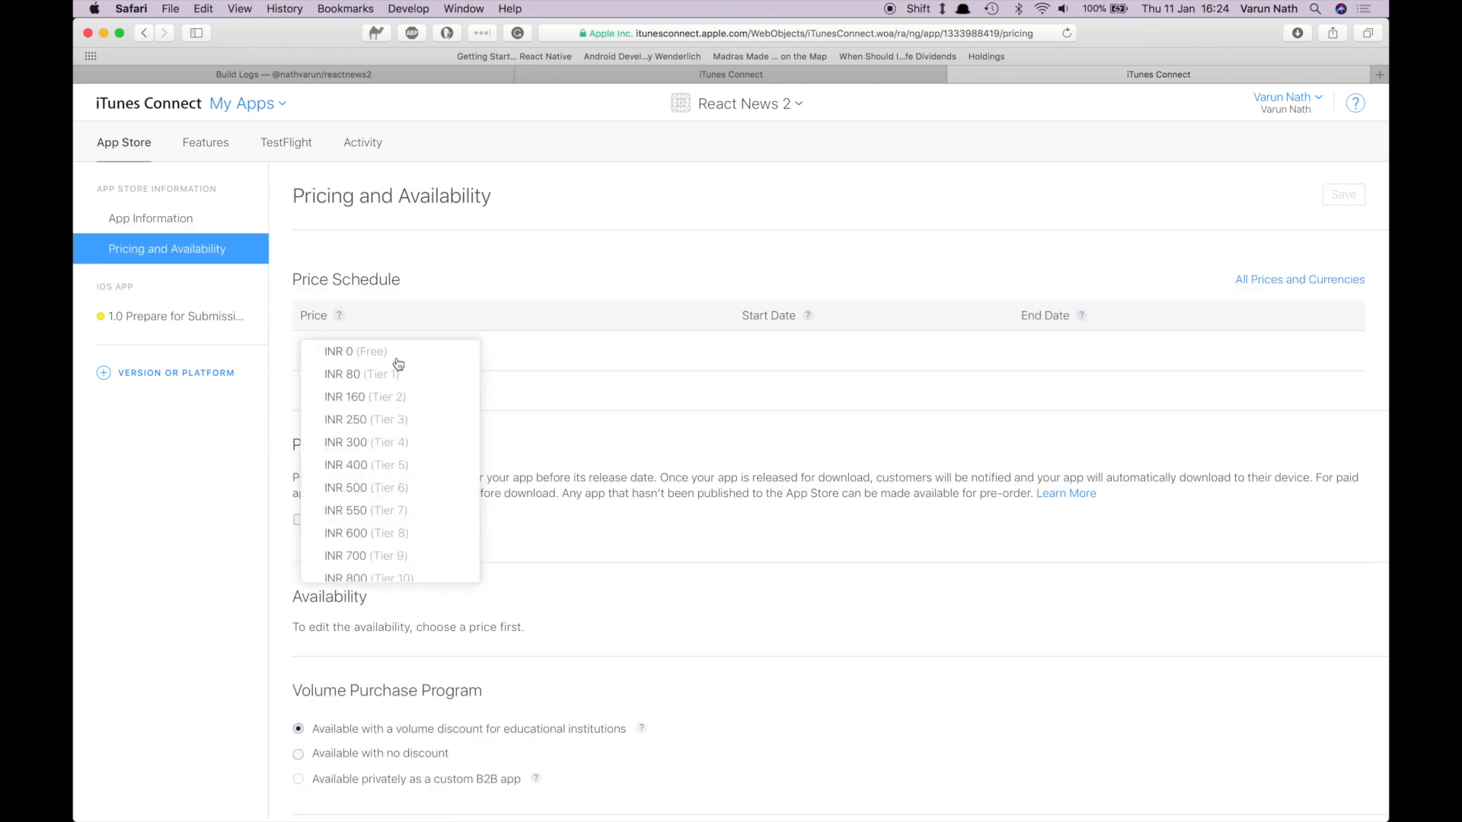
pyautogui.click(356, 351)
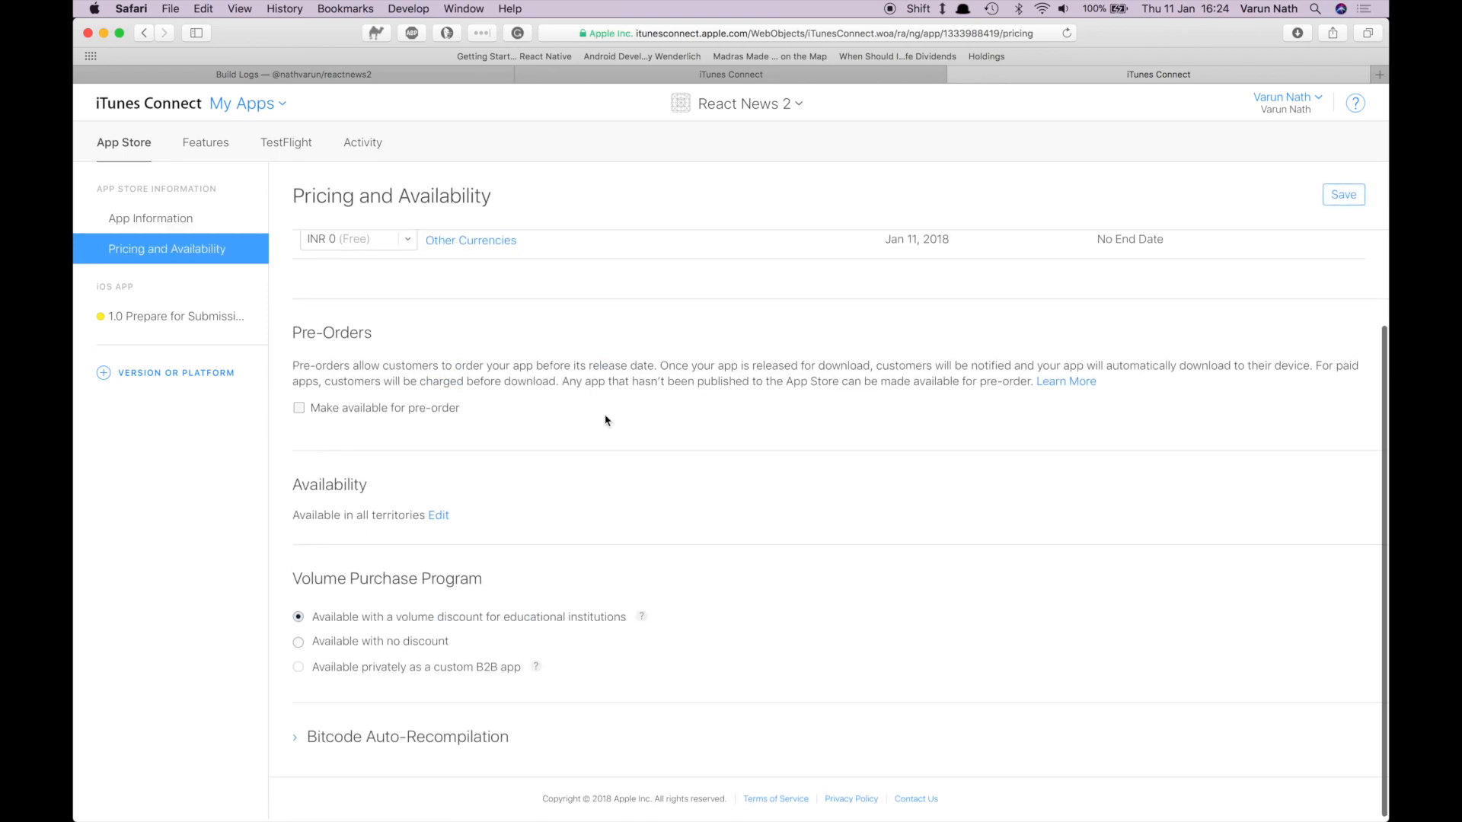
pyautogui.moveTo(154, 303)
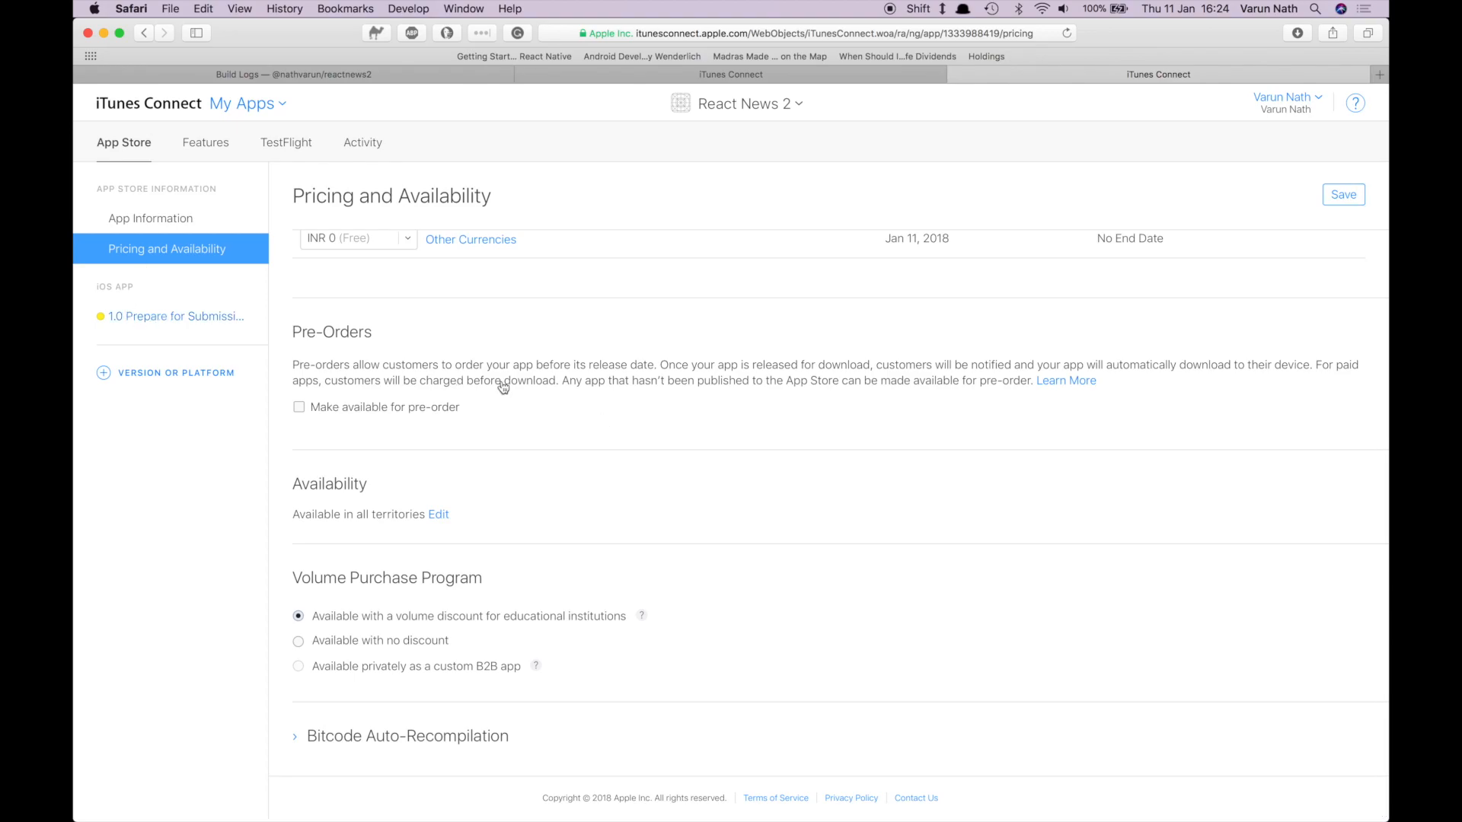
pyautogui.click(1343, 194)
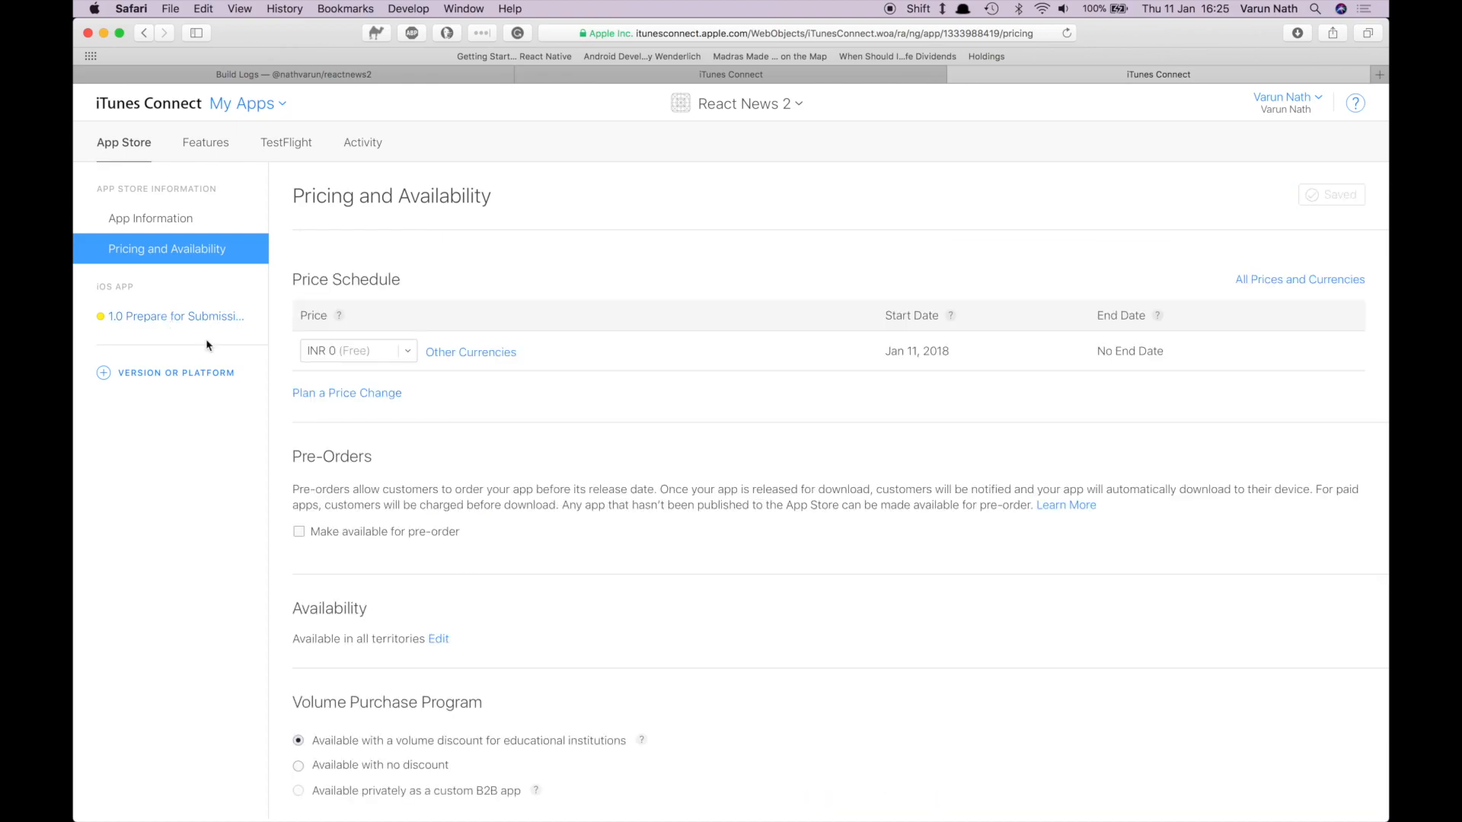
pyautogui.click(177, 316)
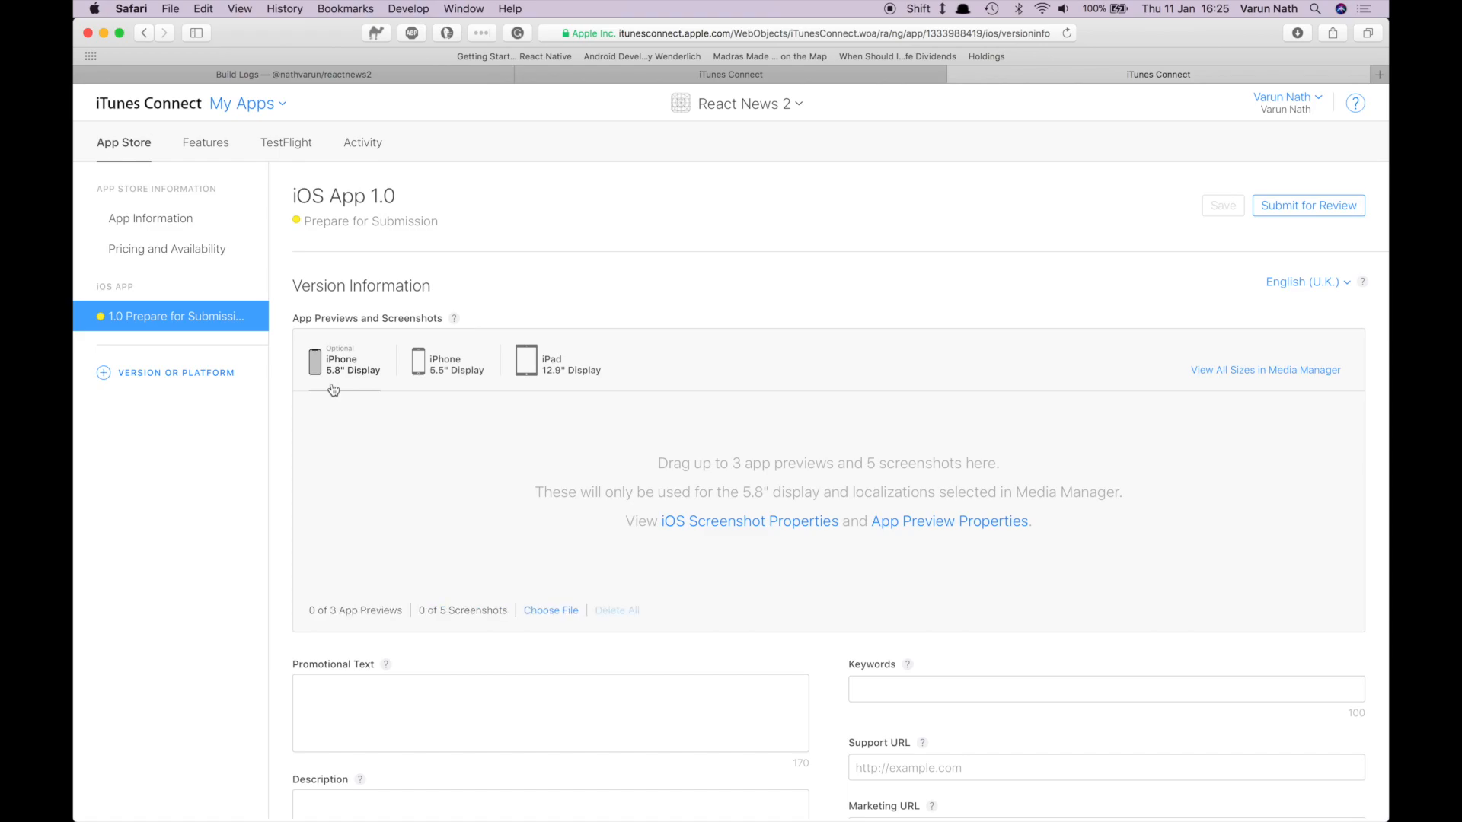
# Step: Show the iPhone 5.5" Display screenshot set and open the Choose File picker
pyautogui.click(447, 364)
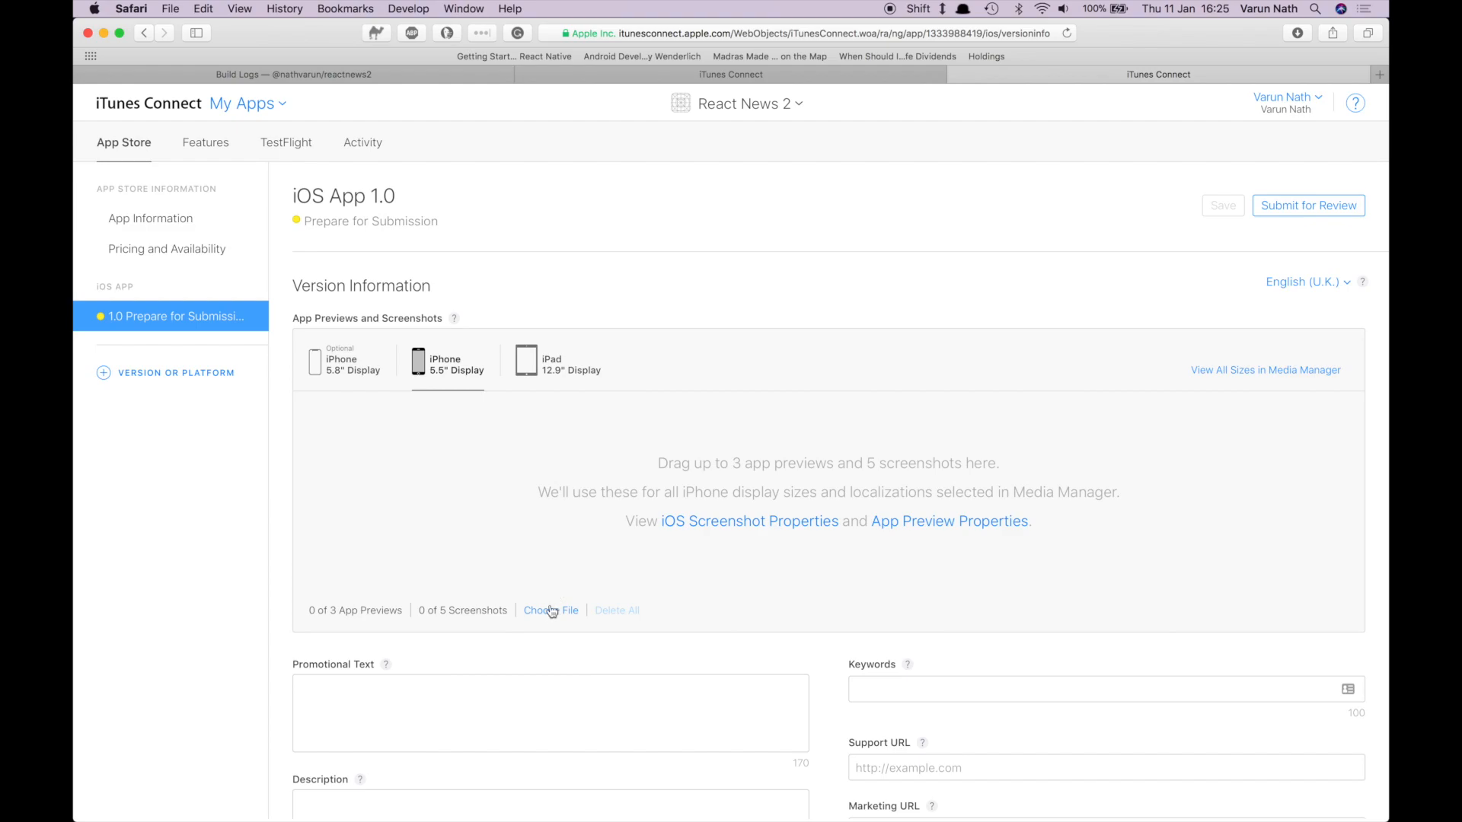
pyautogui.click(549, 610)
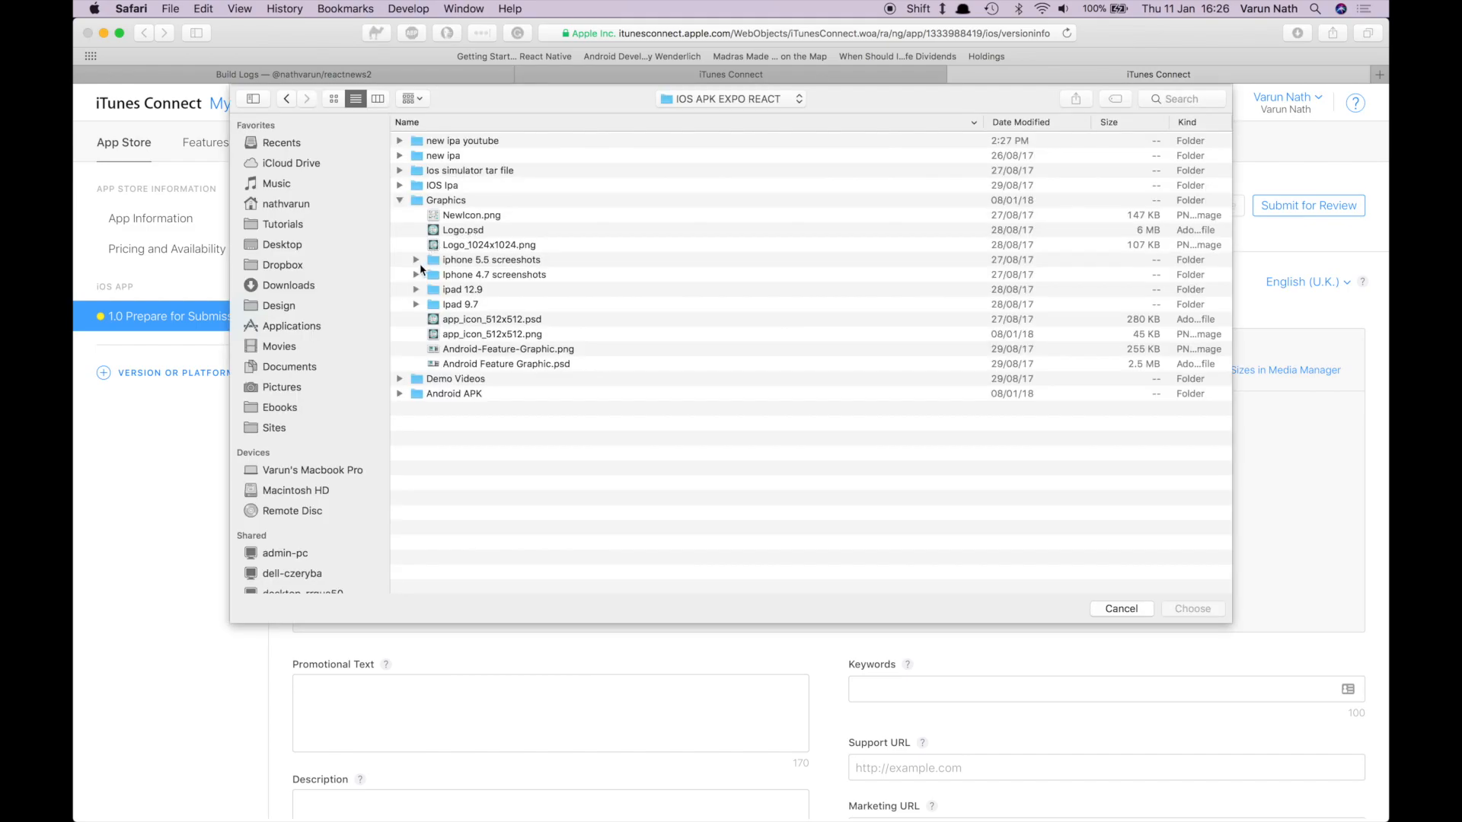
# Step: Select all four PNGs in the iphone 5.5 screenshots folder and upload them
pyautogui.click(416, 259)
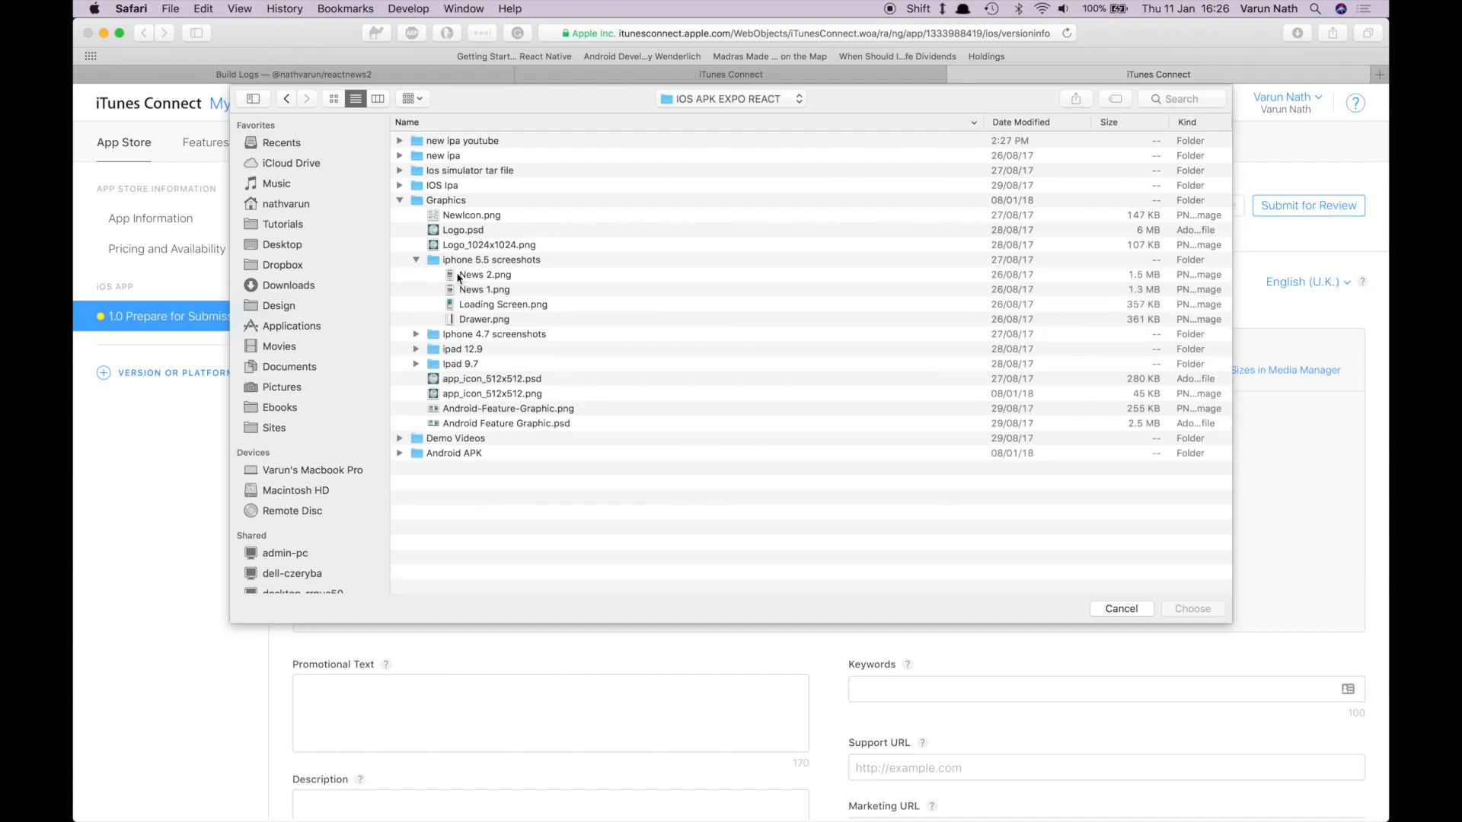
pyautogui.click(503, 304)
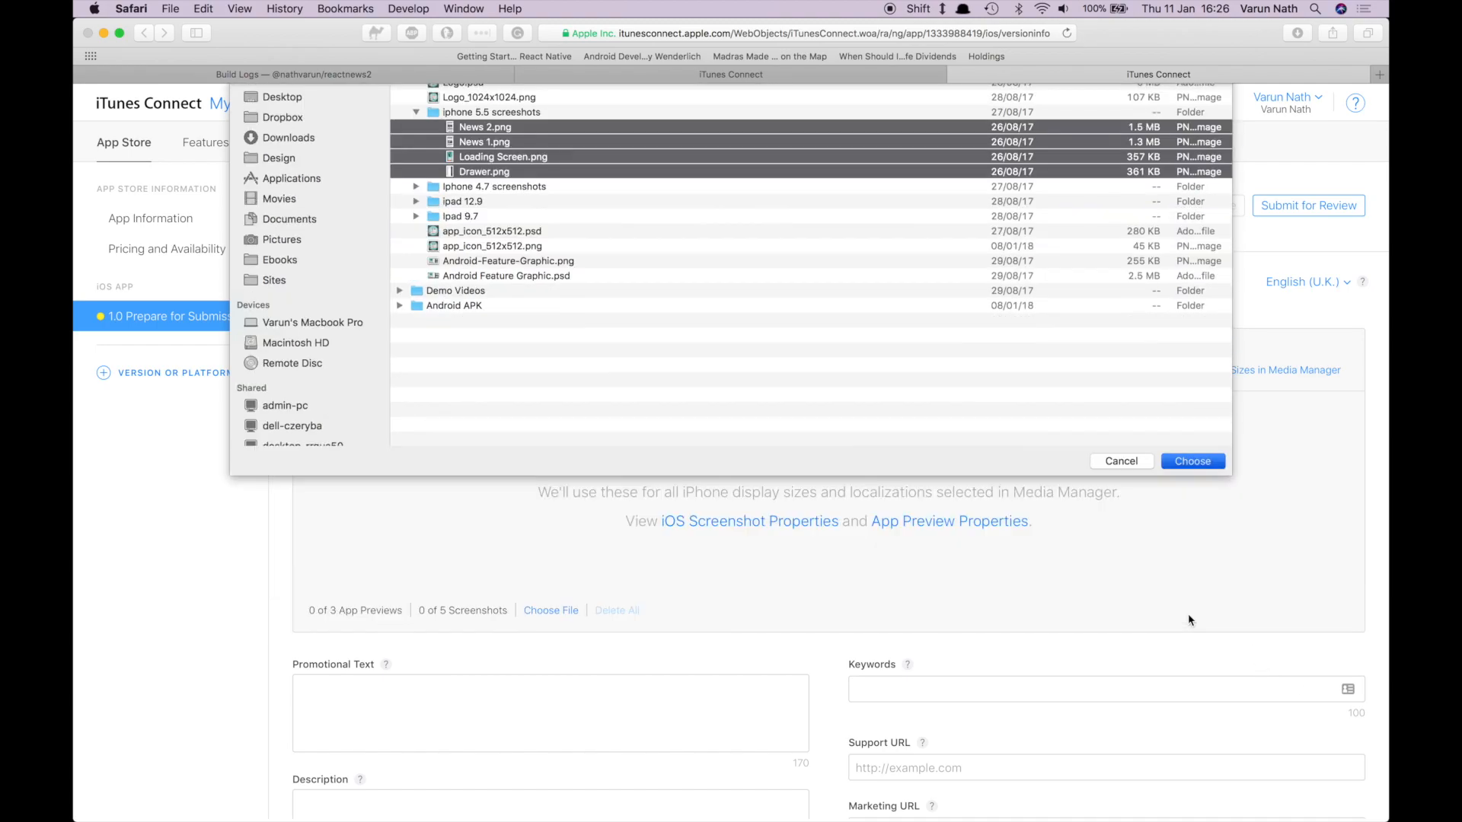
pyautogui.click(1191, 461)
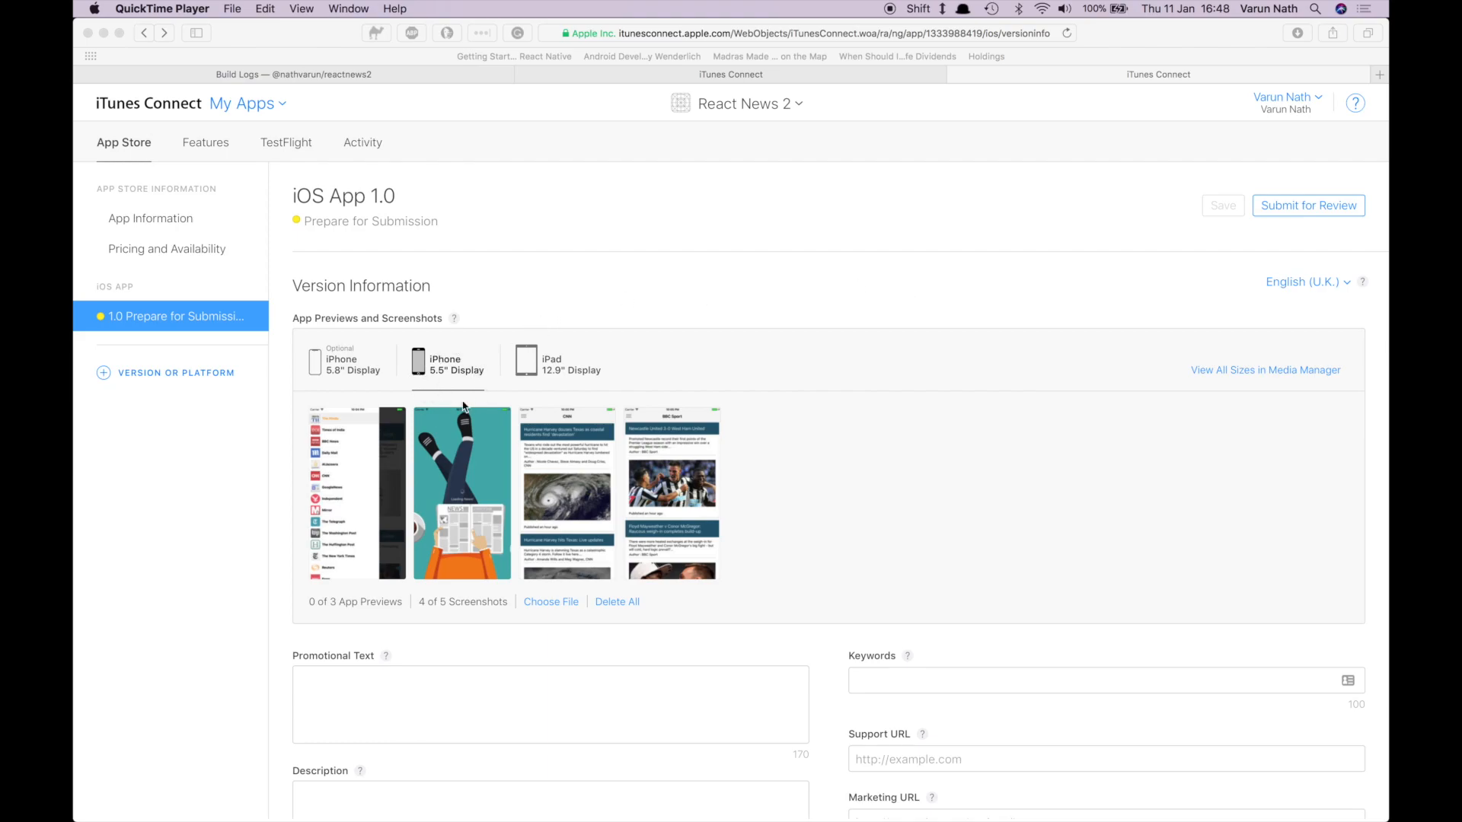
pyautogui.moveTo(449, 387)
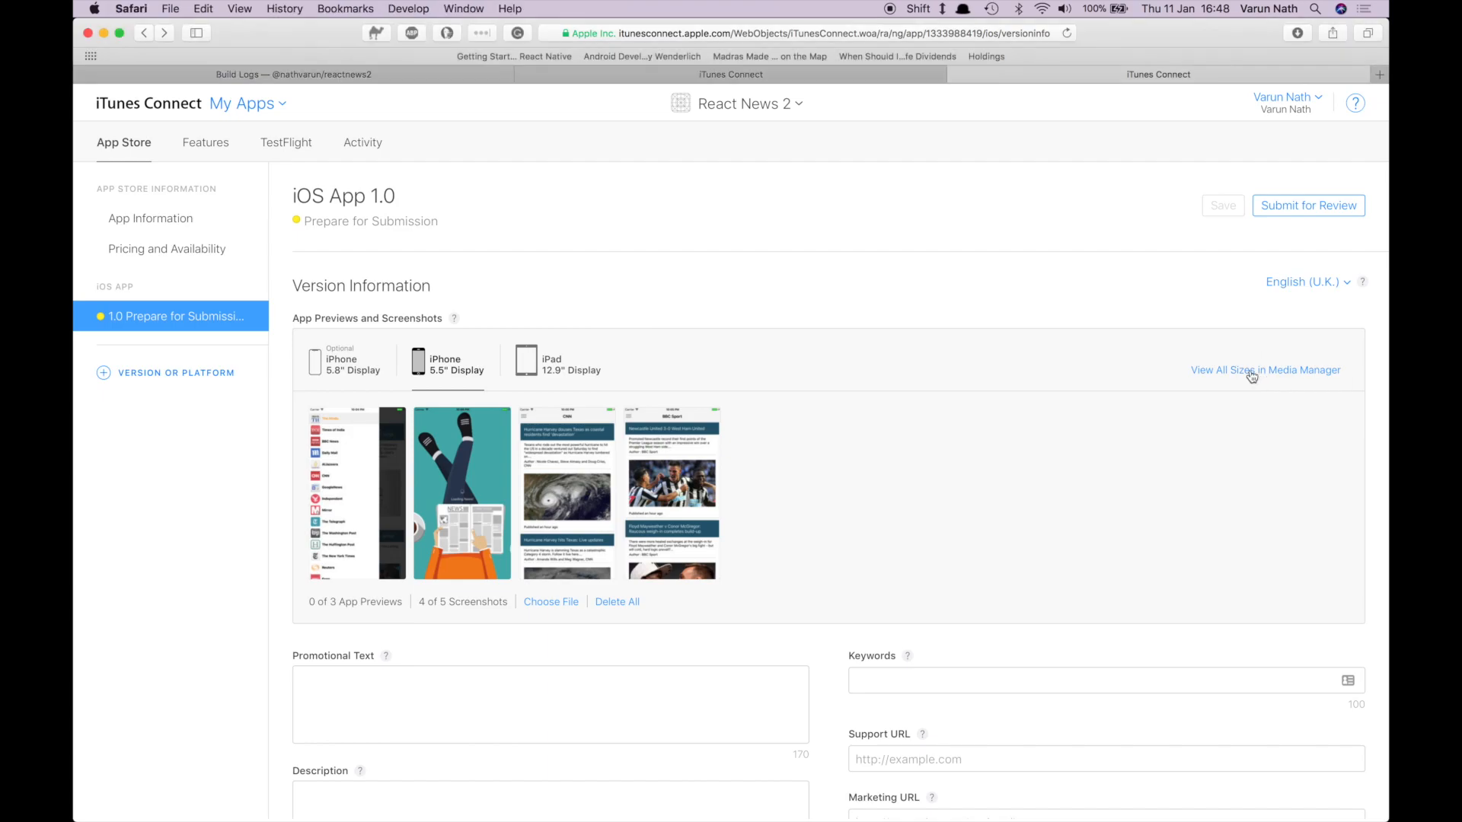
pyautogui.moveTo(1247, 380)
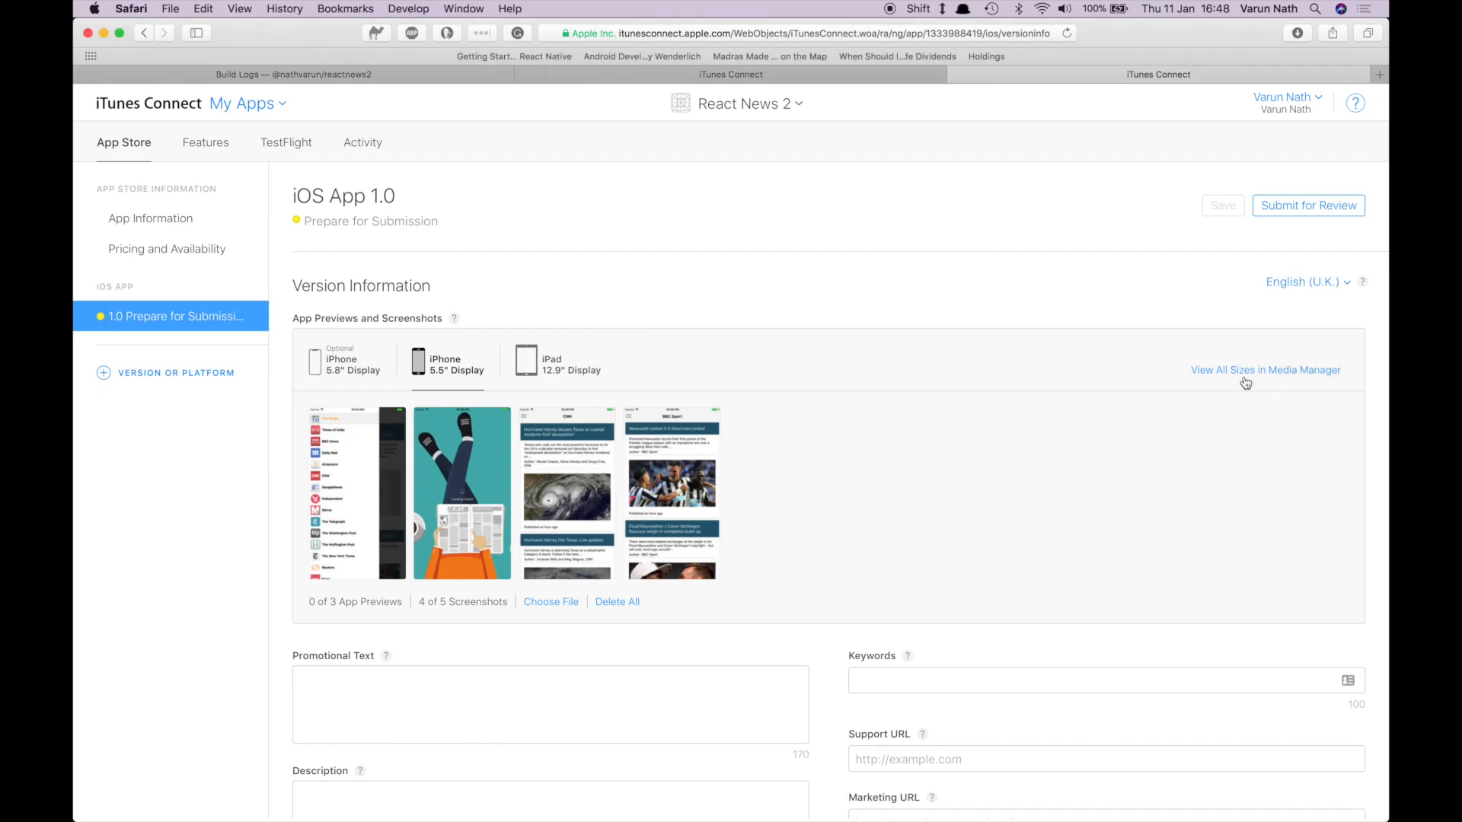
# Step: In Media Manager, untick Use 5.5" Display for 4.7" and drag in the 4.7-inch screenshots
pyautogui.click(1265, 370)
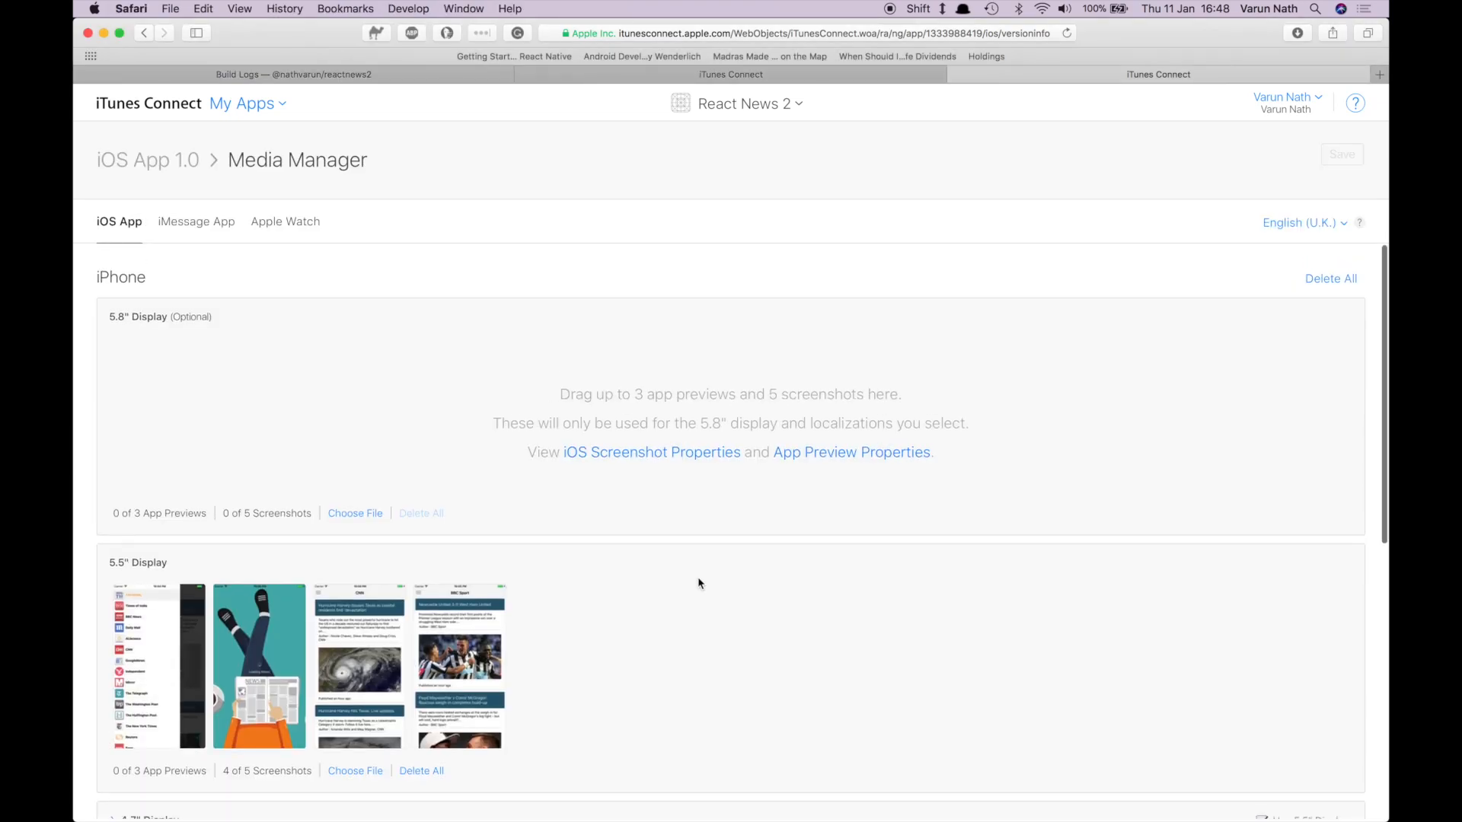
pyautogui.scroll(-3)
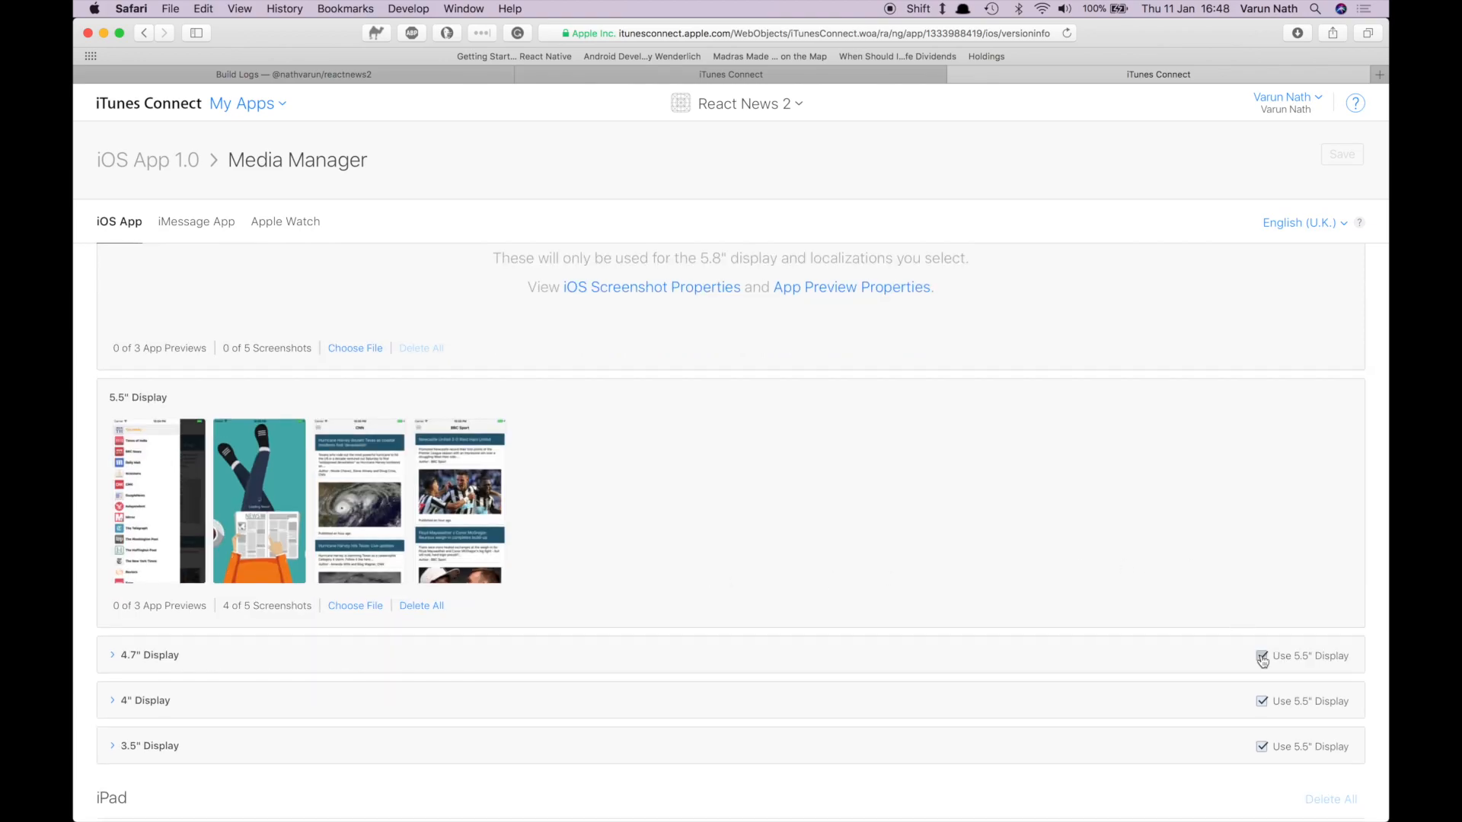
pyautogui.click(1262, 655)
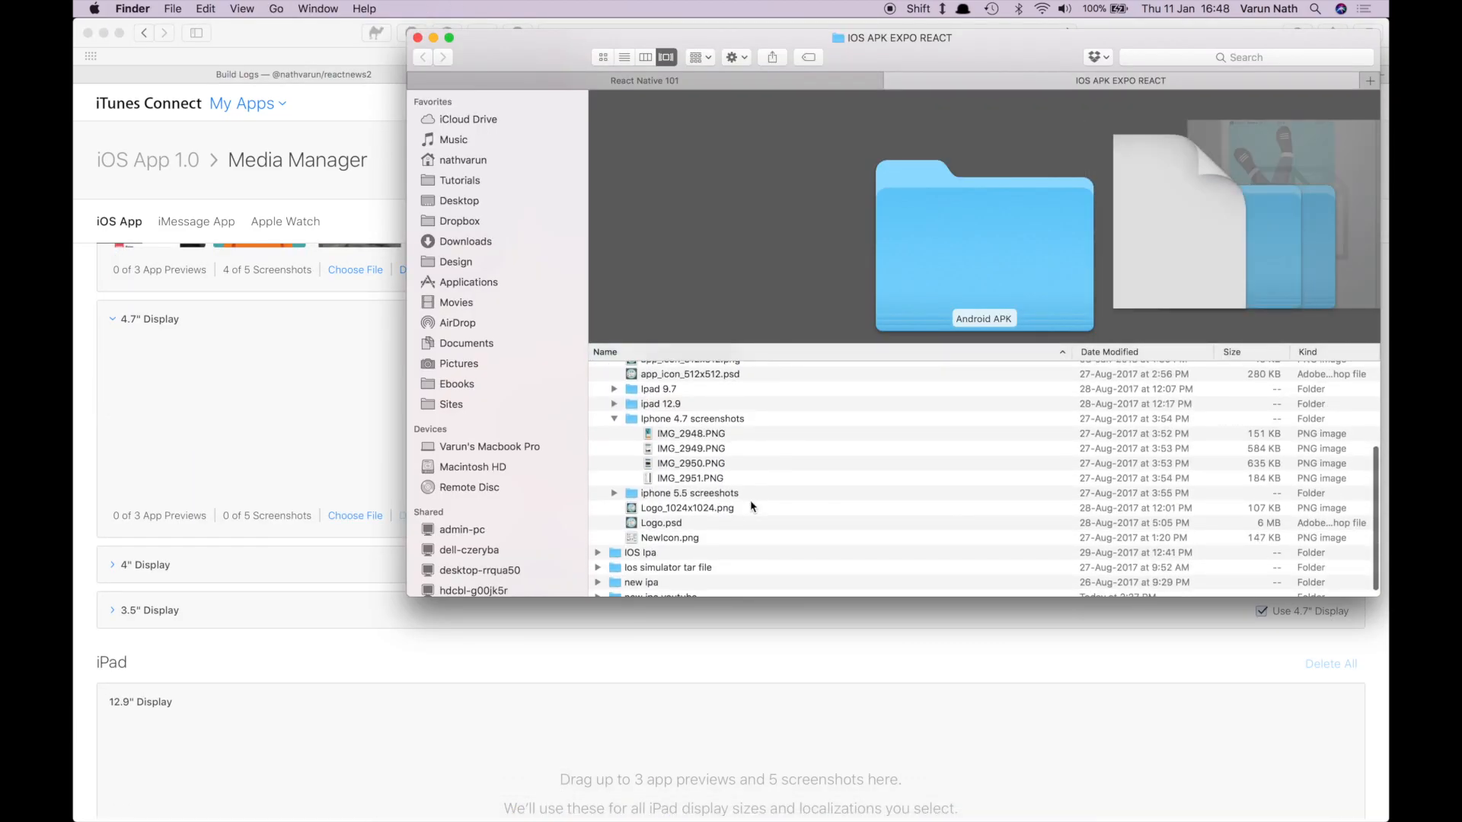
pyautogui.click(691, 433)
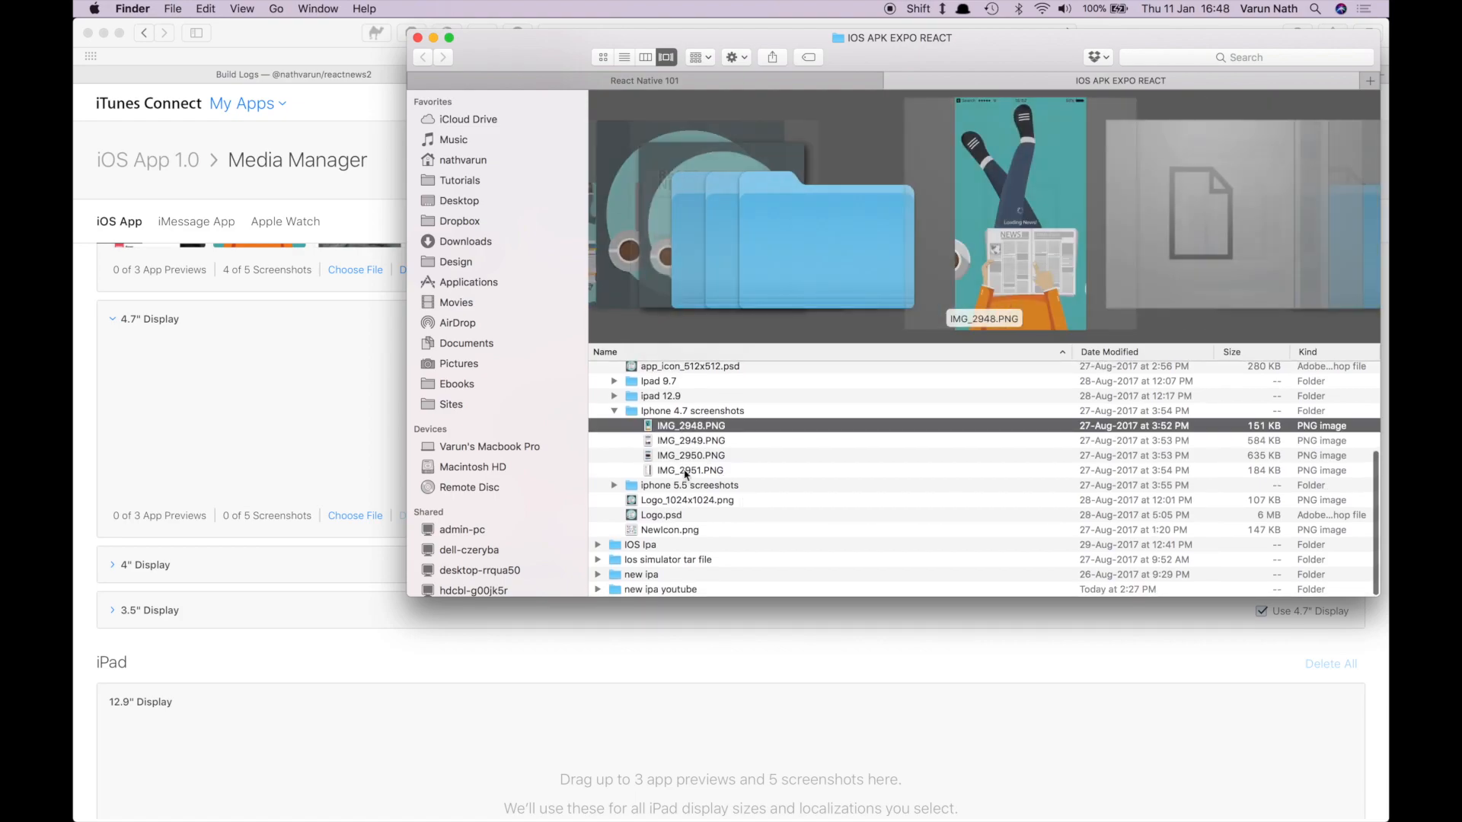
pyautogui.moveTo(689, 425); pyautogui.dragTo(321, 438)
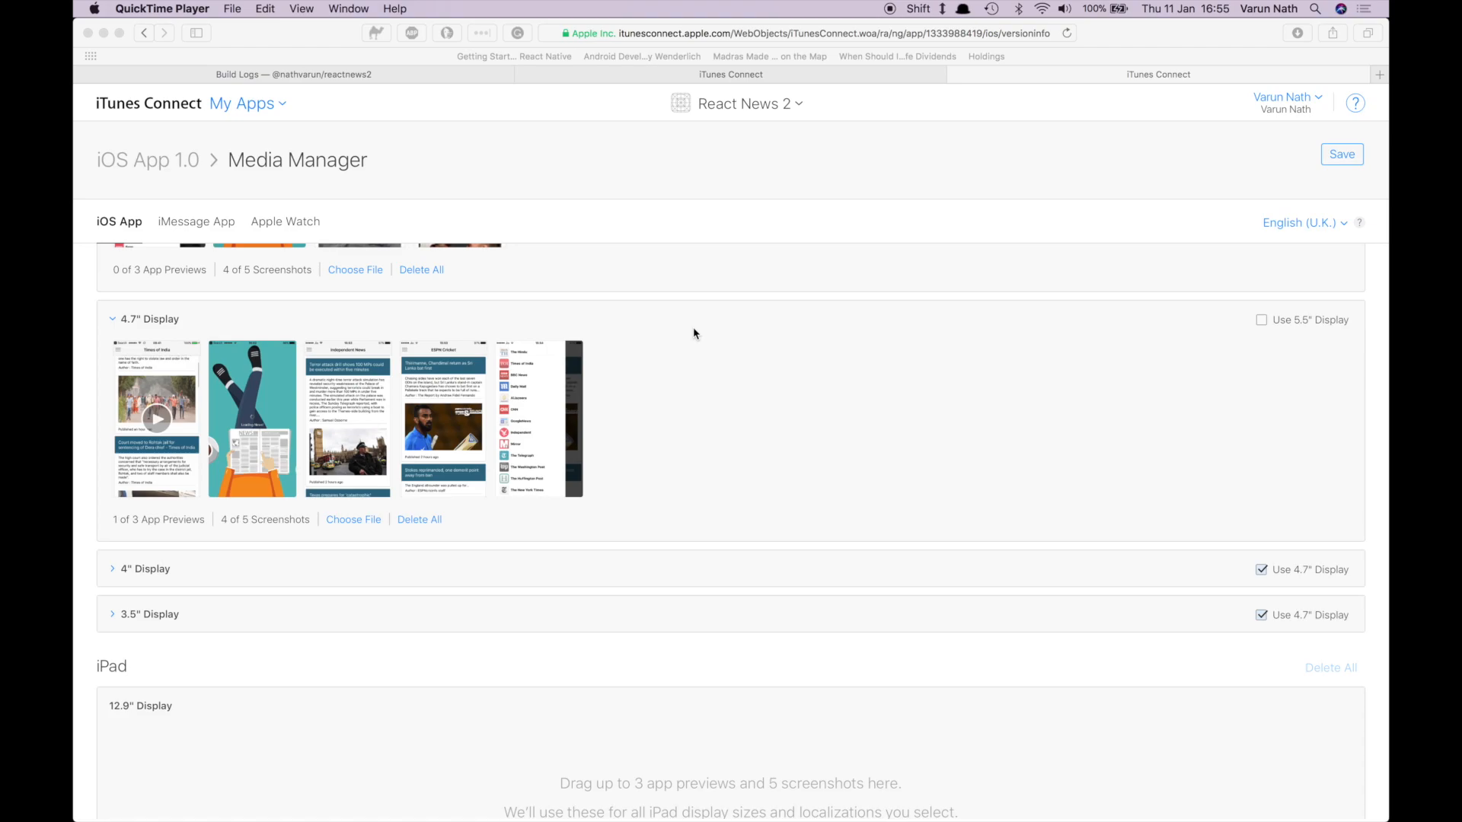
pyautogui.scroll(-3)
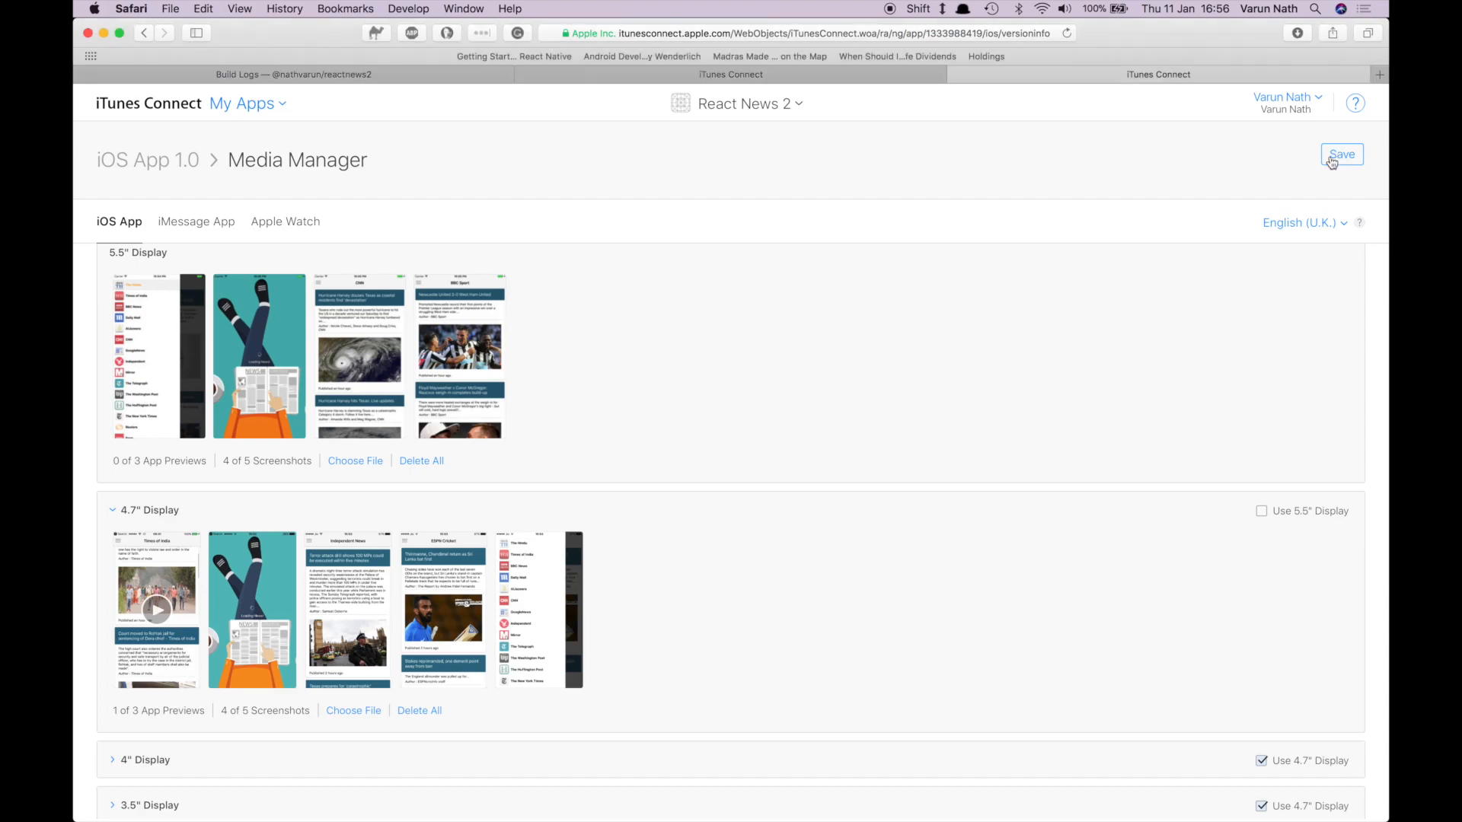
# Step: Save the media changes, type promotional text about the app, and begin the support URL
pyautogui.click(1341, 153)
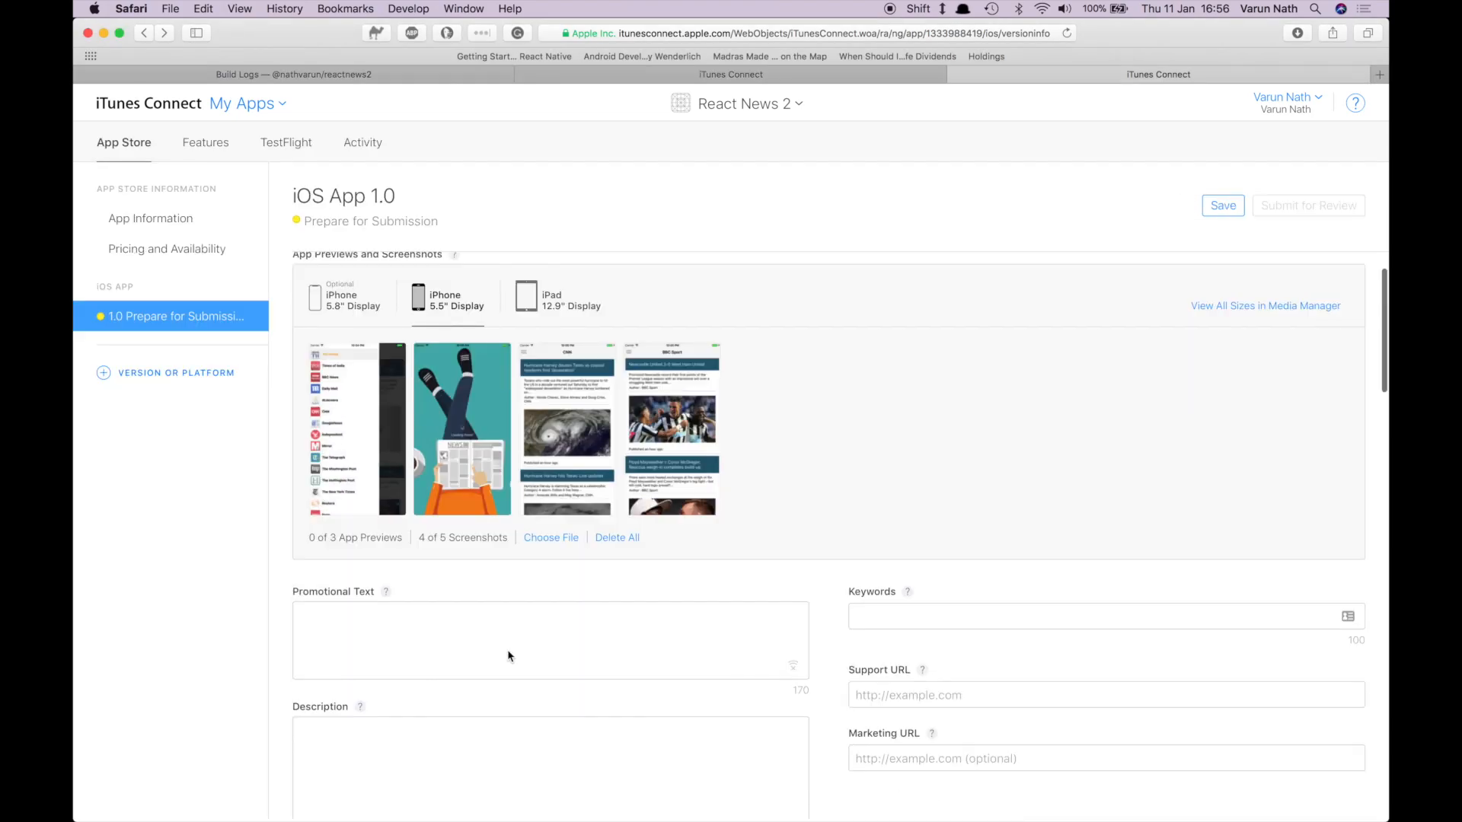
pyautogui.click(516, 635)
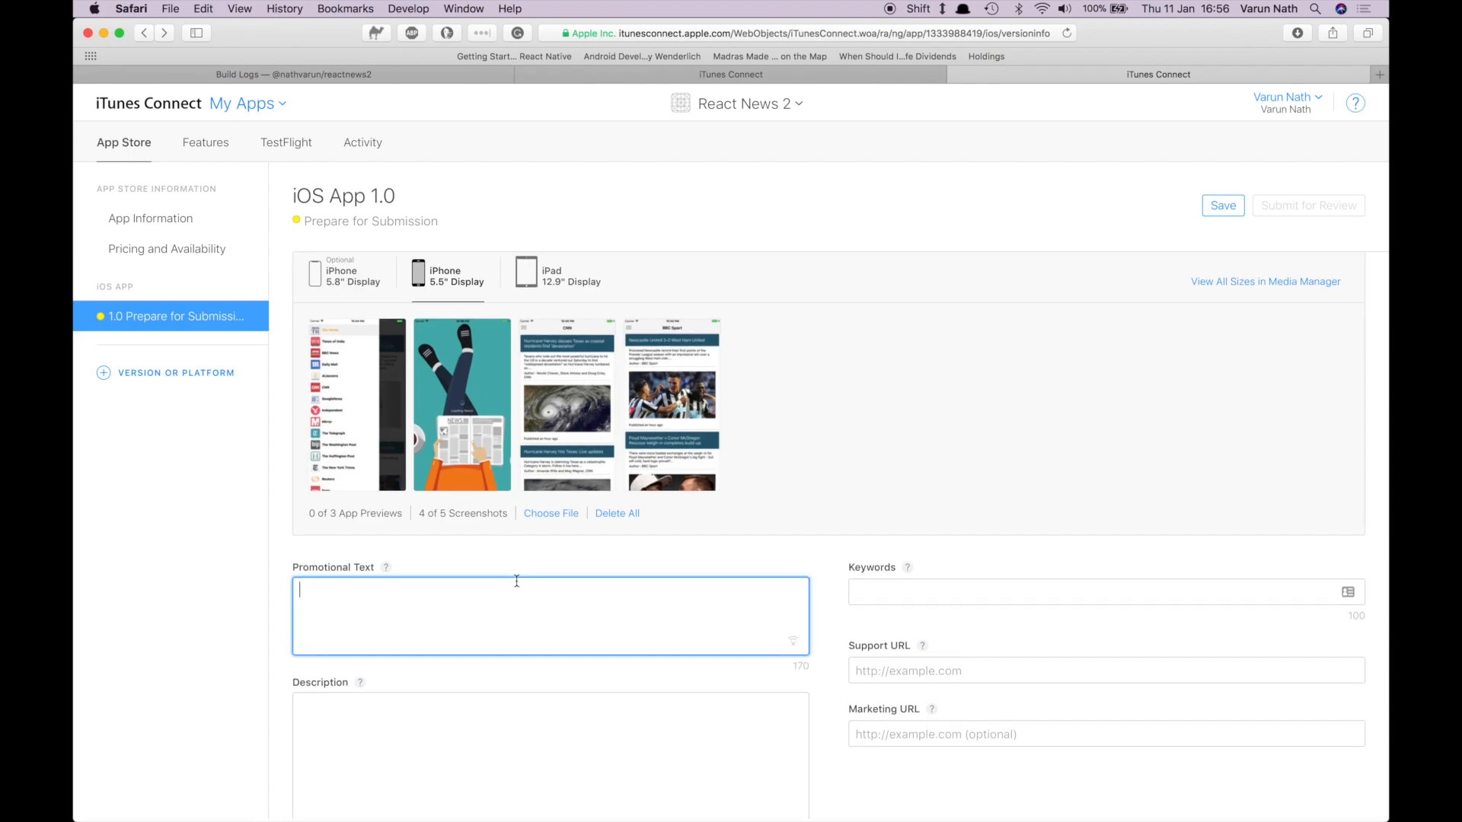
pyautogui.write('This is the coolest news app')
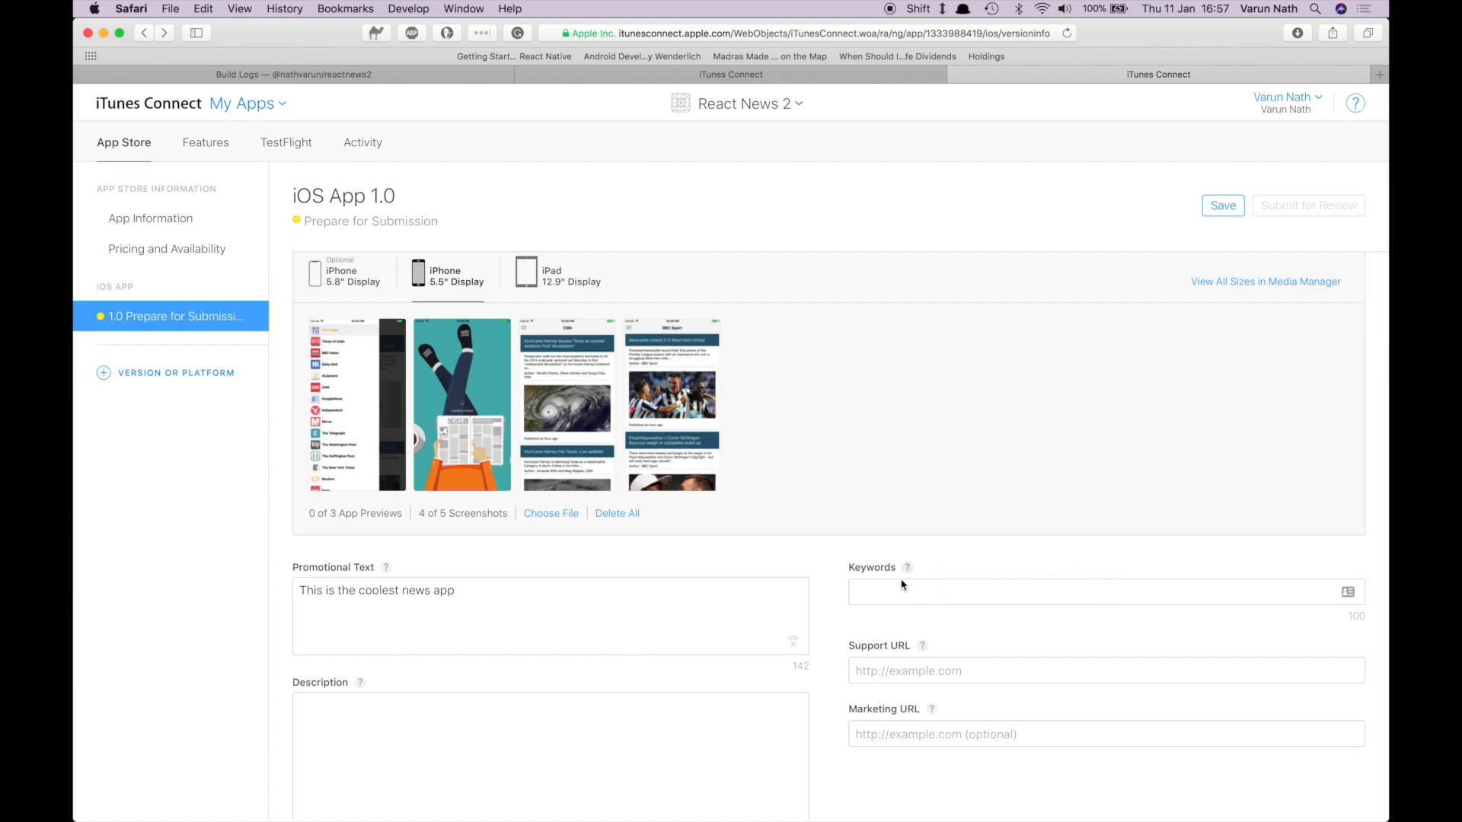
pyautogui.write('news latest')
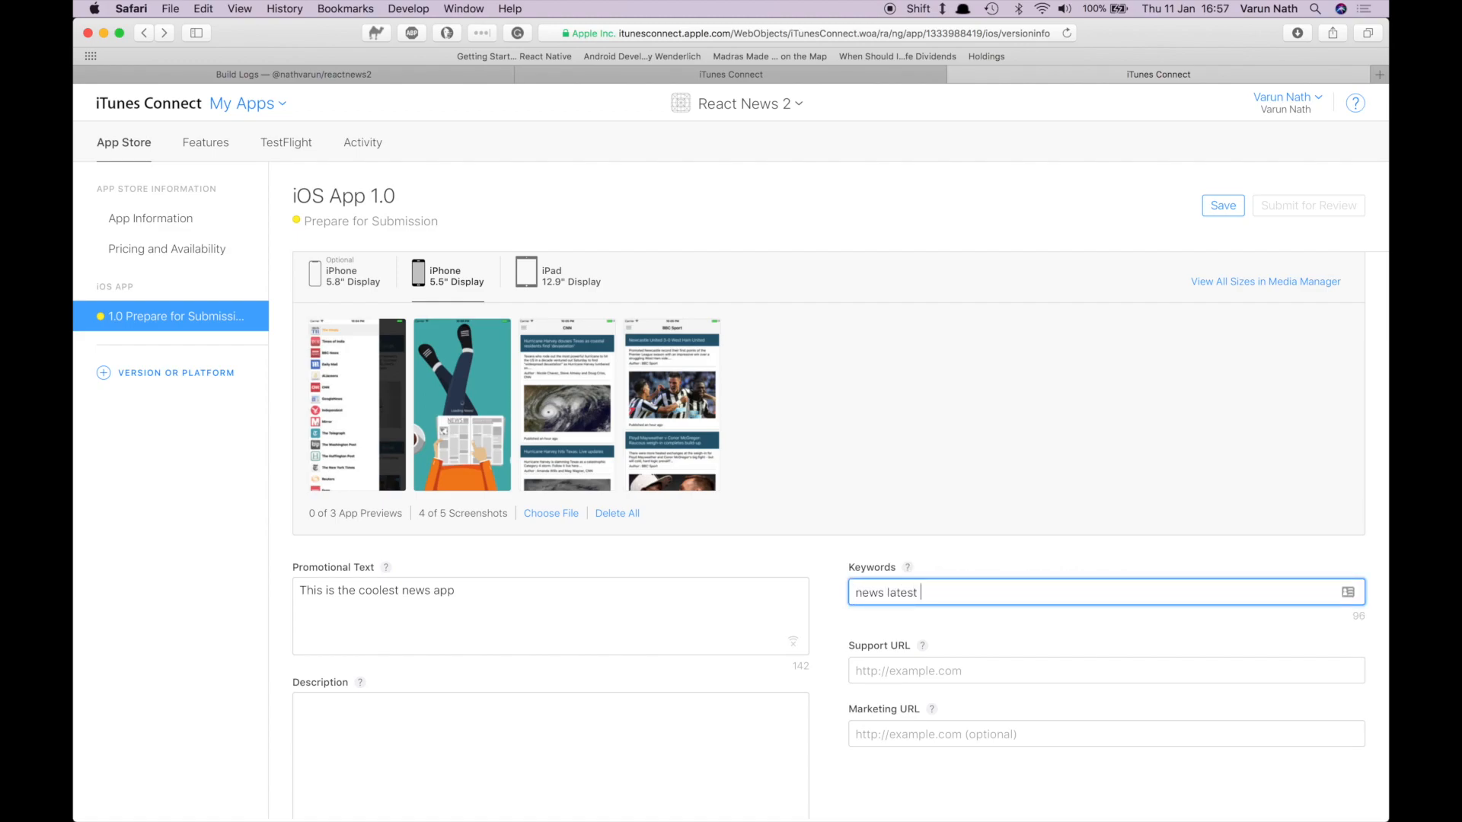
pyautogui.write('news')
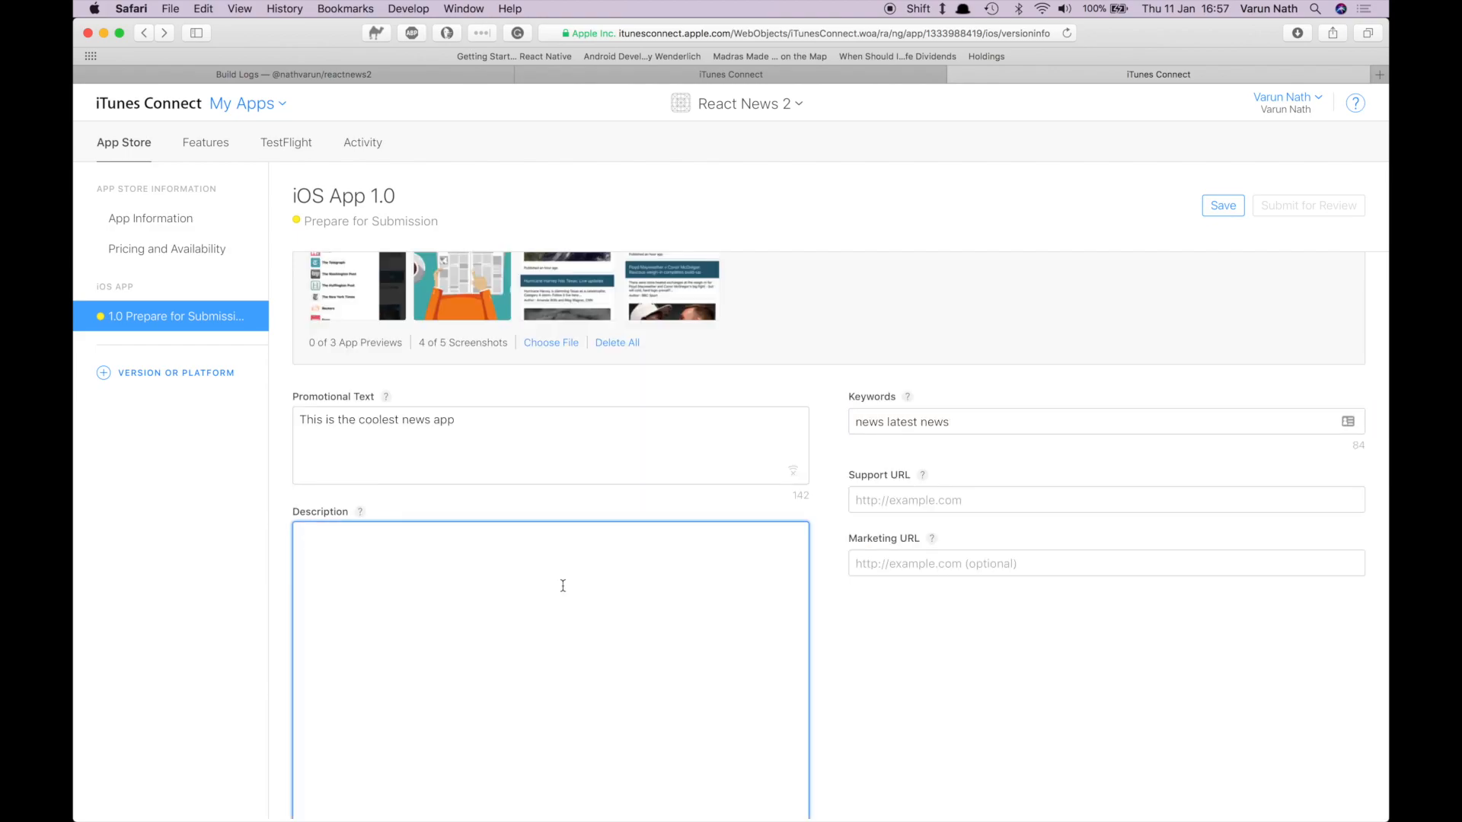
pyautogui.write('This is')
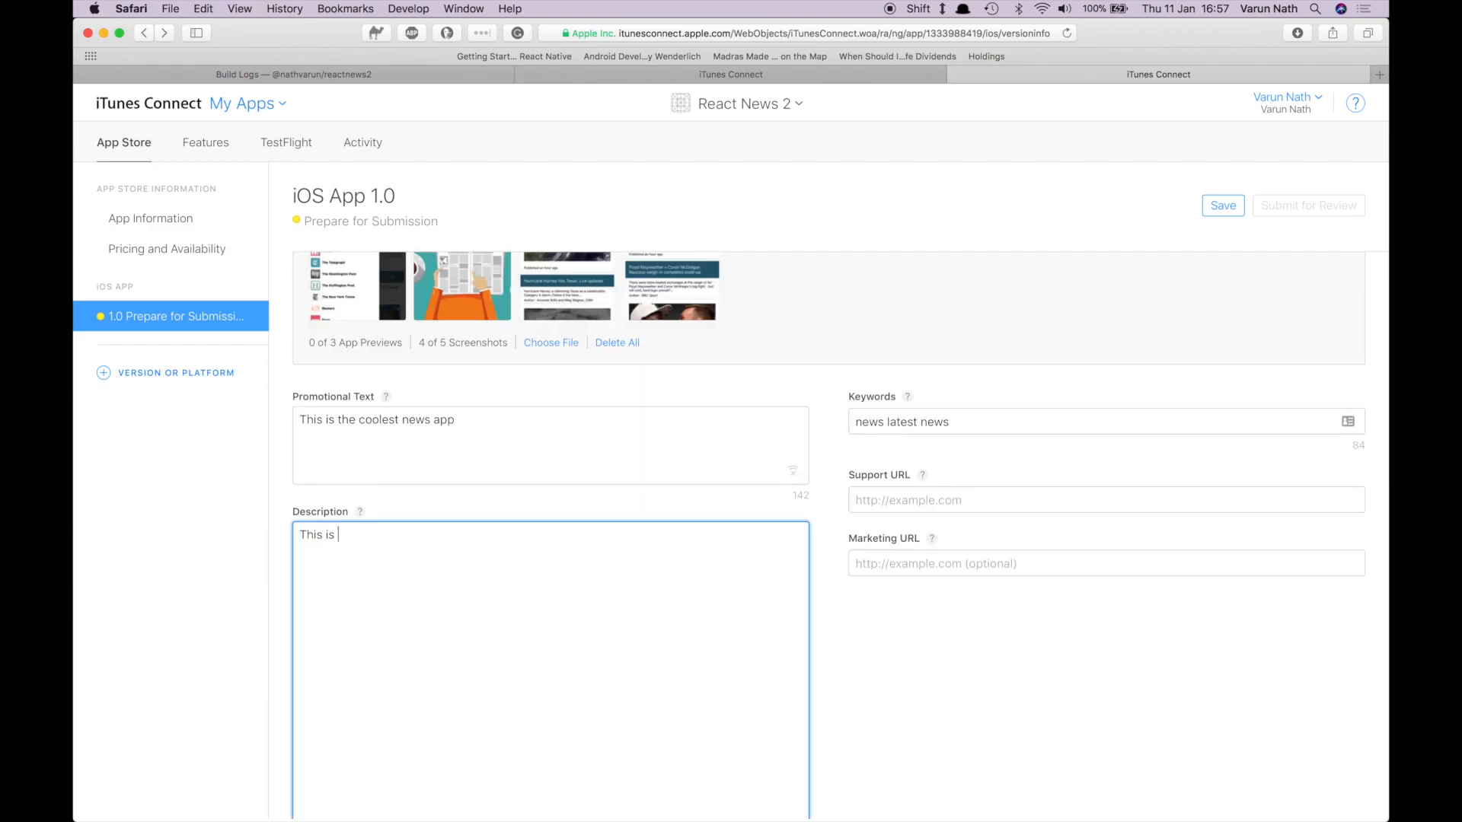
pyautogui.write('about the app')
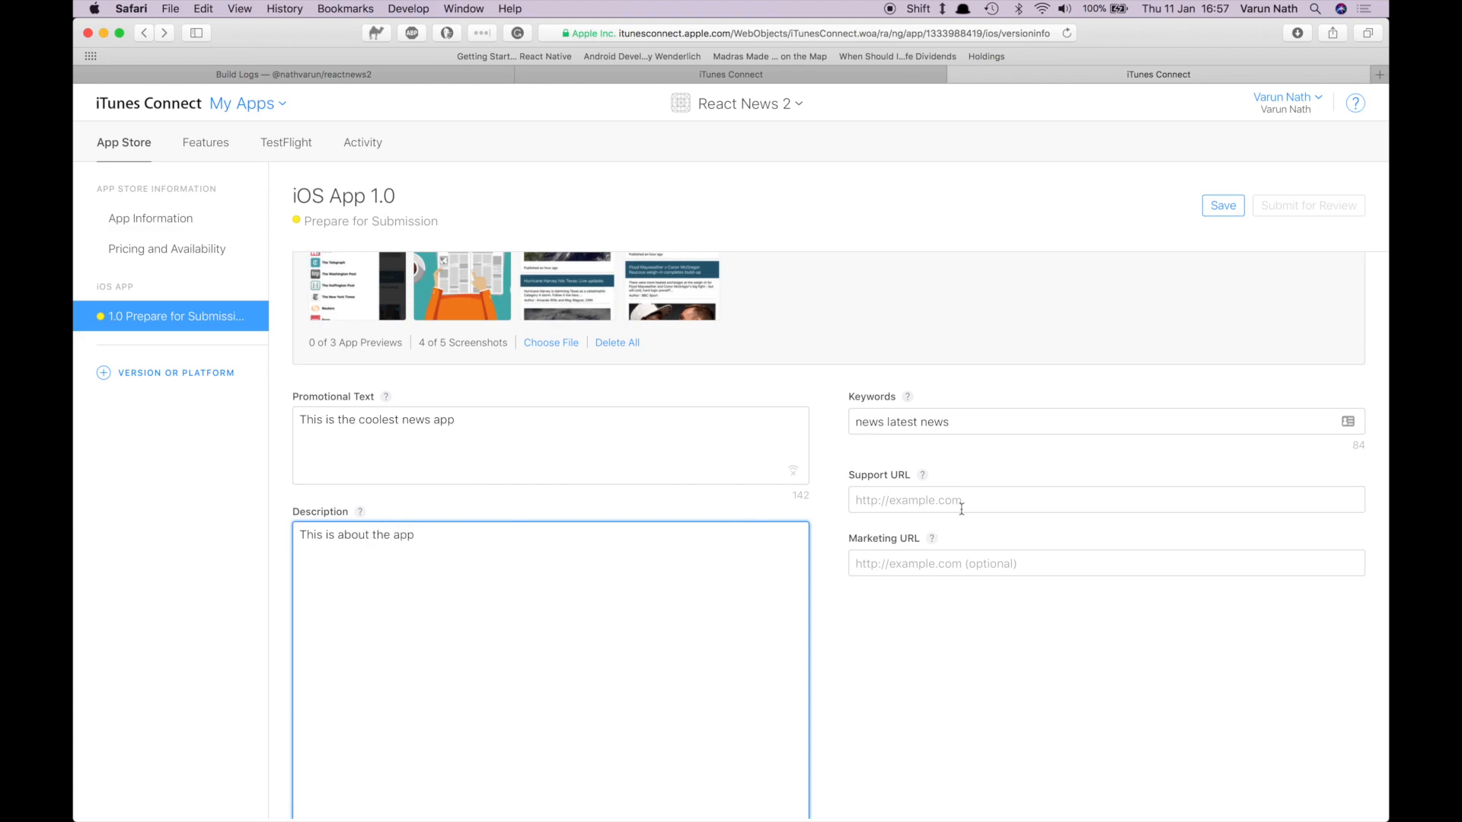
pyautogui.click(1105, 500)
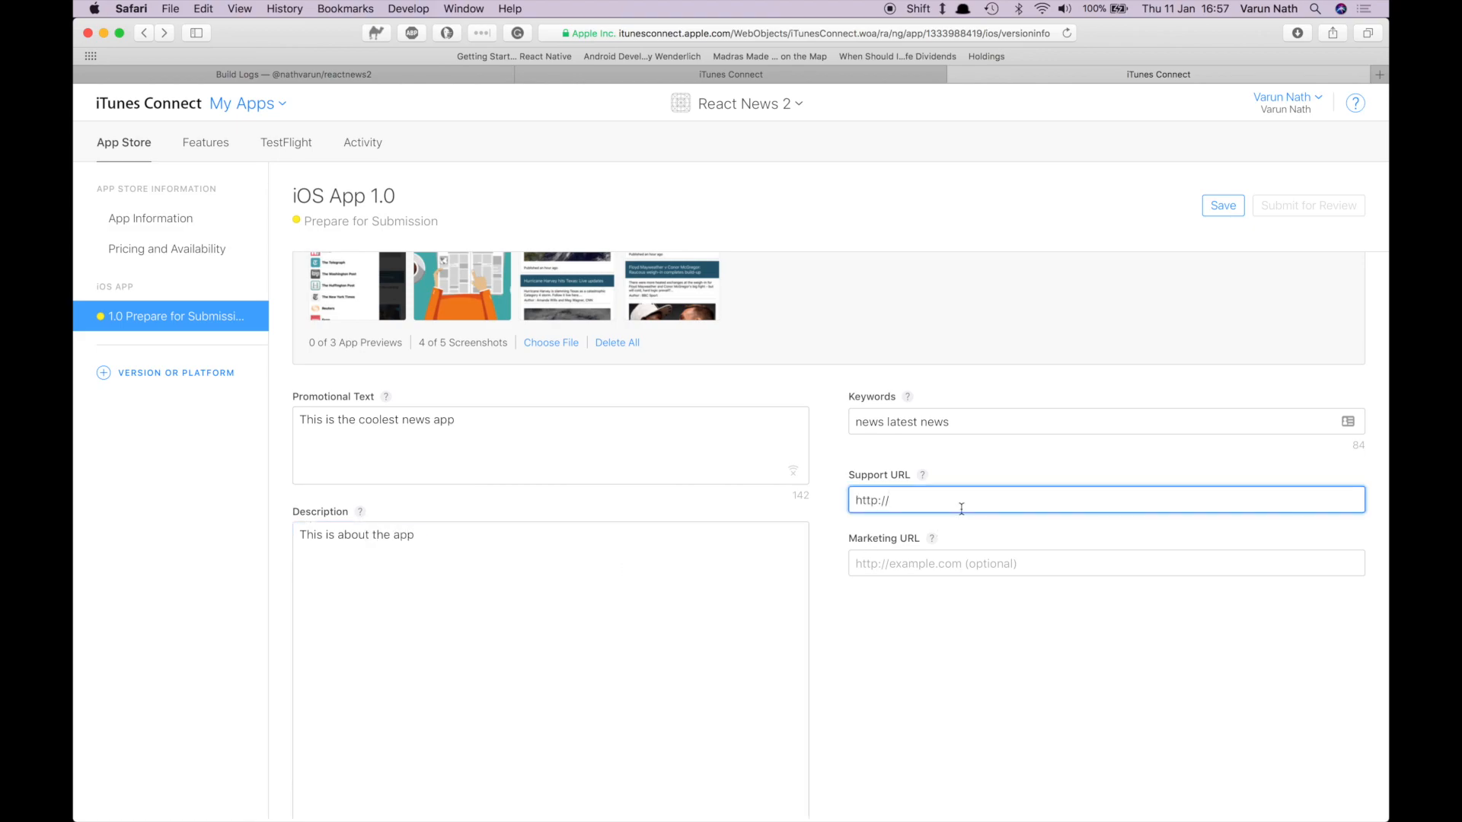
pyautogui.write('unsurepor')
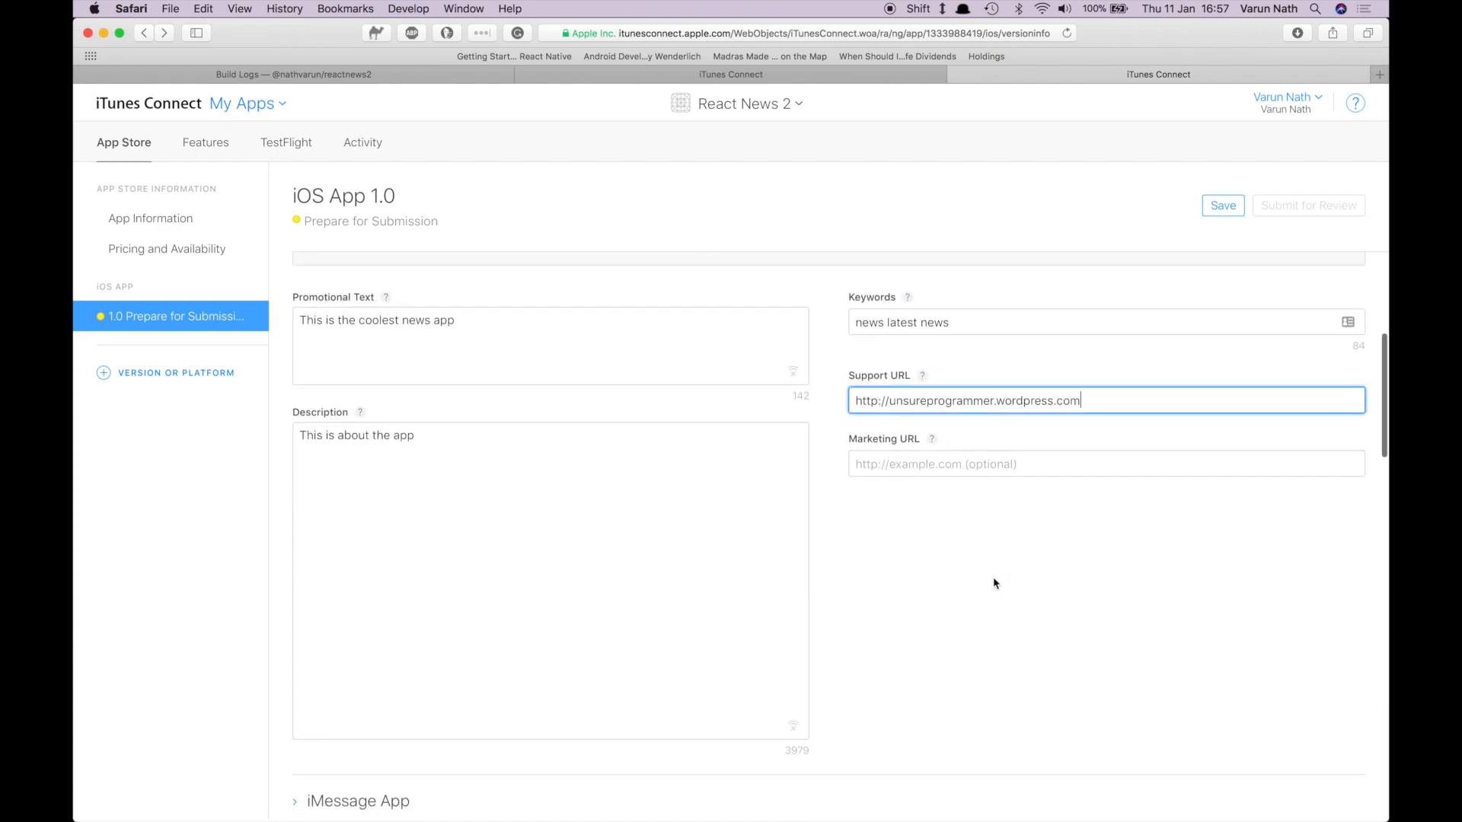
# Step: Scroll down to version 1.0's Build section, which has no build selected
pyautogui.scroll(-3)
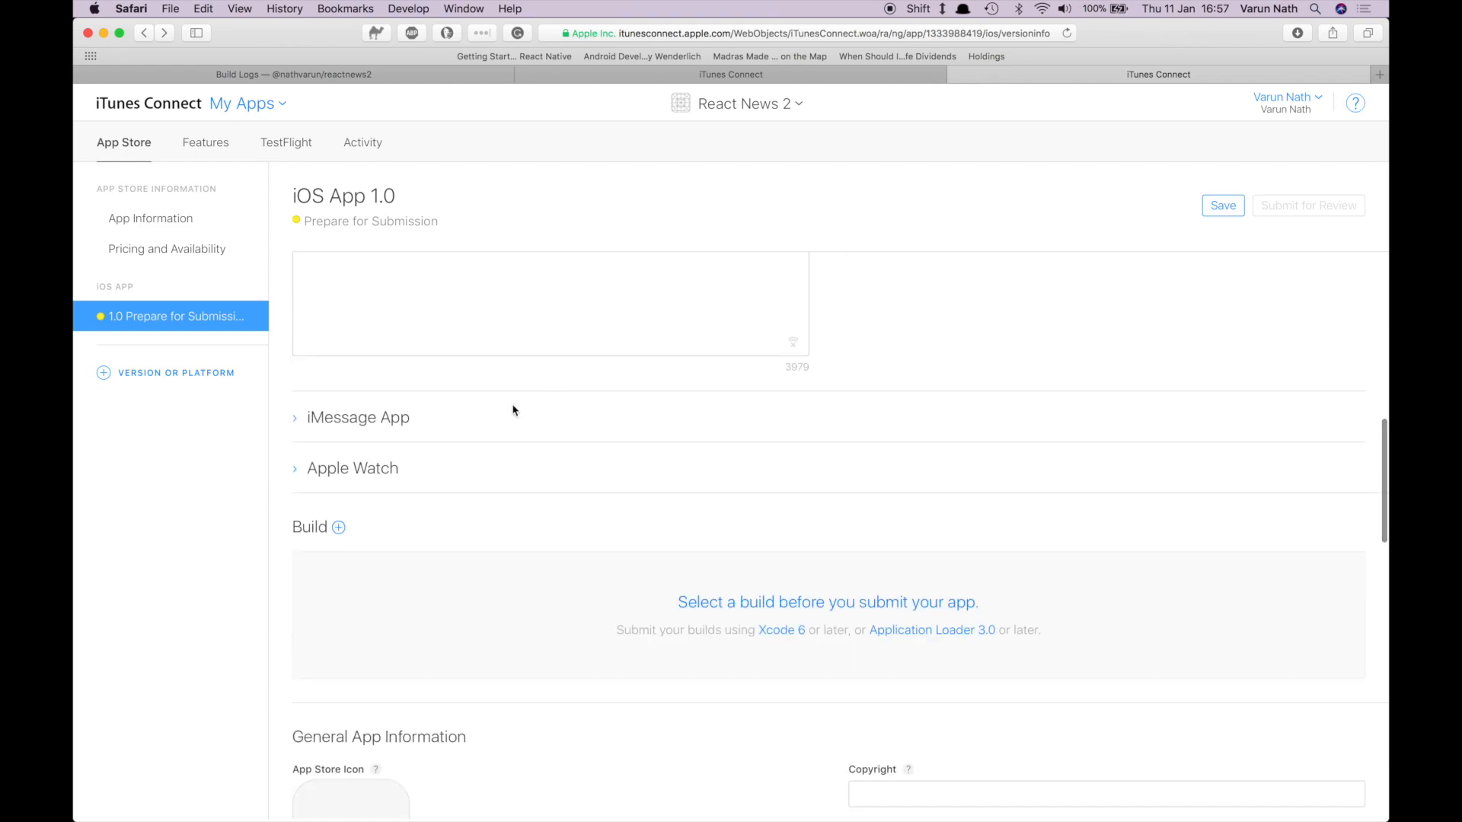
pyautogui.moveTo(373, 481)
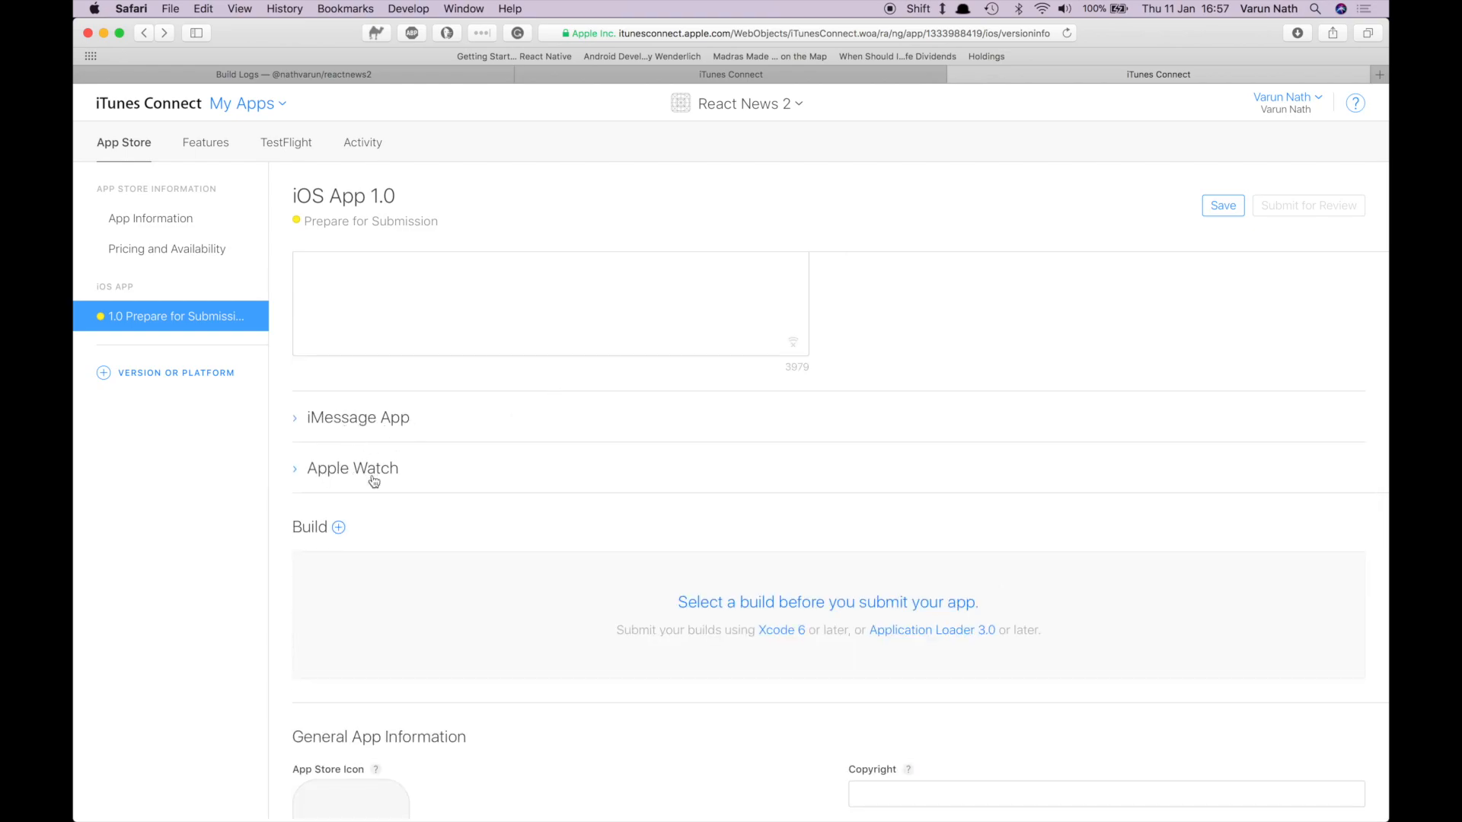
pyautogui.scroll(-3)
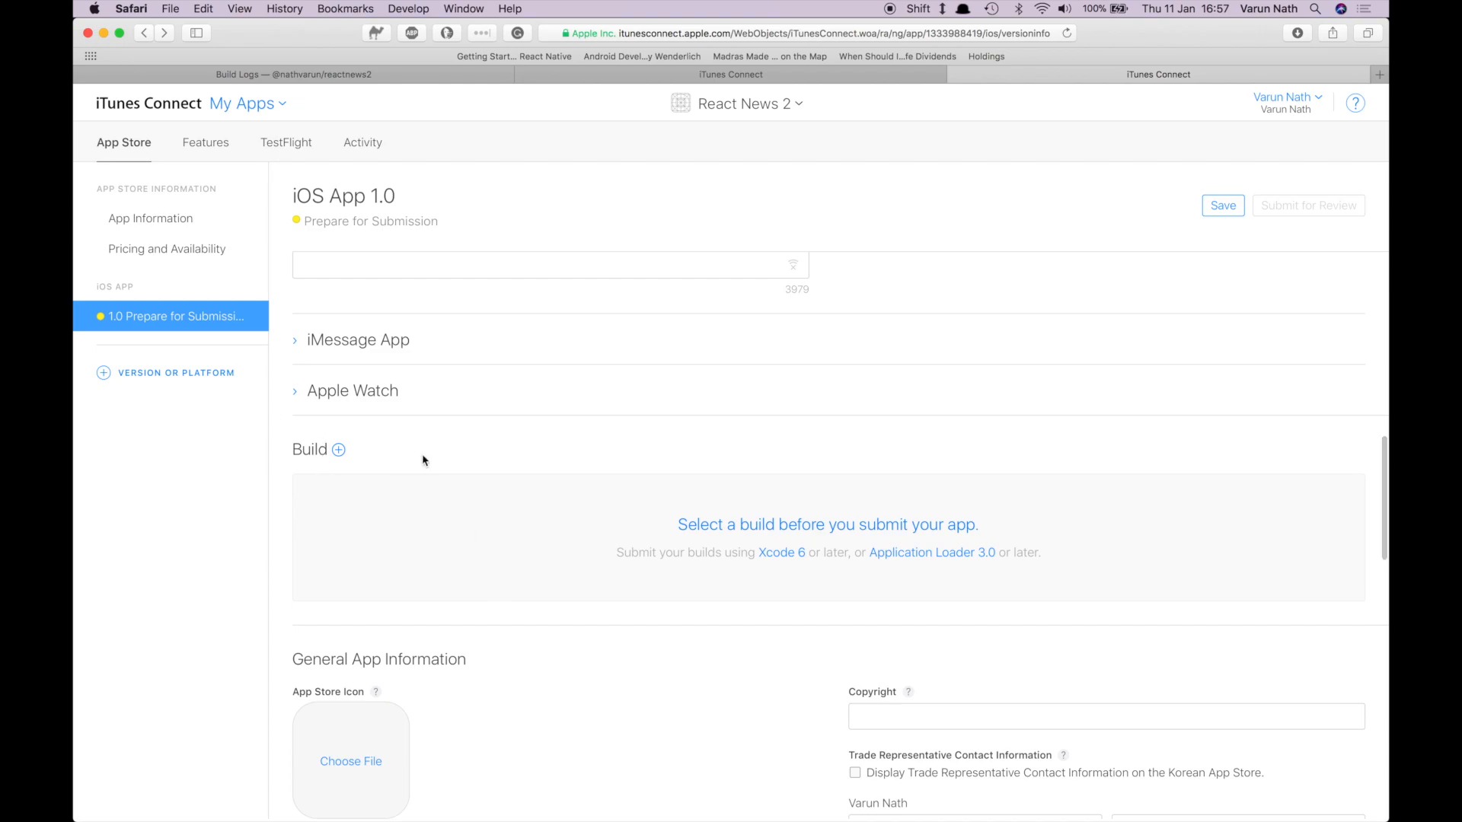
pyautogui.moveTo(798, 471)
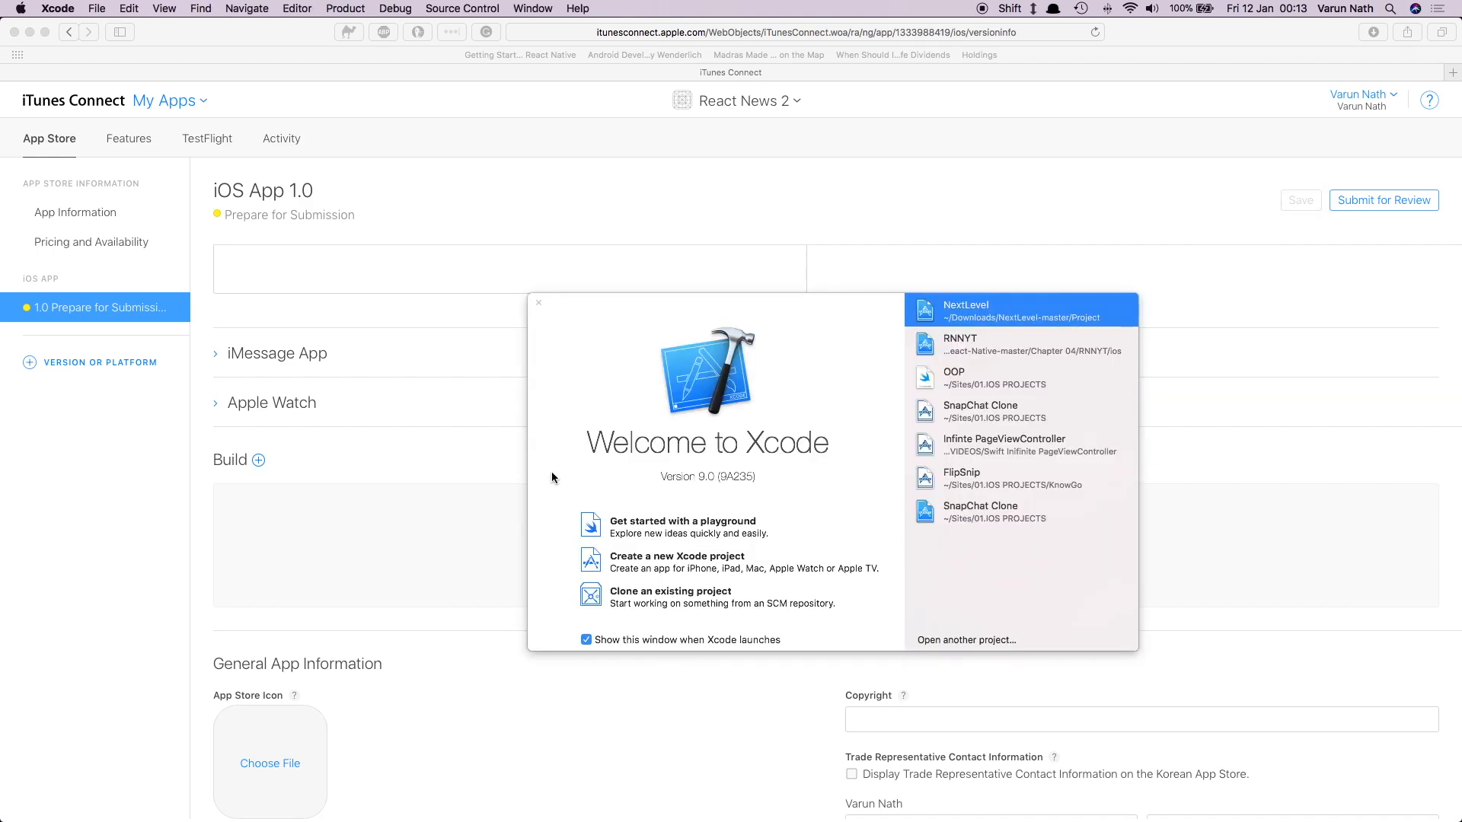
# Step: Launch Application Loader from Xcode, sign in as nathvarun, and deliver the React News 2 1.1.0 archive
pyautogui.click(58, 8)
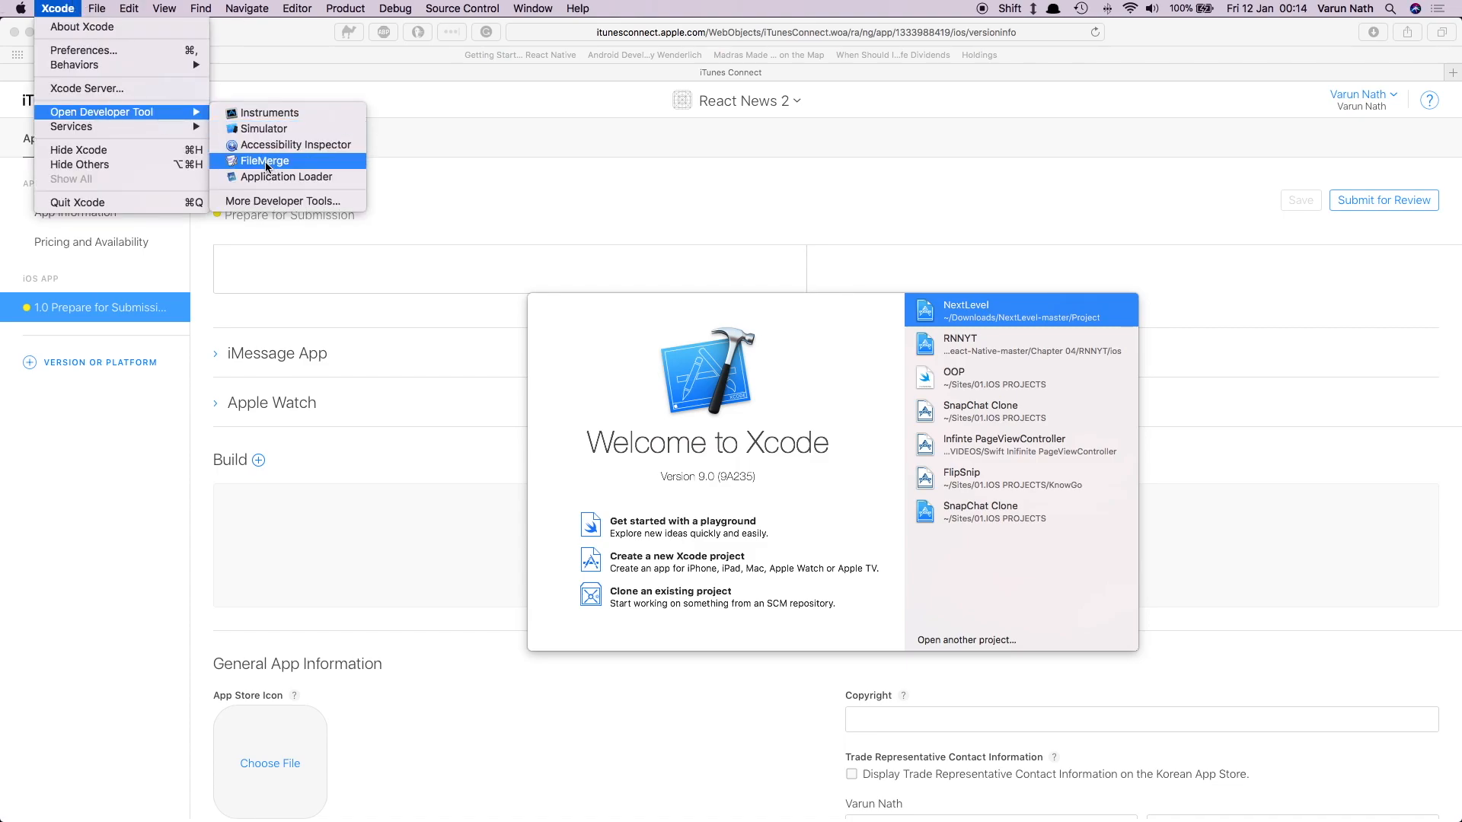
pyautogui.click(285, 178)
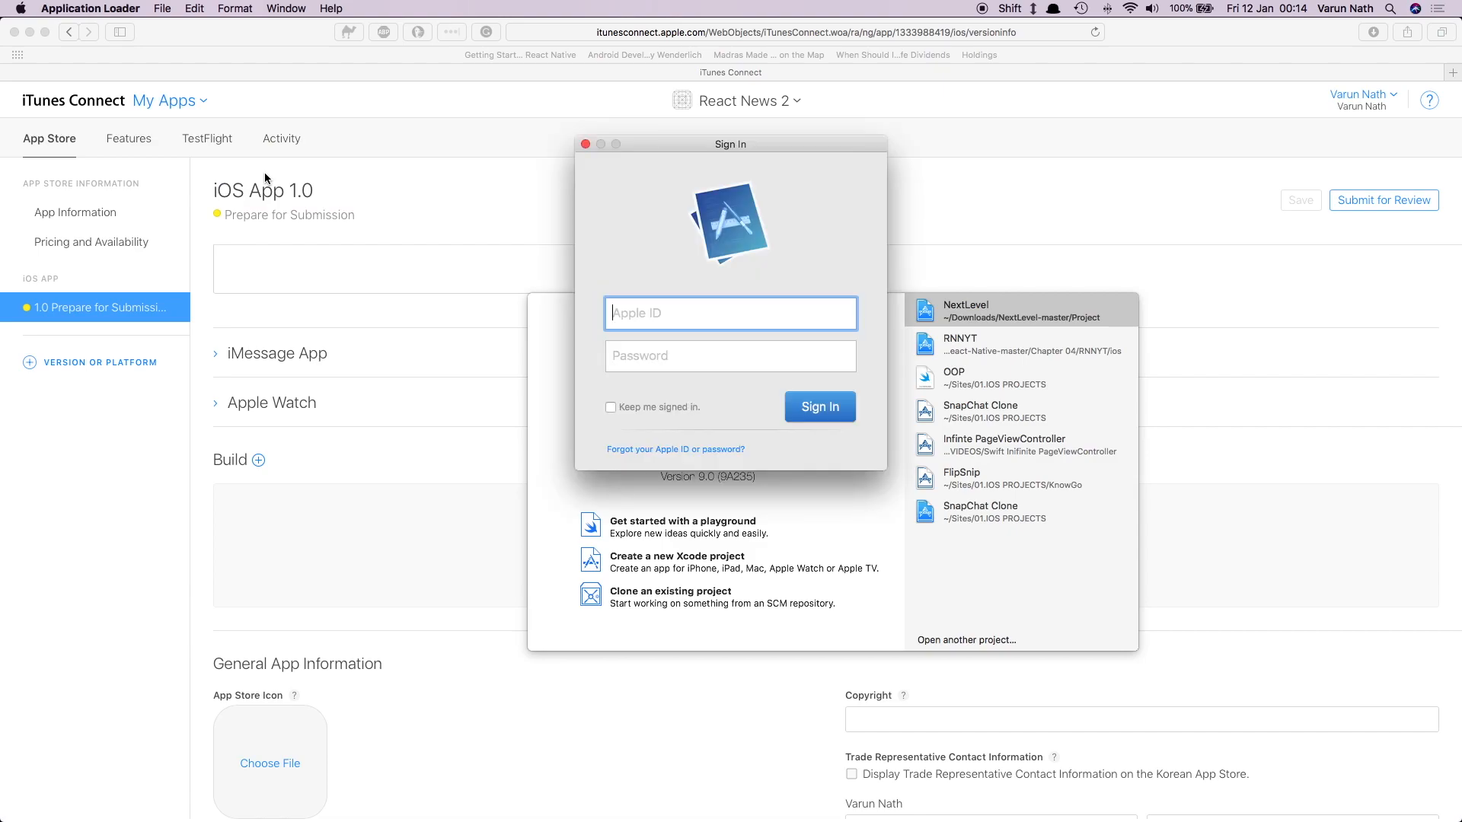
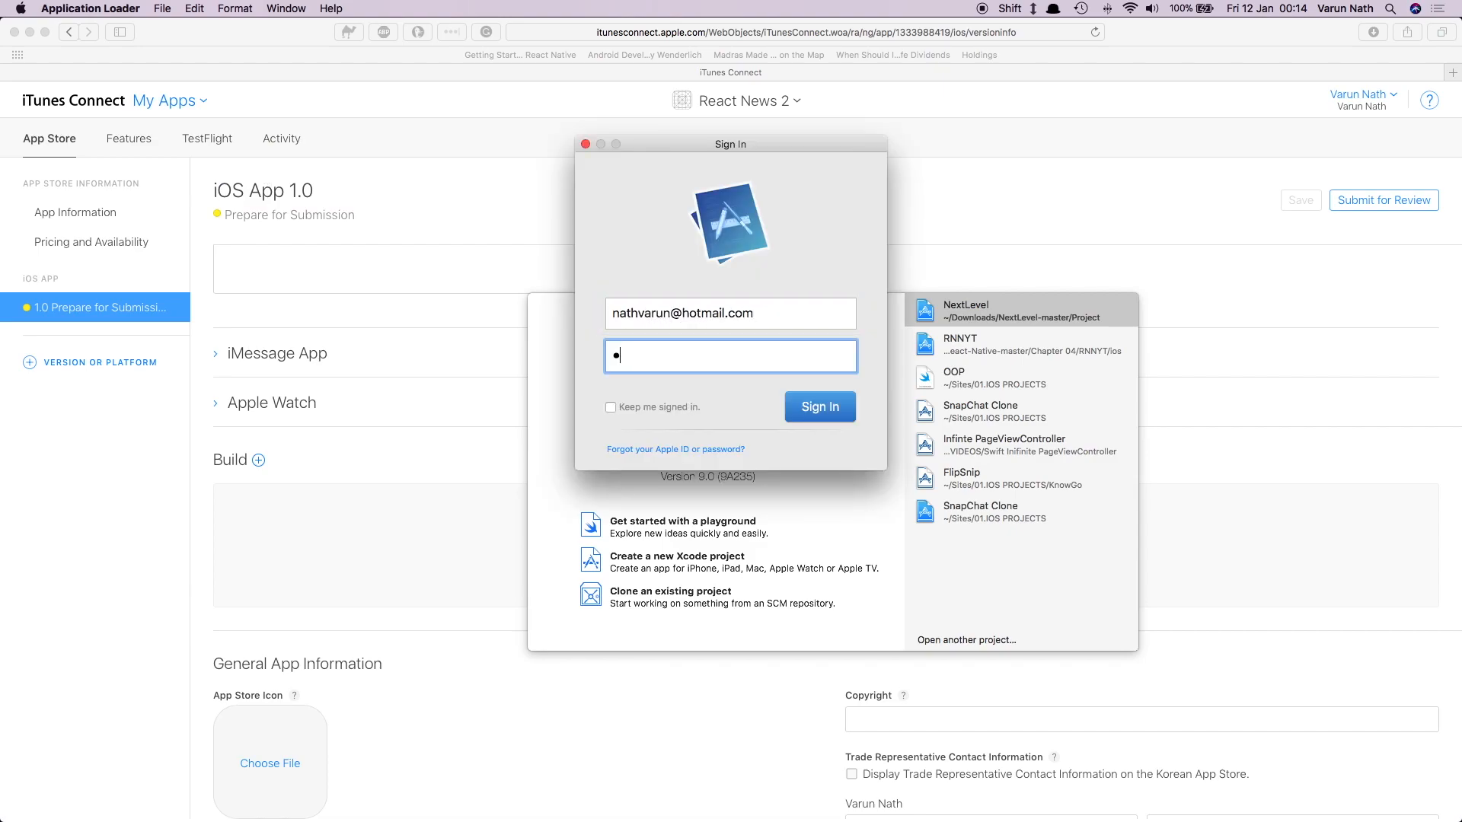
pyautogui.click(818, 406)
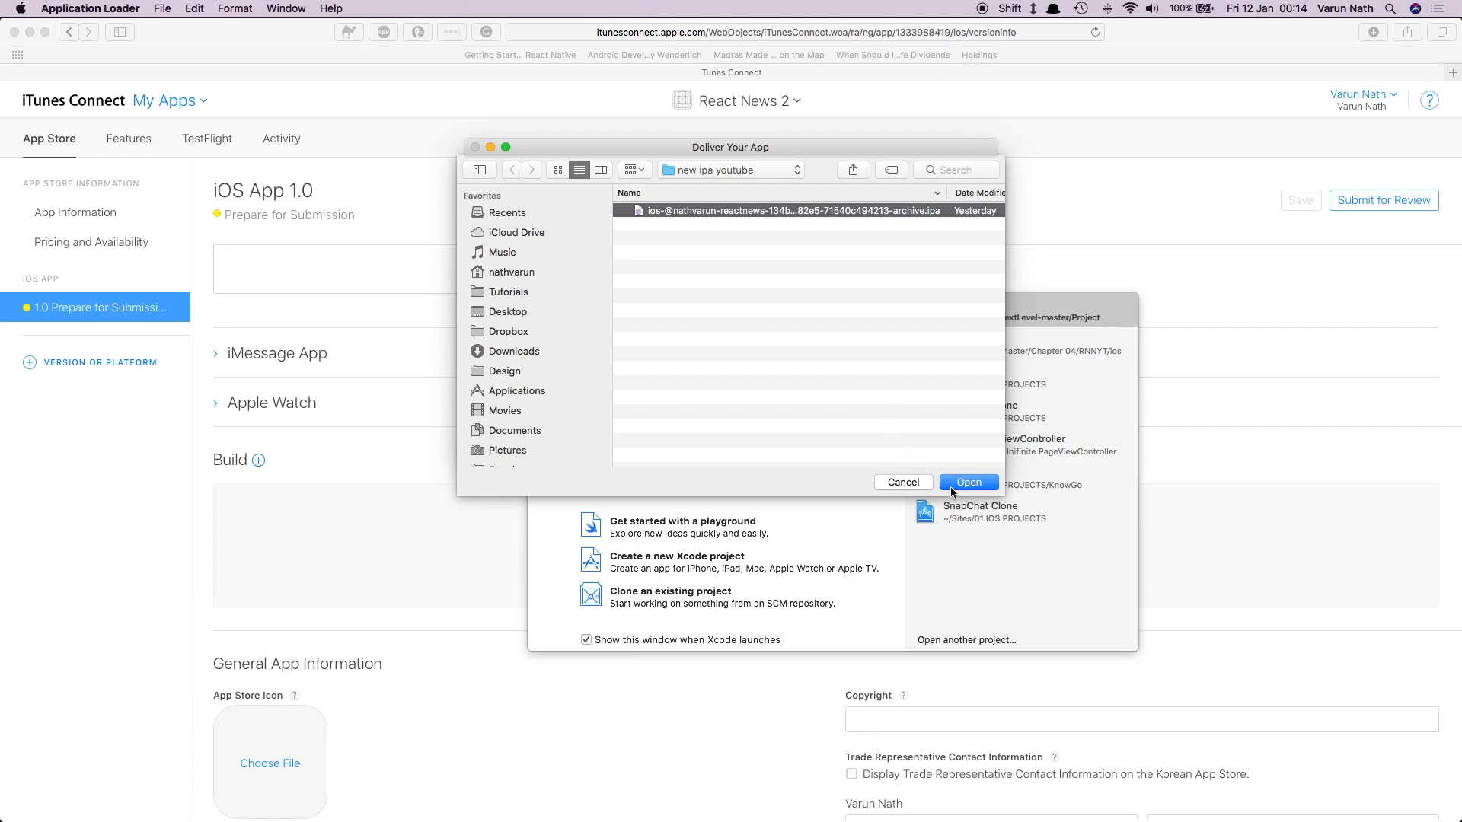
pyautogui.click(968, 482)
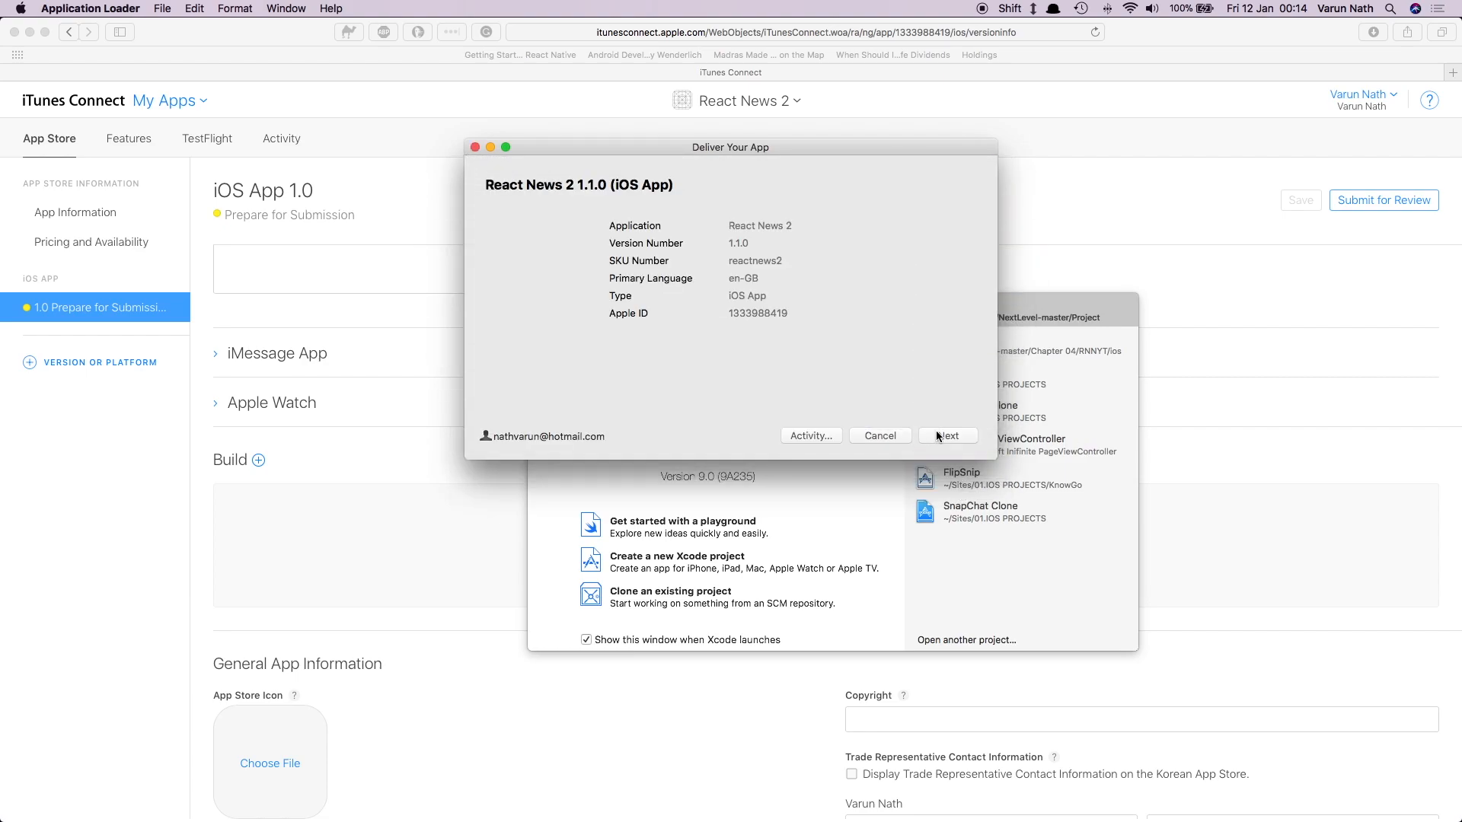
pyautogui.click(946, 436)
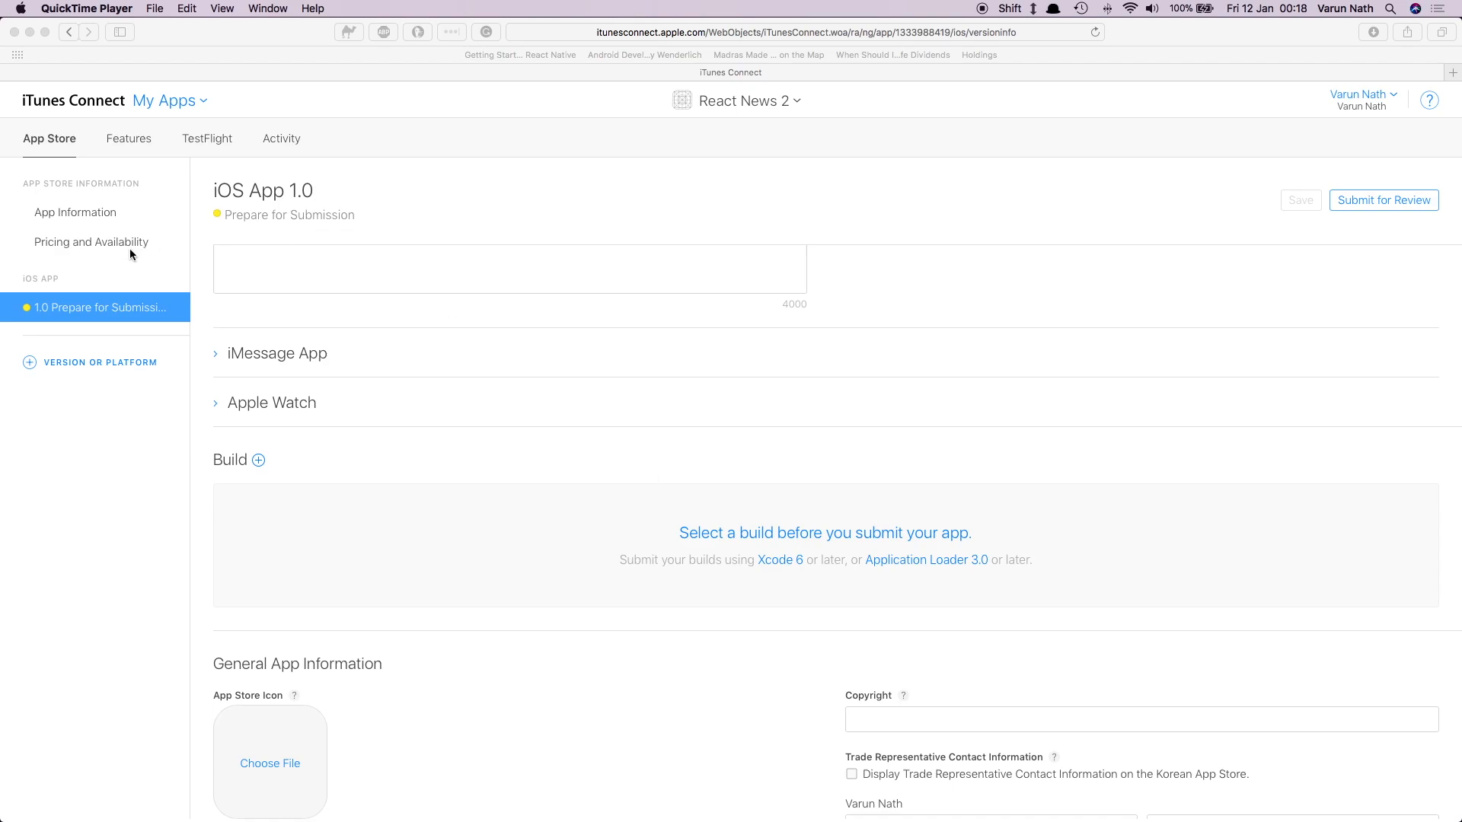
pyautogui.moveTo(270, 140)
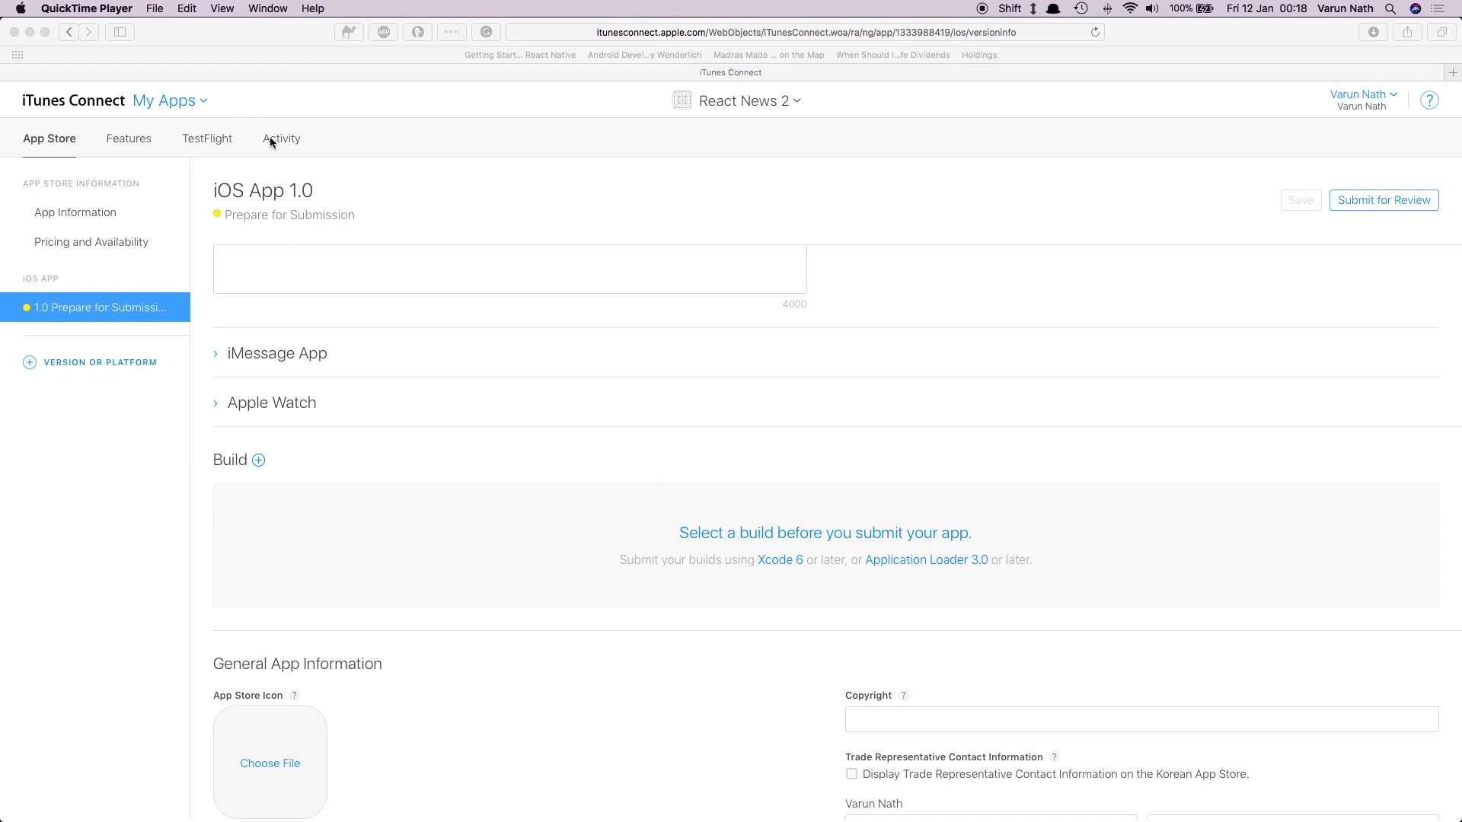
# Step: Check build 1.1.0 (1) details under Activity, then return to the App Store tab
pyautogui.click(281, 138)
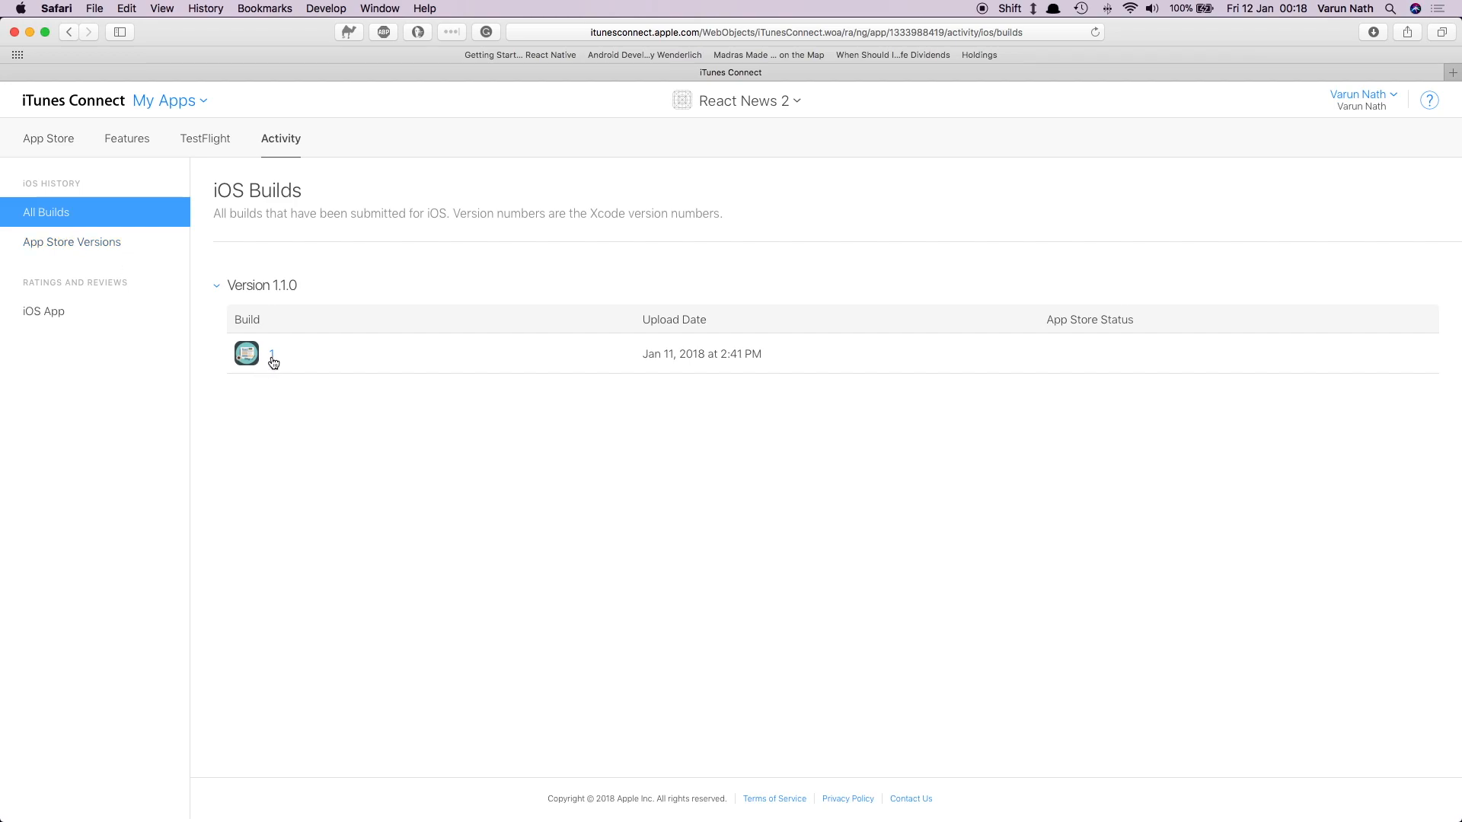
pyautogui.click(273, 359)
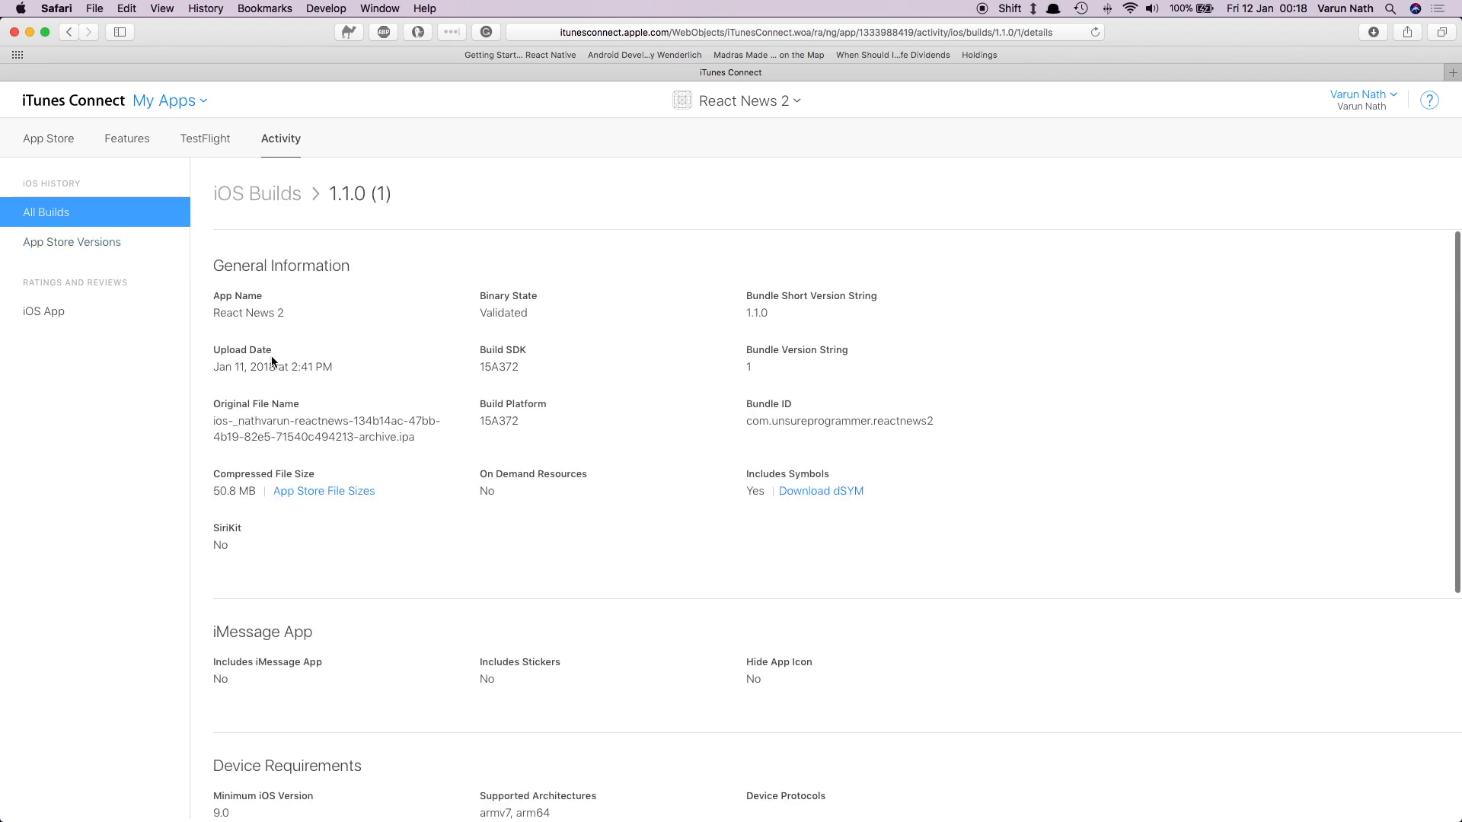
pyautogui.click(48, 138)
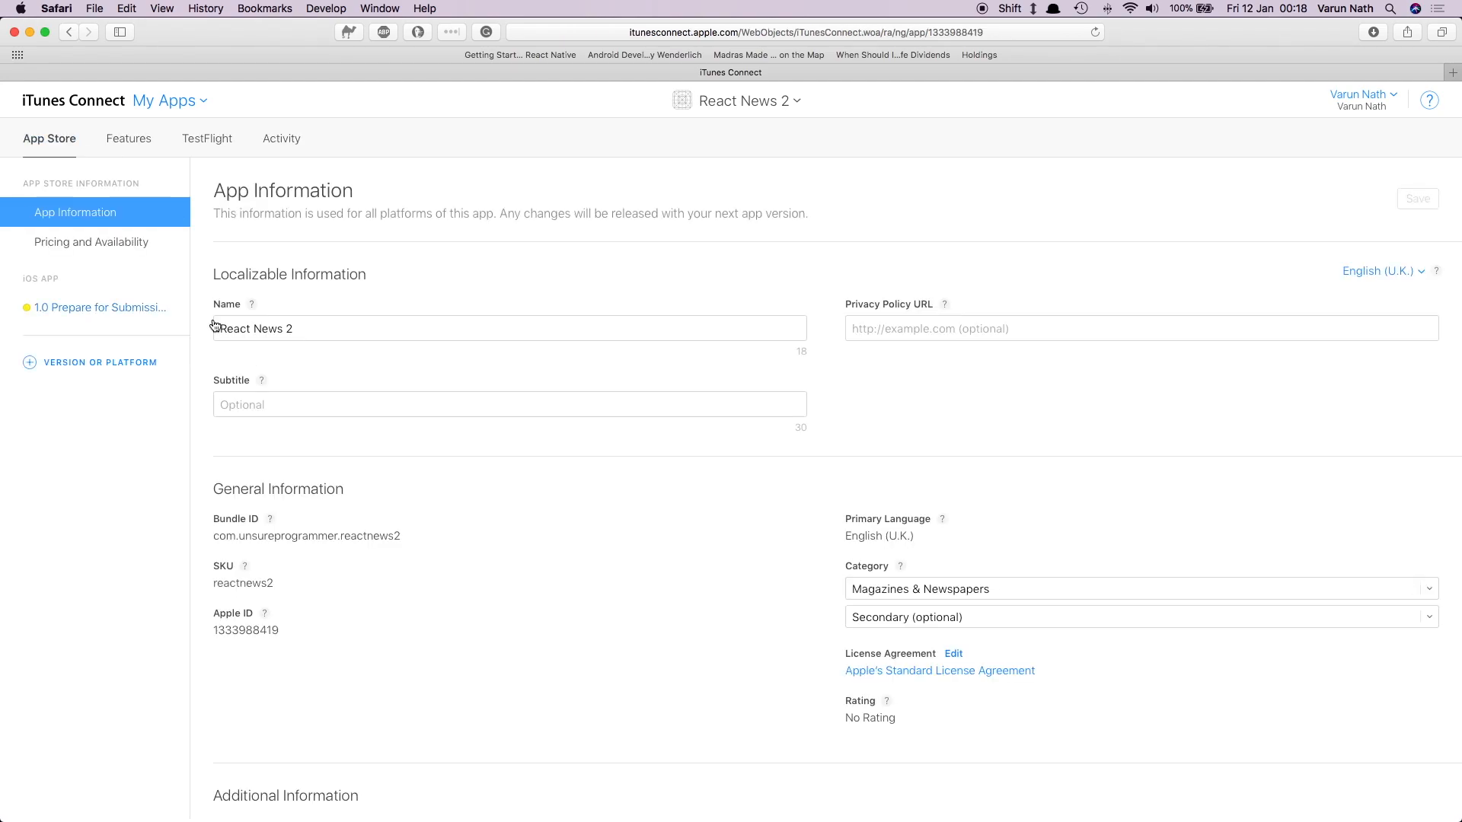
# Step: Attach build 1.1.0 (1) to version 1.0 on its Prepare for Submission page
pyautogui.click(100, 306)
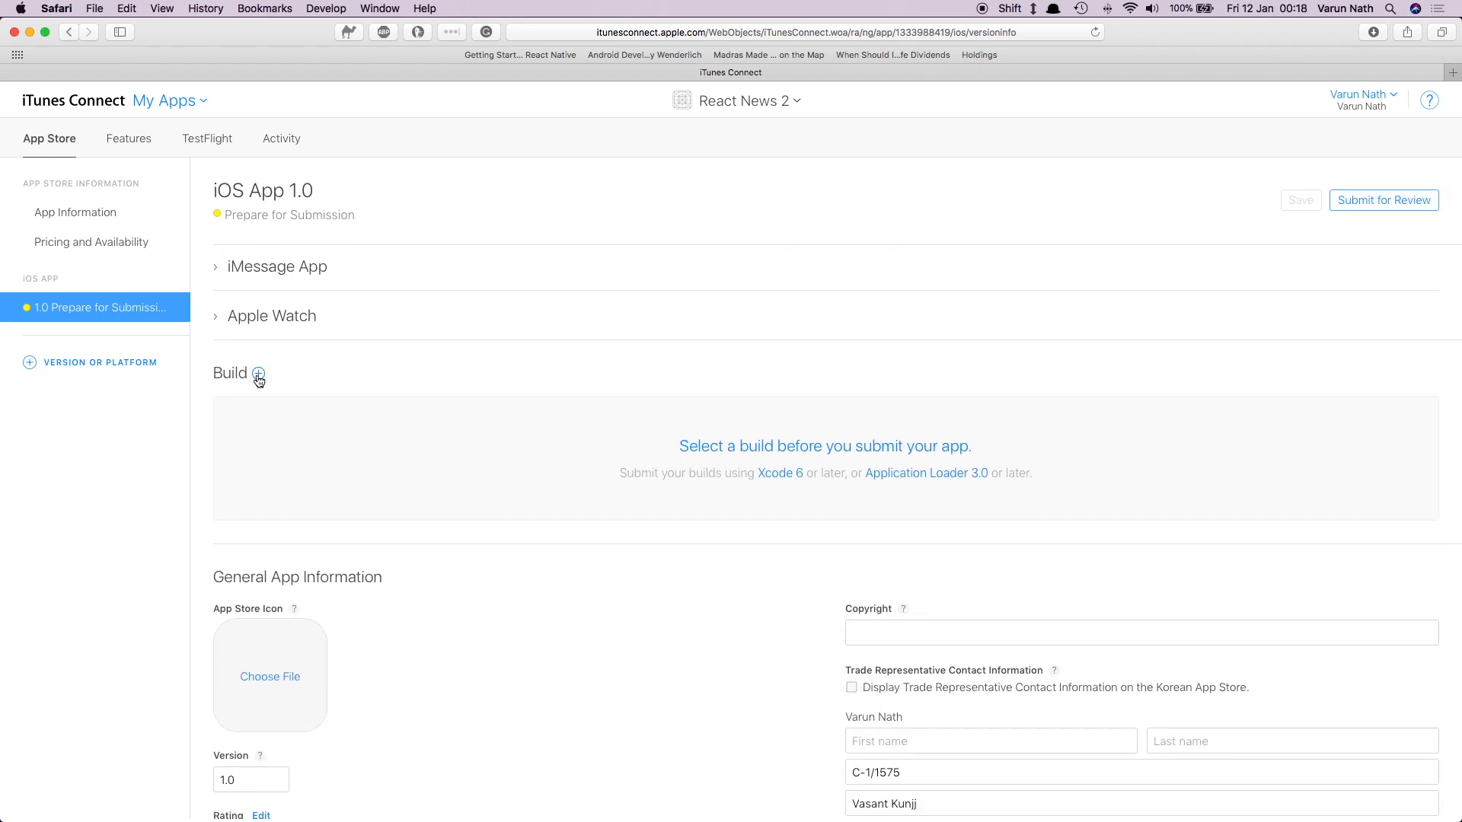
pyautogui.click(259, 374)
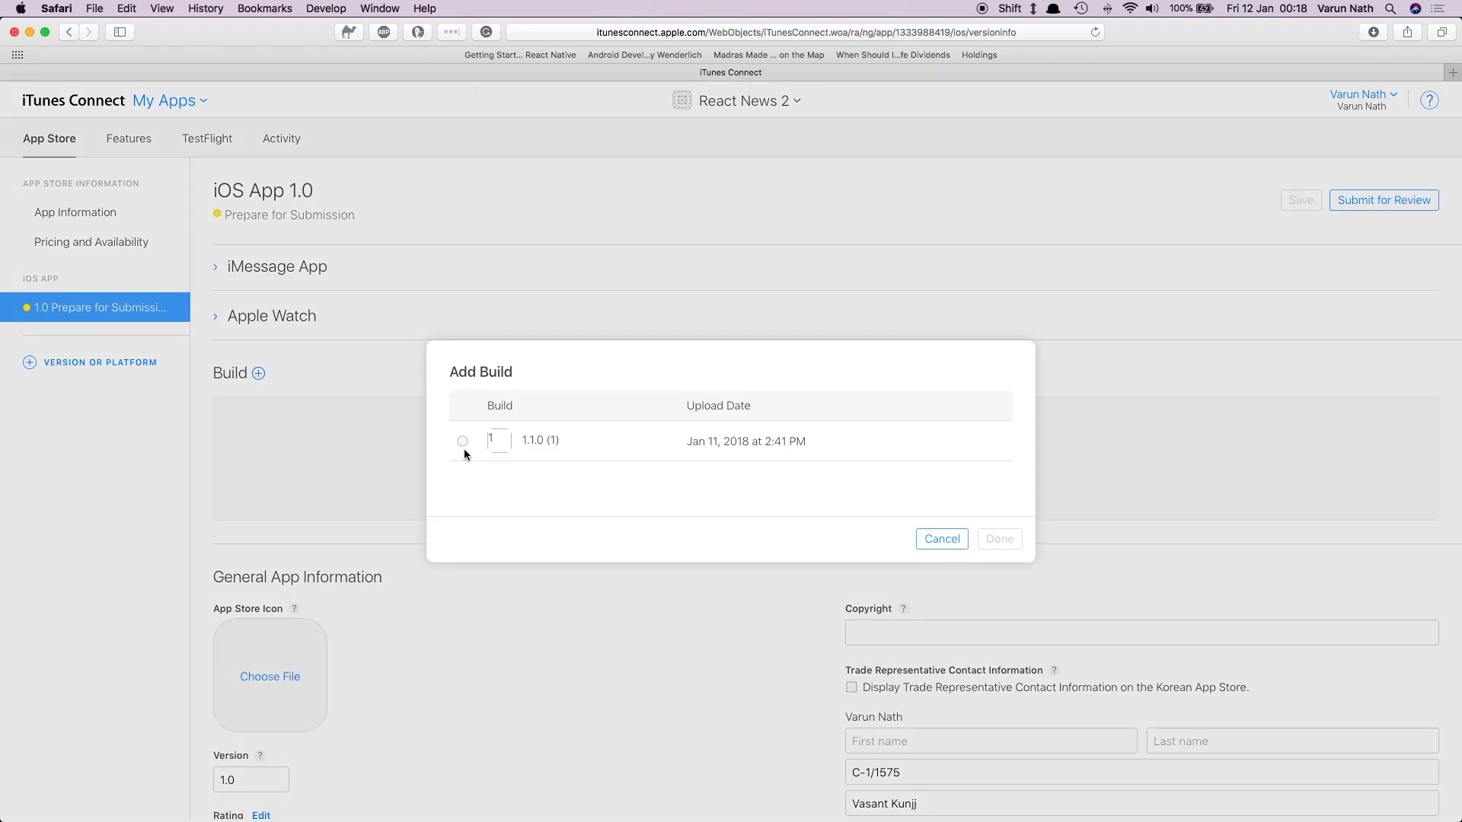
pyautogui.click(462, 441)
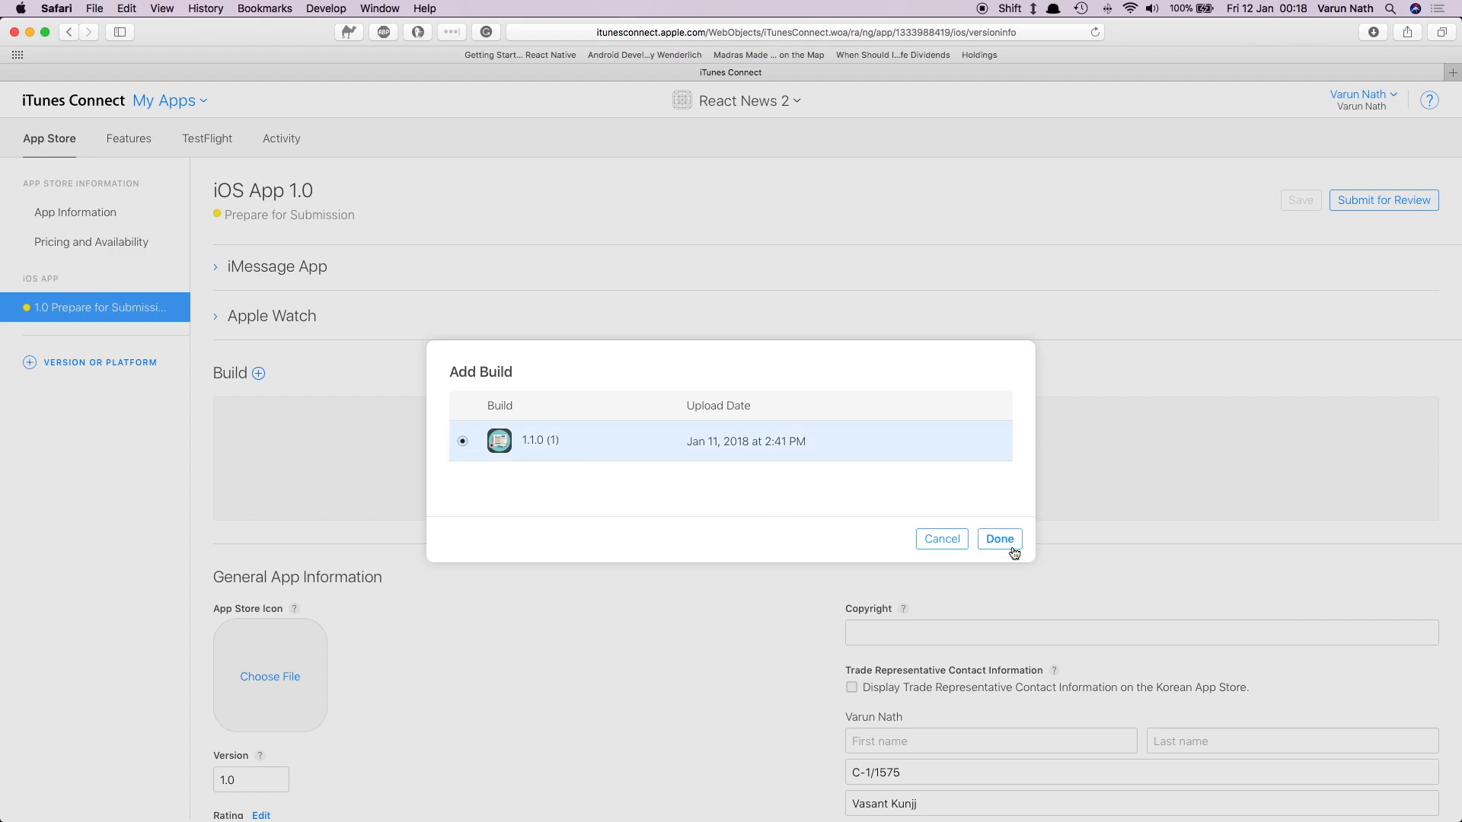
pyautogui.click(998, 539)
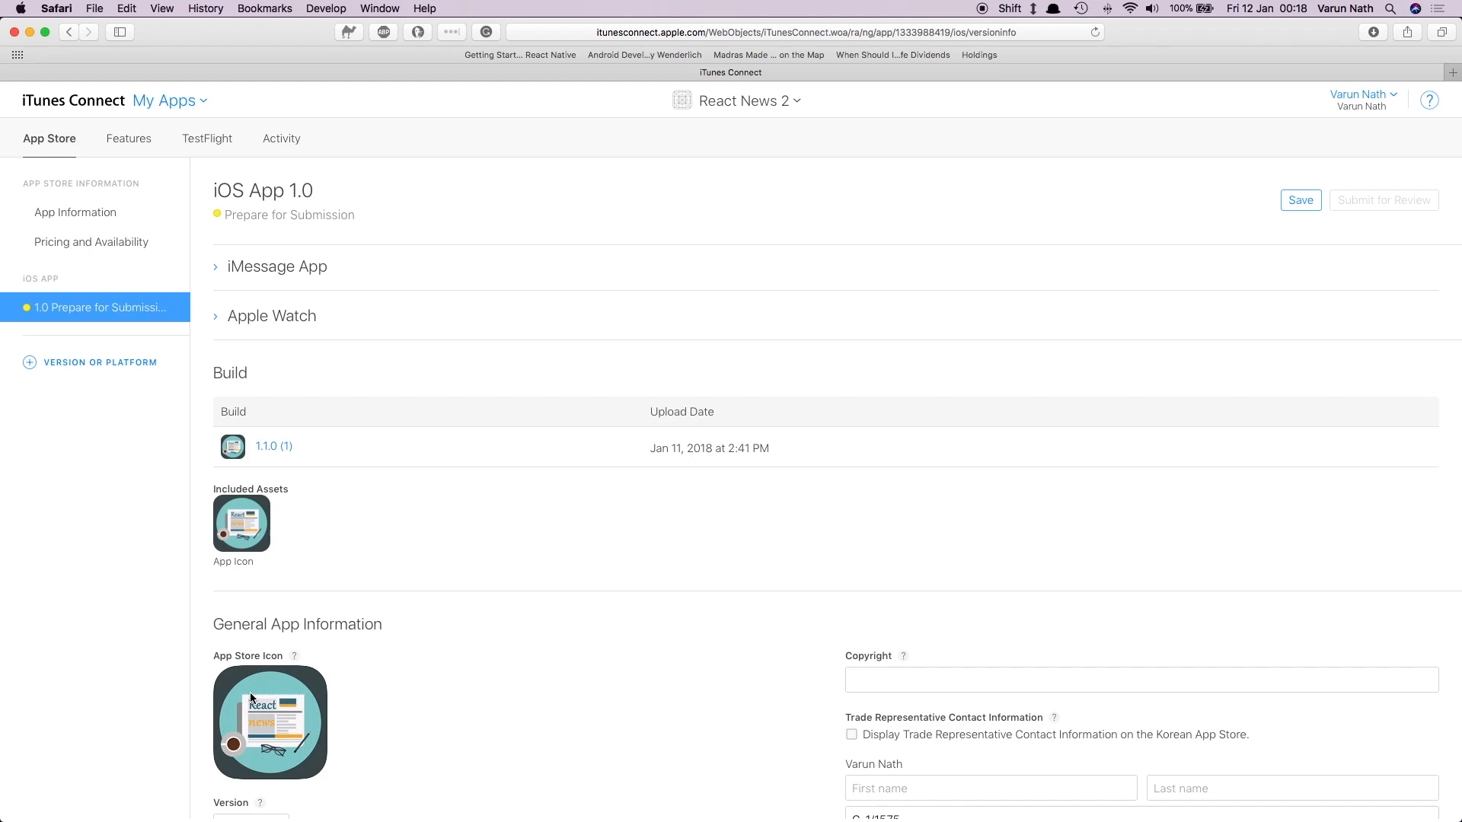
# Step: Enter 'Varu' as the copyright holder for version 1.0
pyautogui.click(1139, 678)
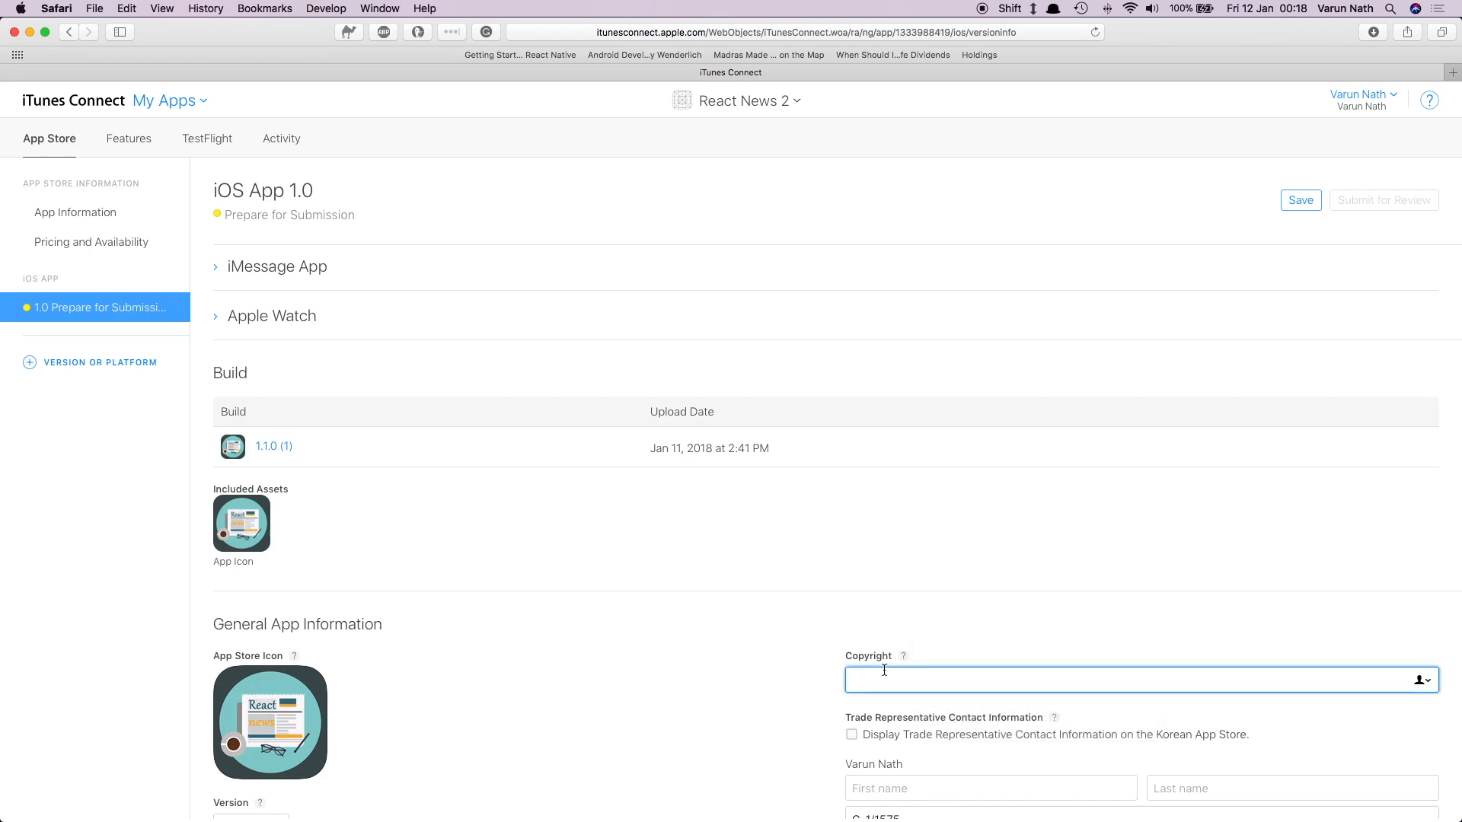
pyautogui.write('Varun Nath')
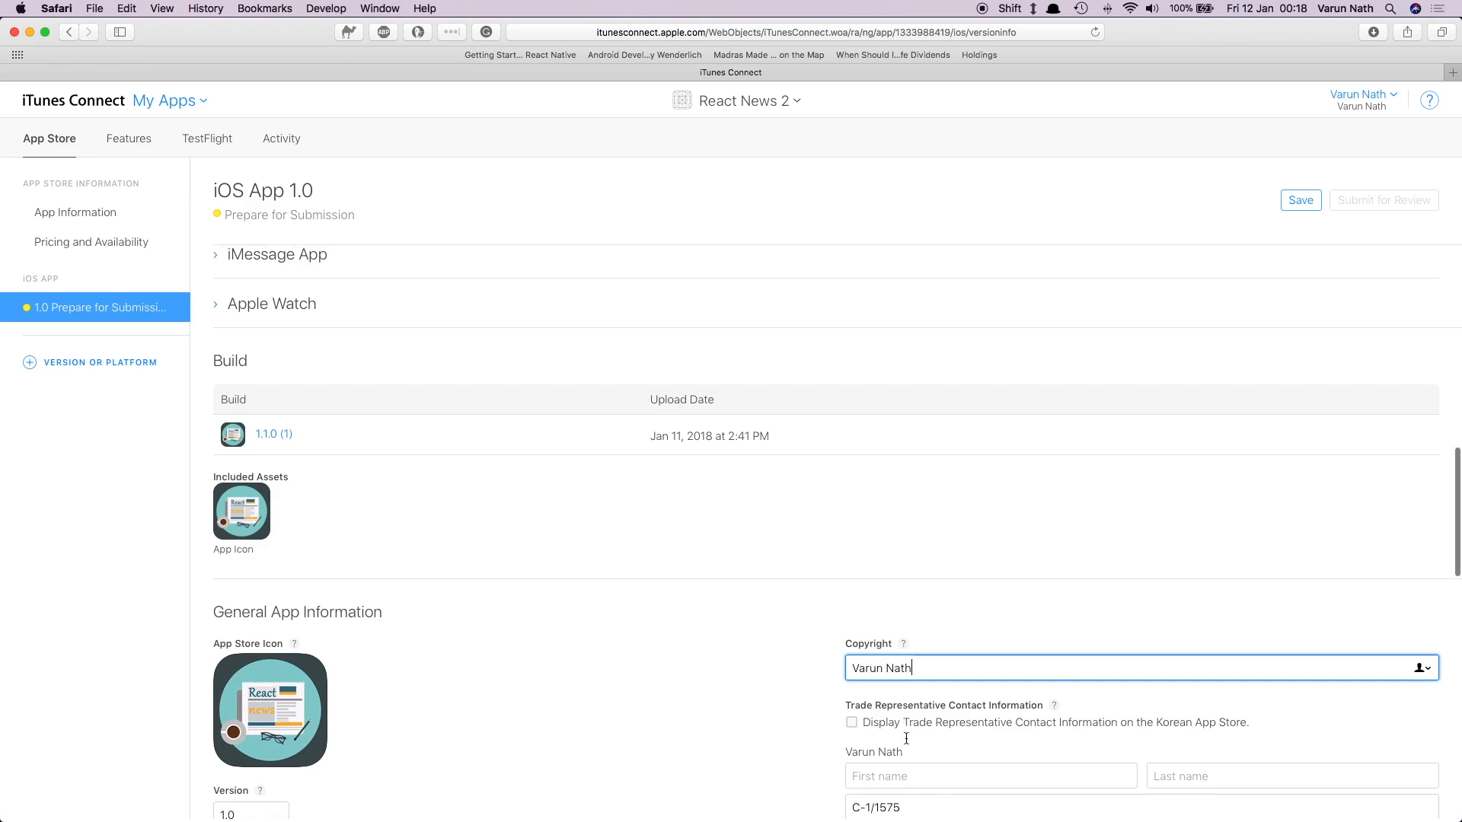
pyautogui.scroll(-3)
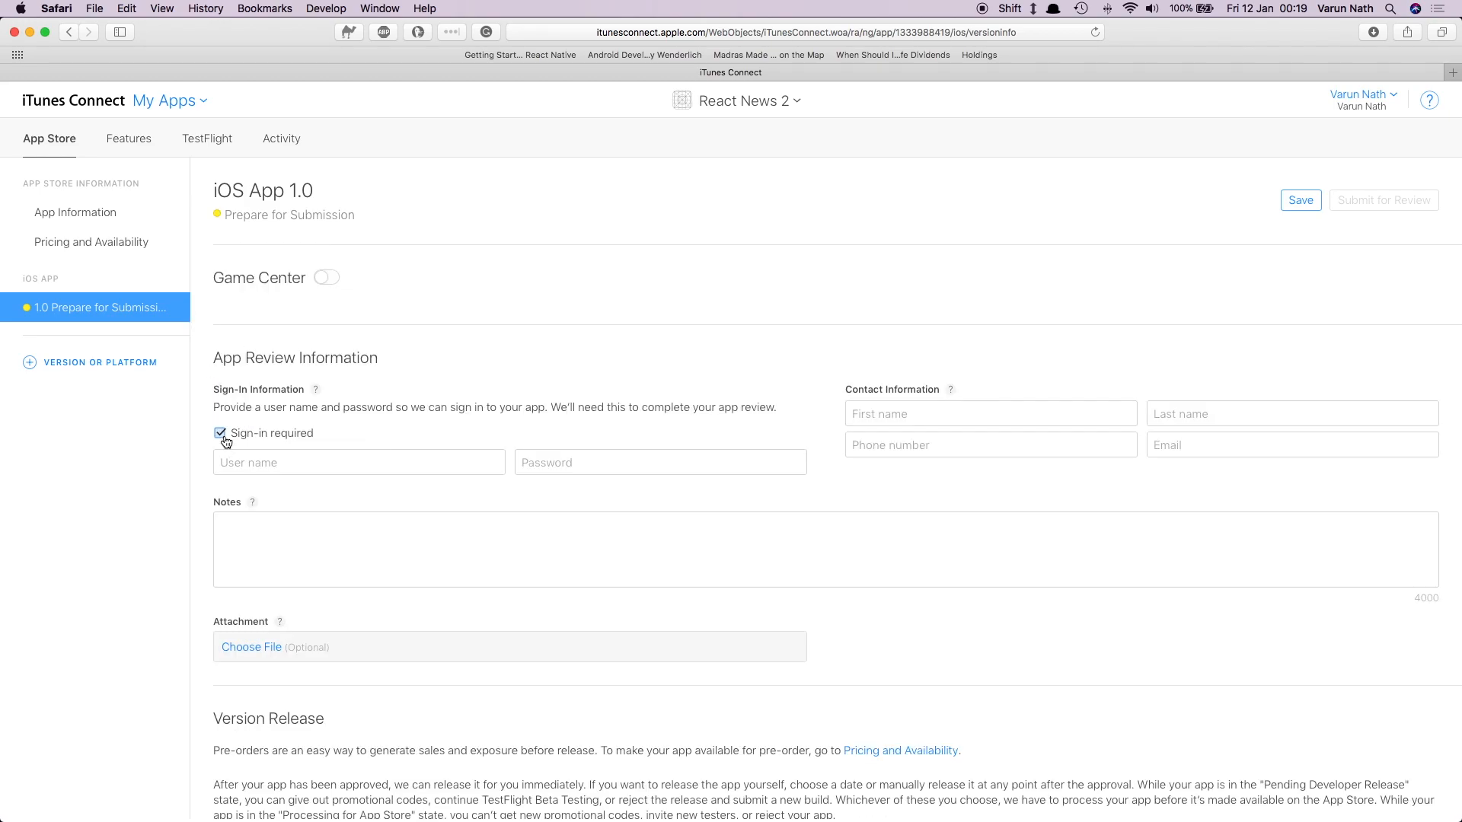
pyautogui.scroll(-3)
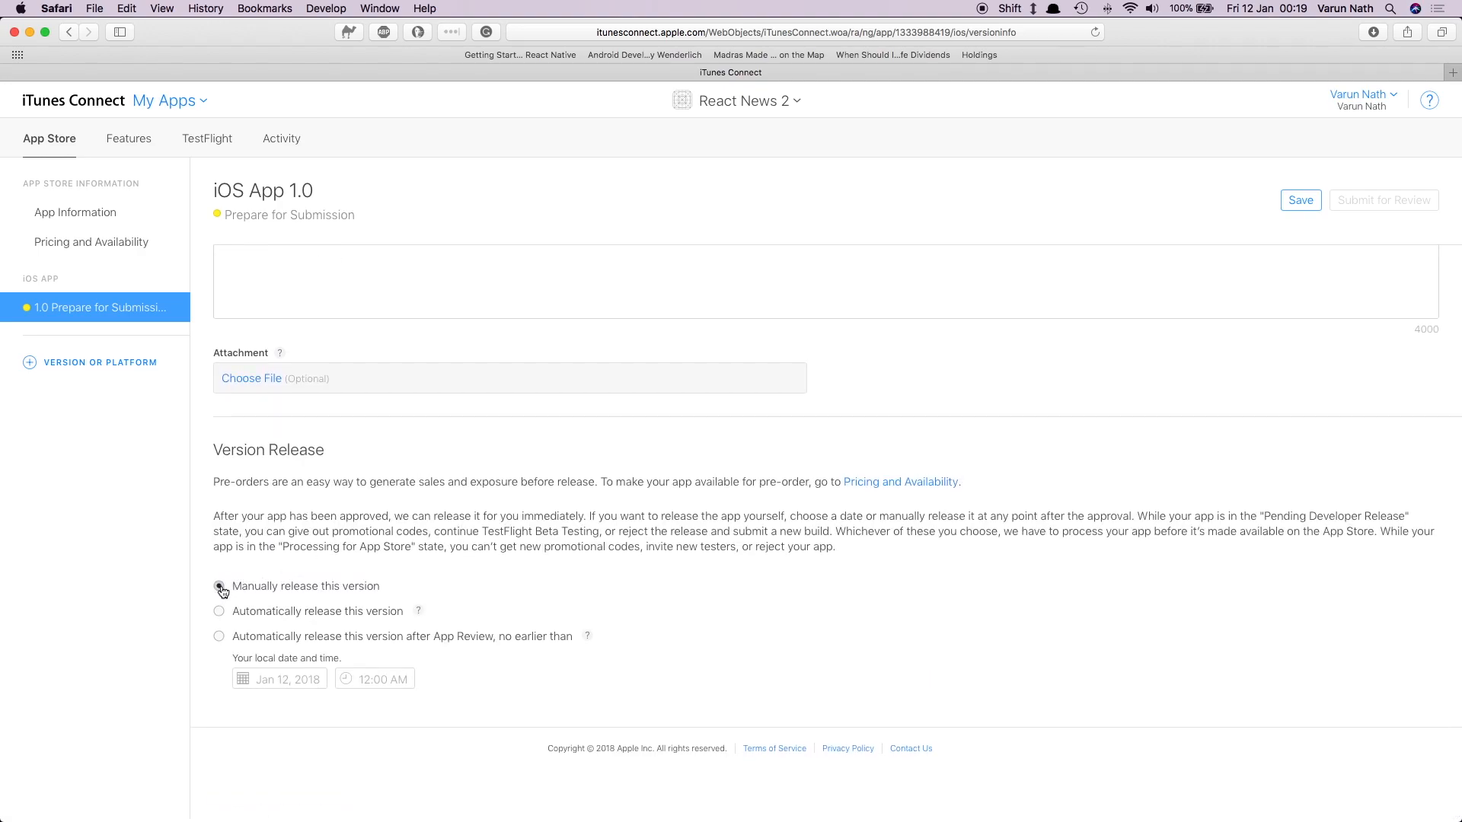
# Step: Save version 1.0 and attempt Submit for Review, which flags page errors
pyautogui.click(1299, 200)
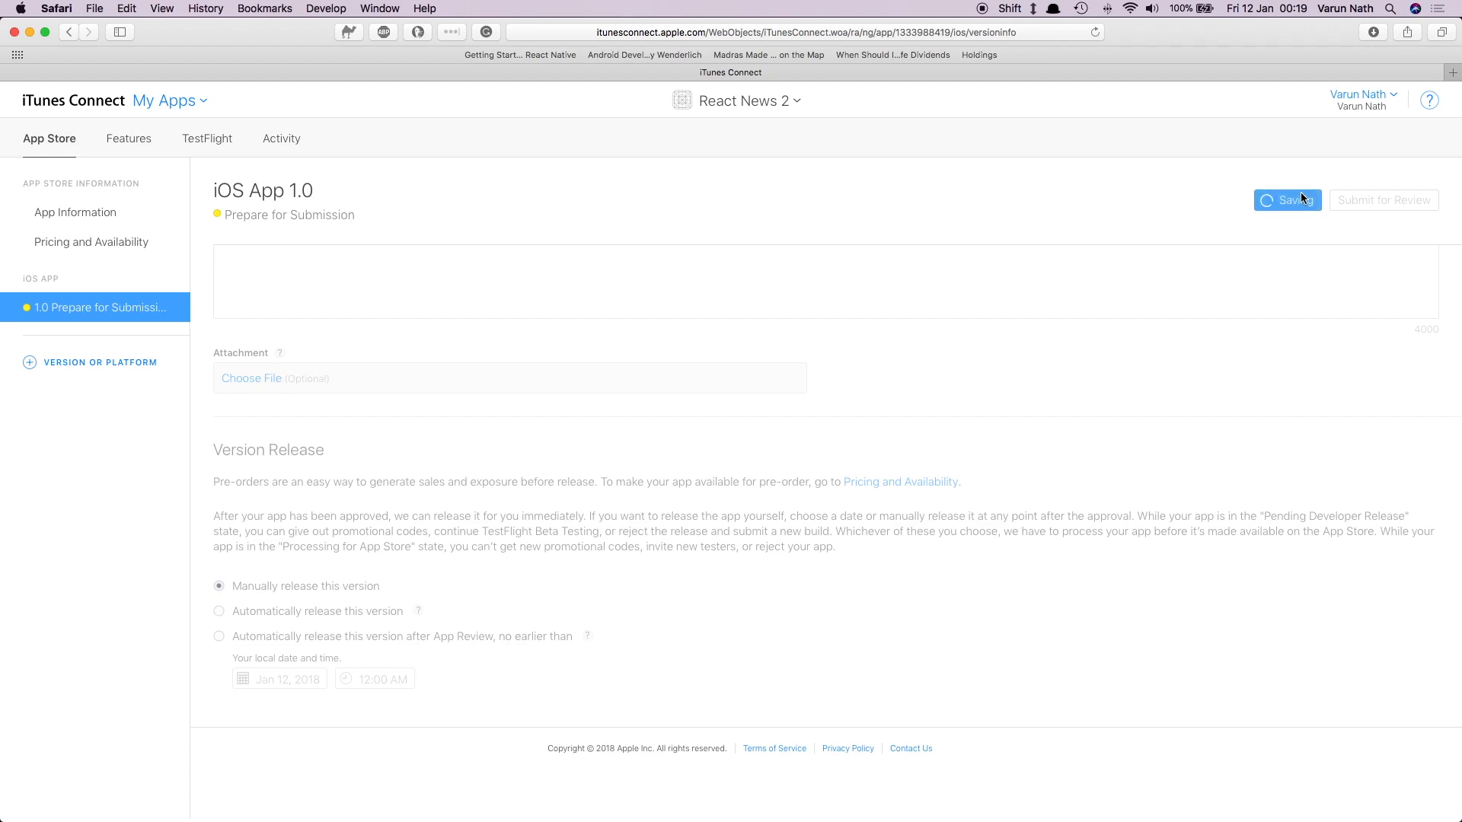
pyautogui.click(1287, 200)
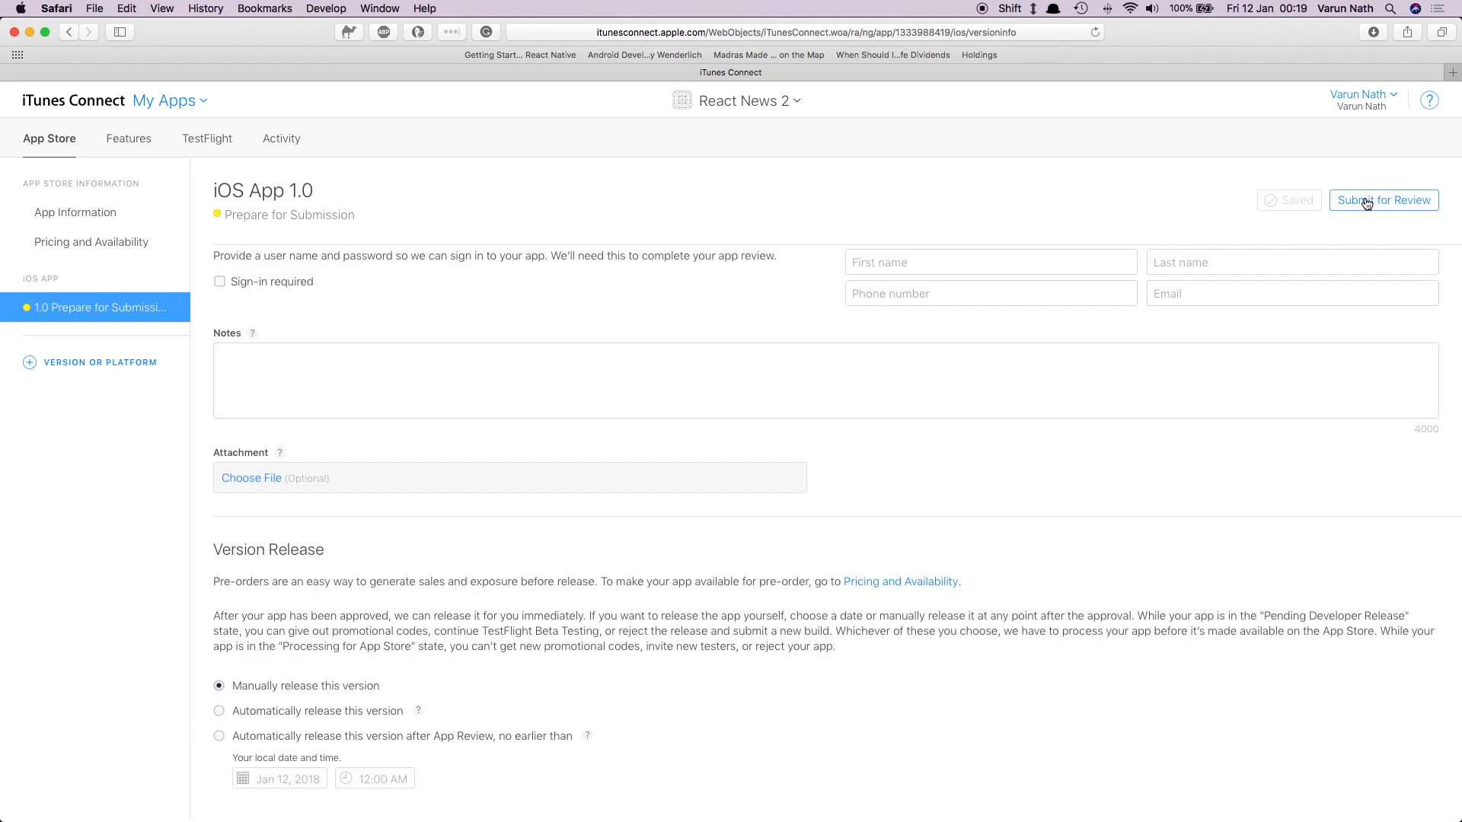
pyautogui.click(1383, 200)
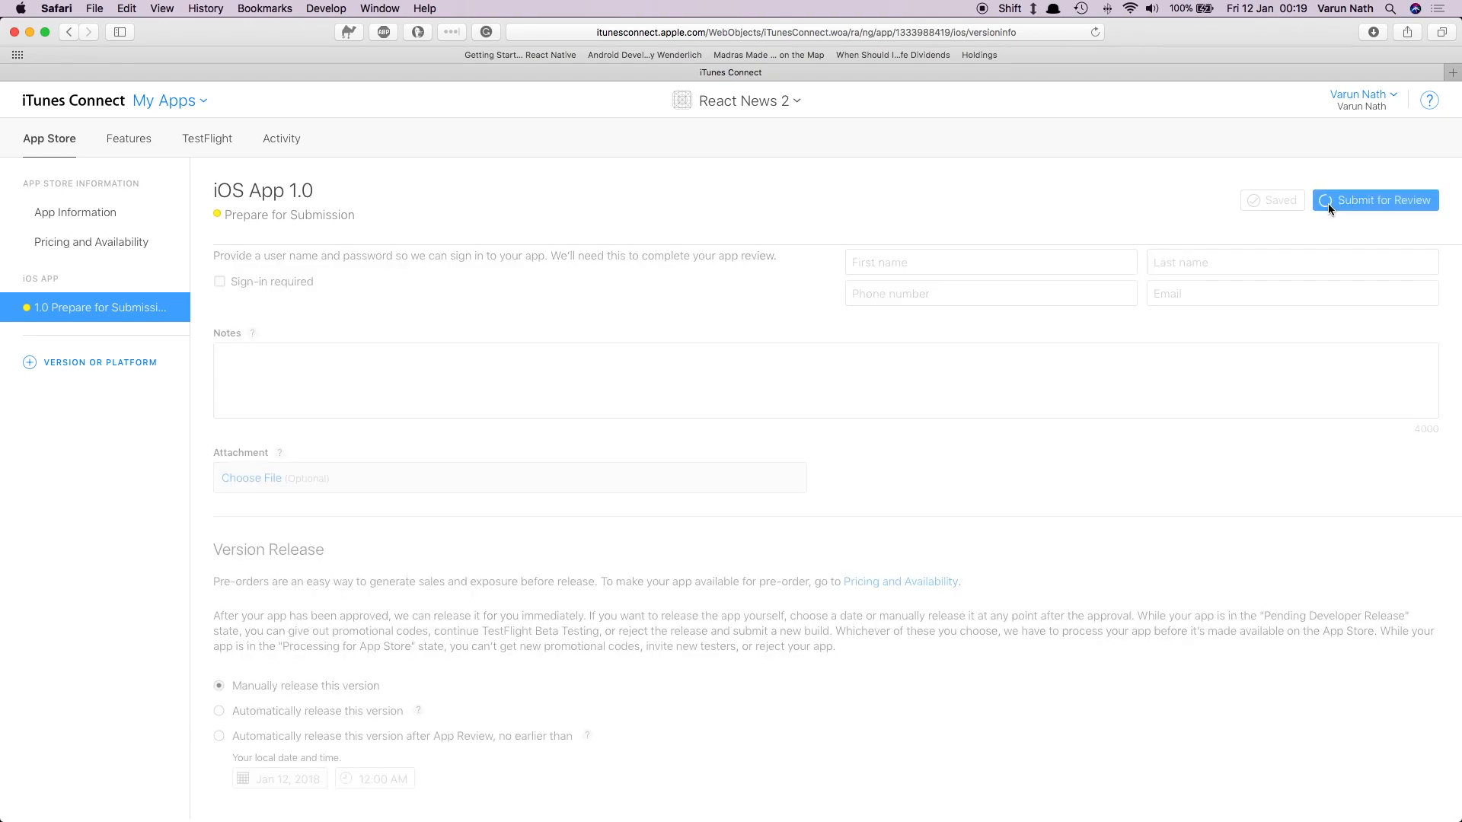
pyautogui.click(1383, 200)
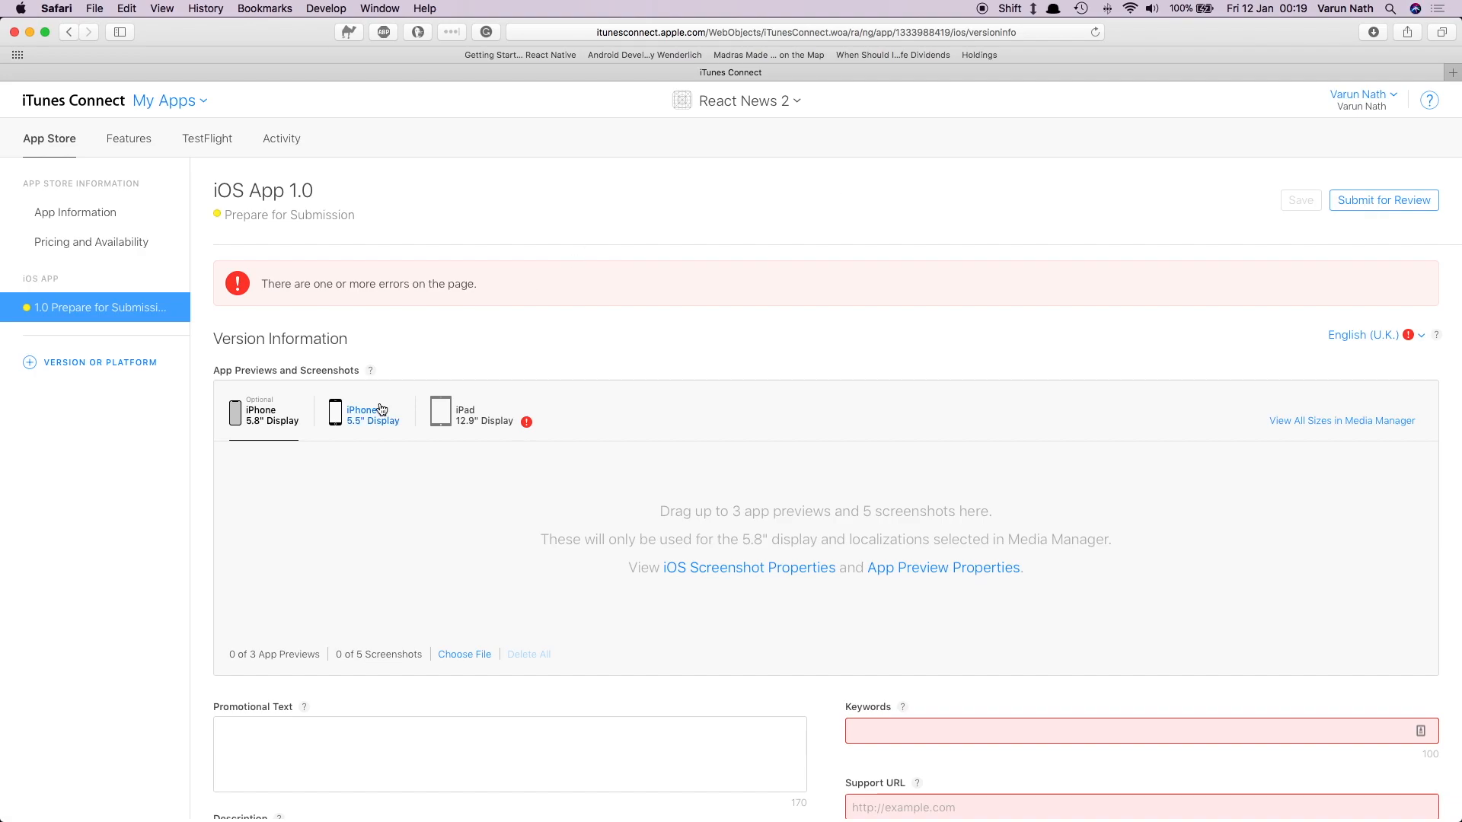
# Step: Upload the iPad 12.9-inch screenshots from the 'ipad 12.9' folder
pyautogui.click(479, 412)
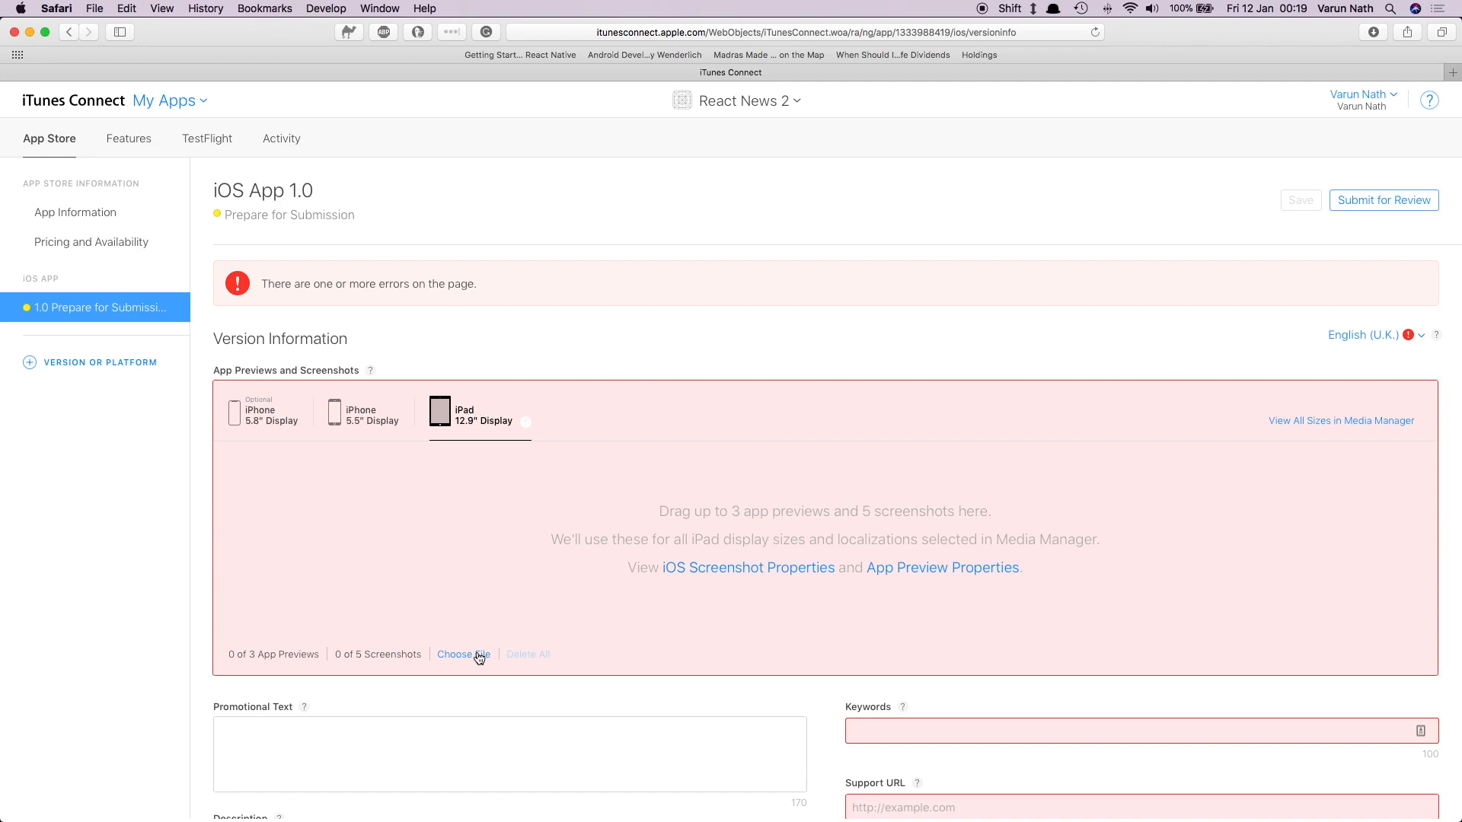
pyautogui.click(463, 653)
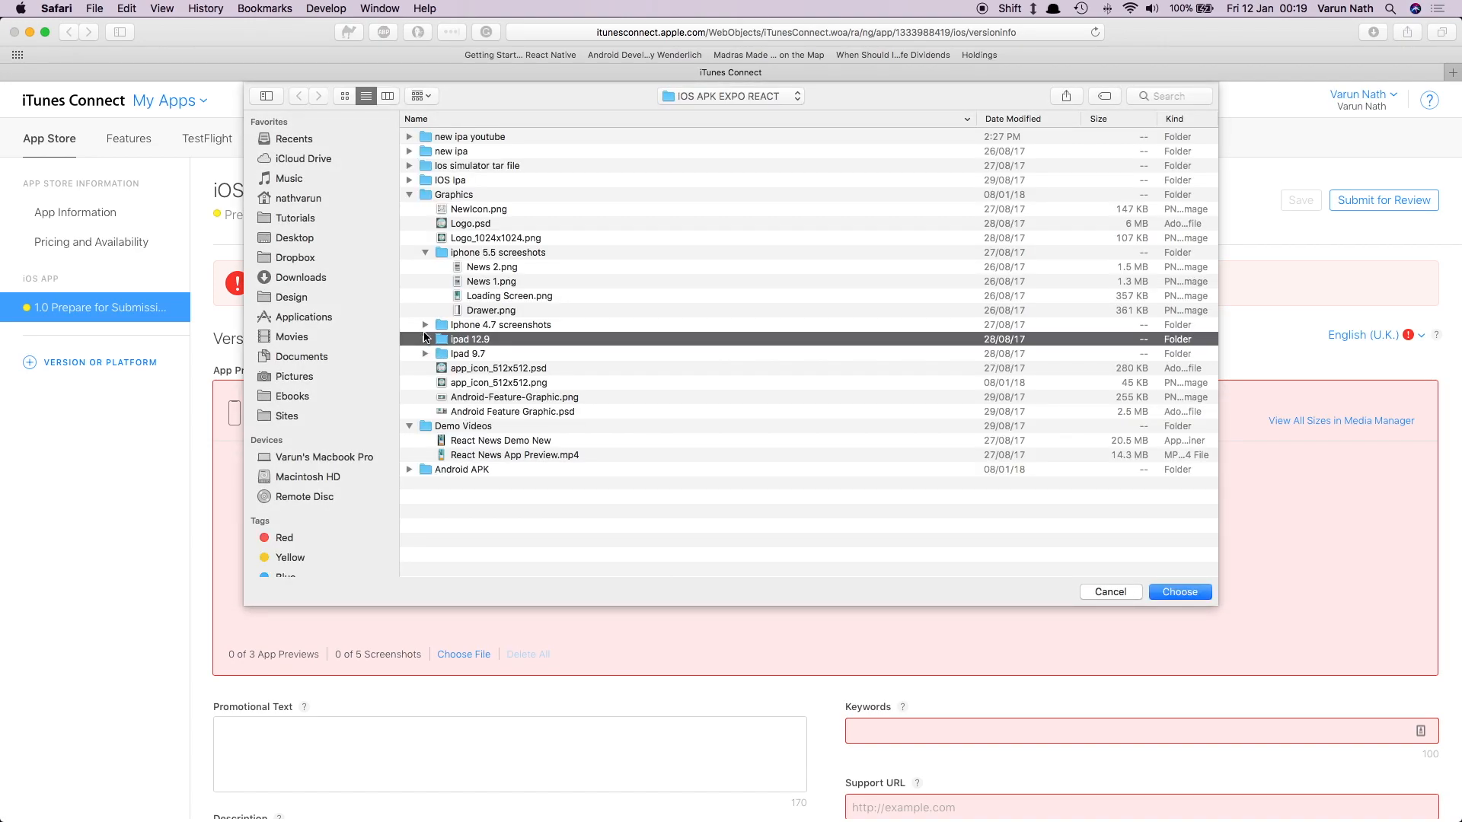
pyautogui.click(427, 338)
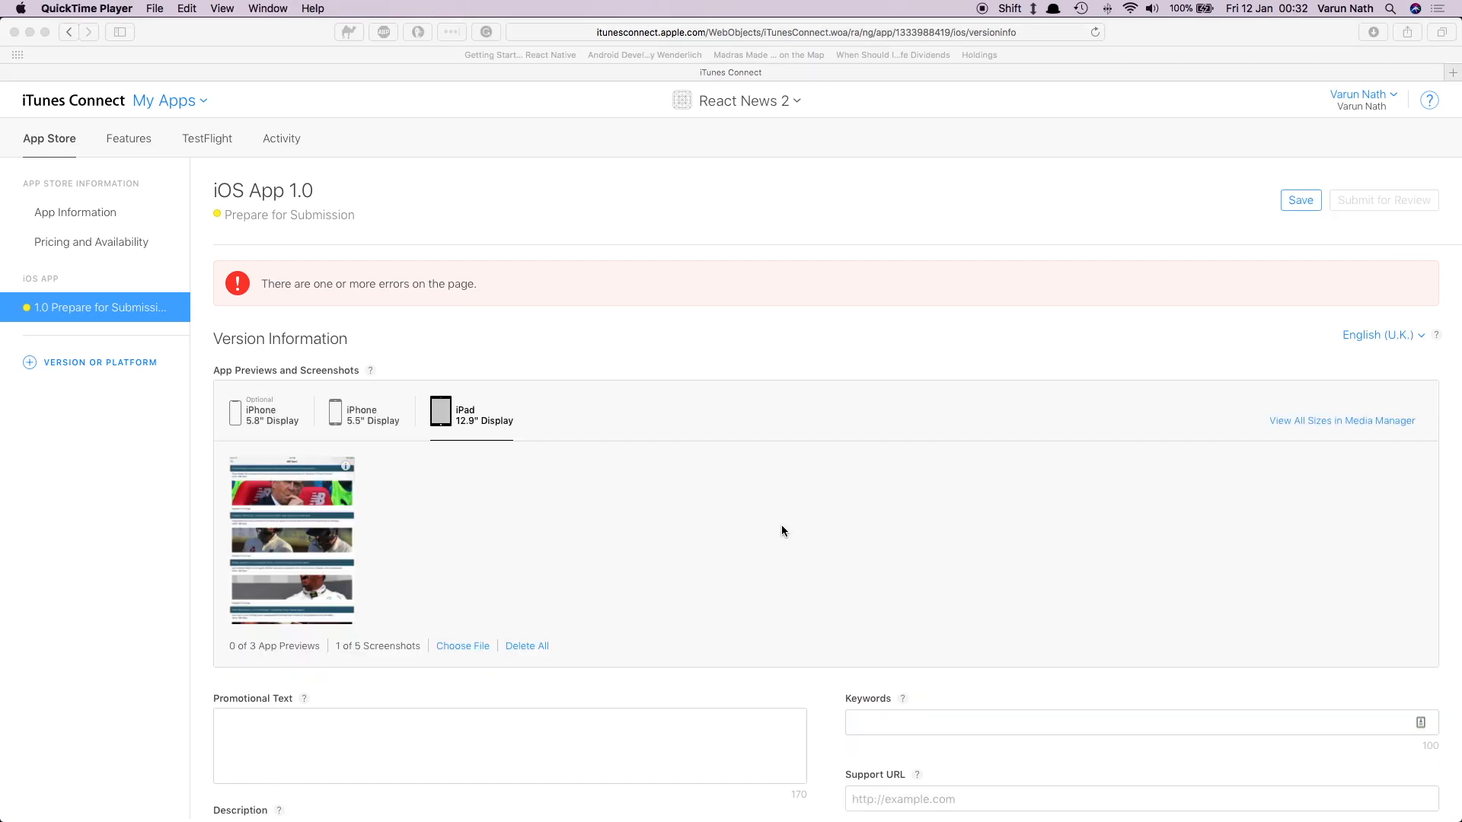
# Step: Enter keywords 'new latest news' and a support URL, then review the saved page
pyautogui.scroll(-3)
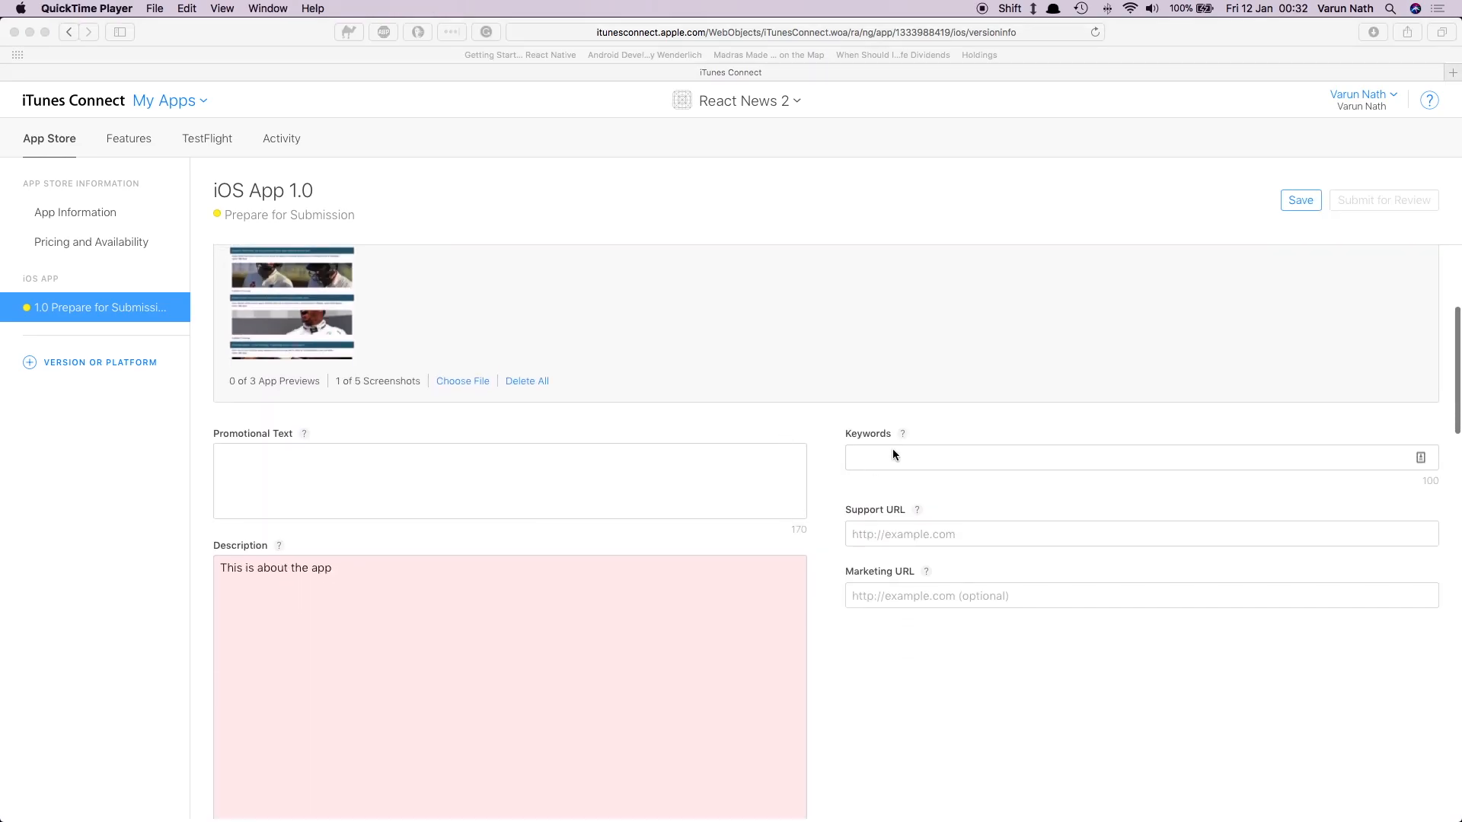
pyautogui.click(1118, 457)
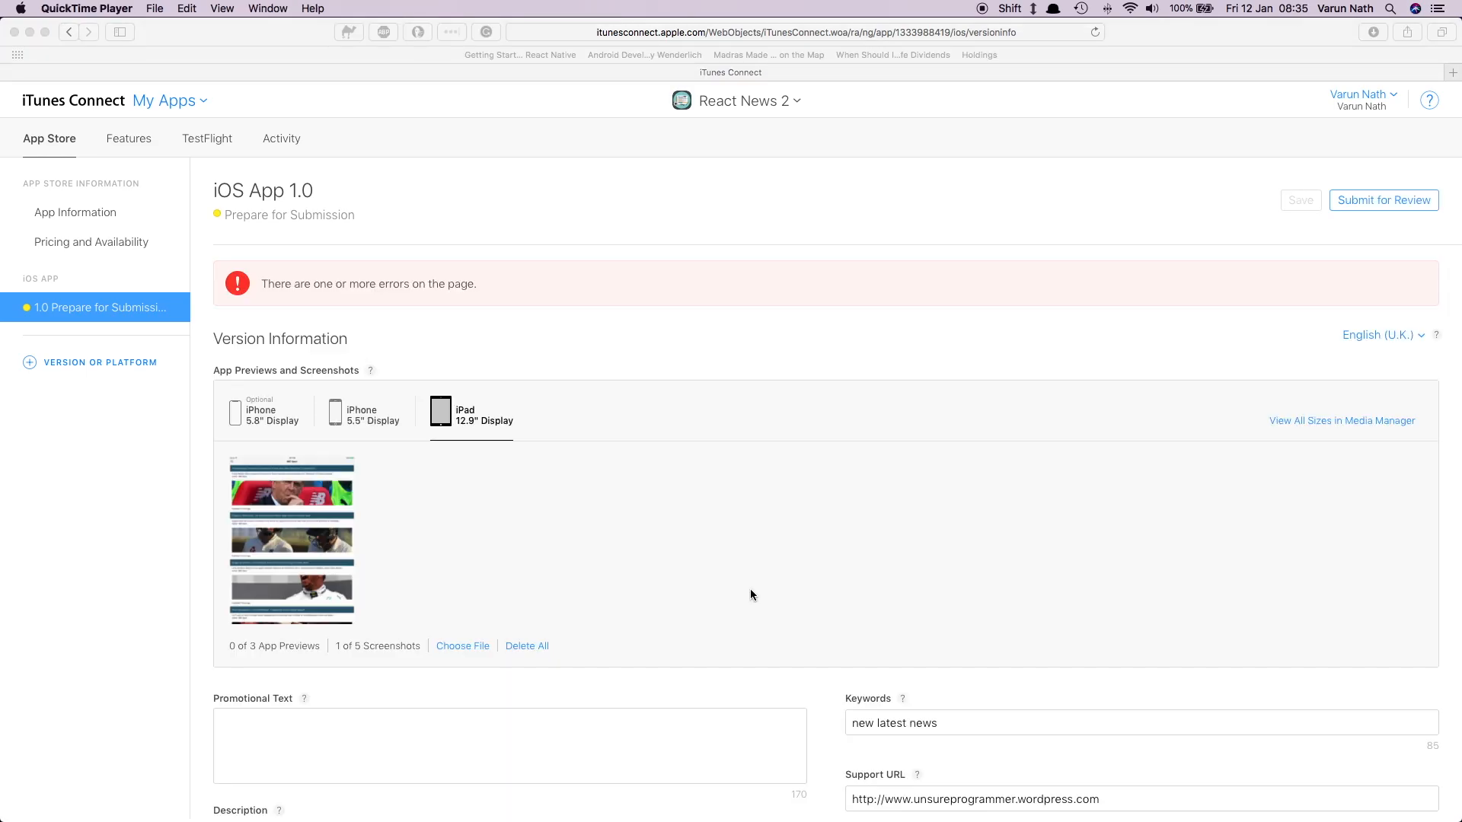
pyautogui.scroll(-3)
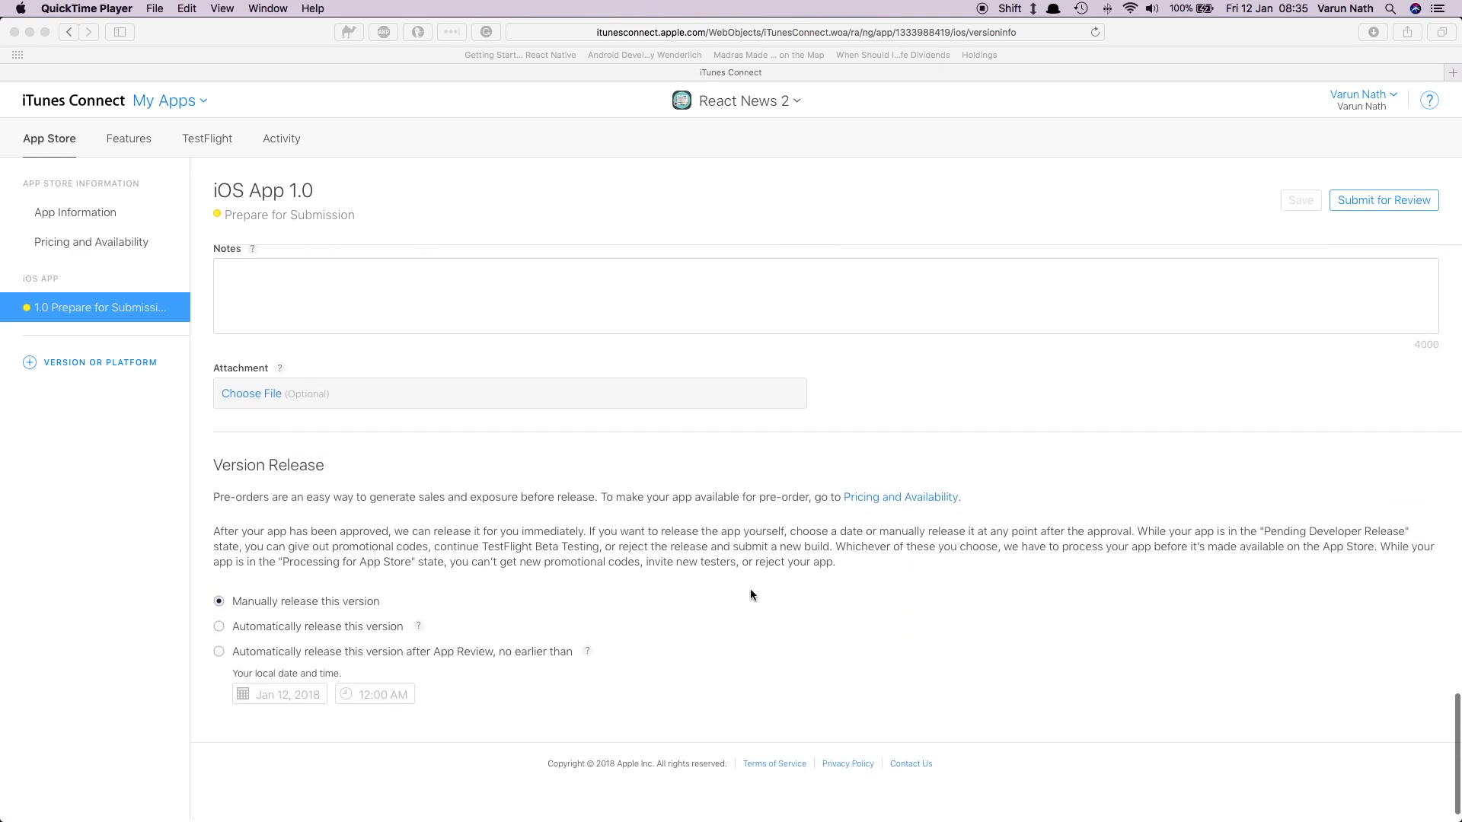
pyautogui.scroll(3)
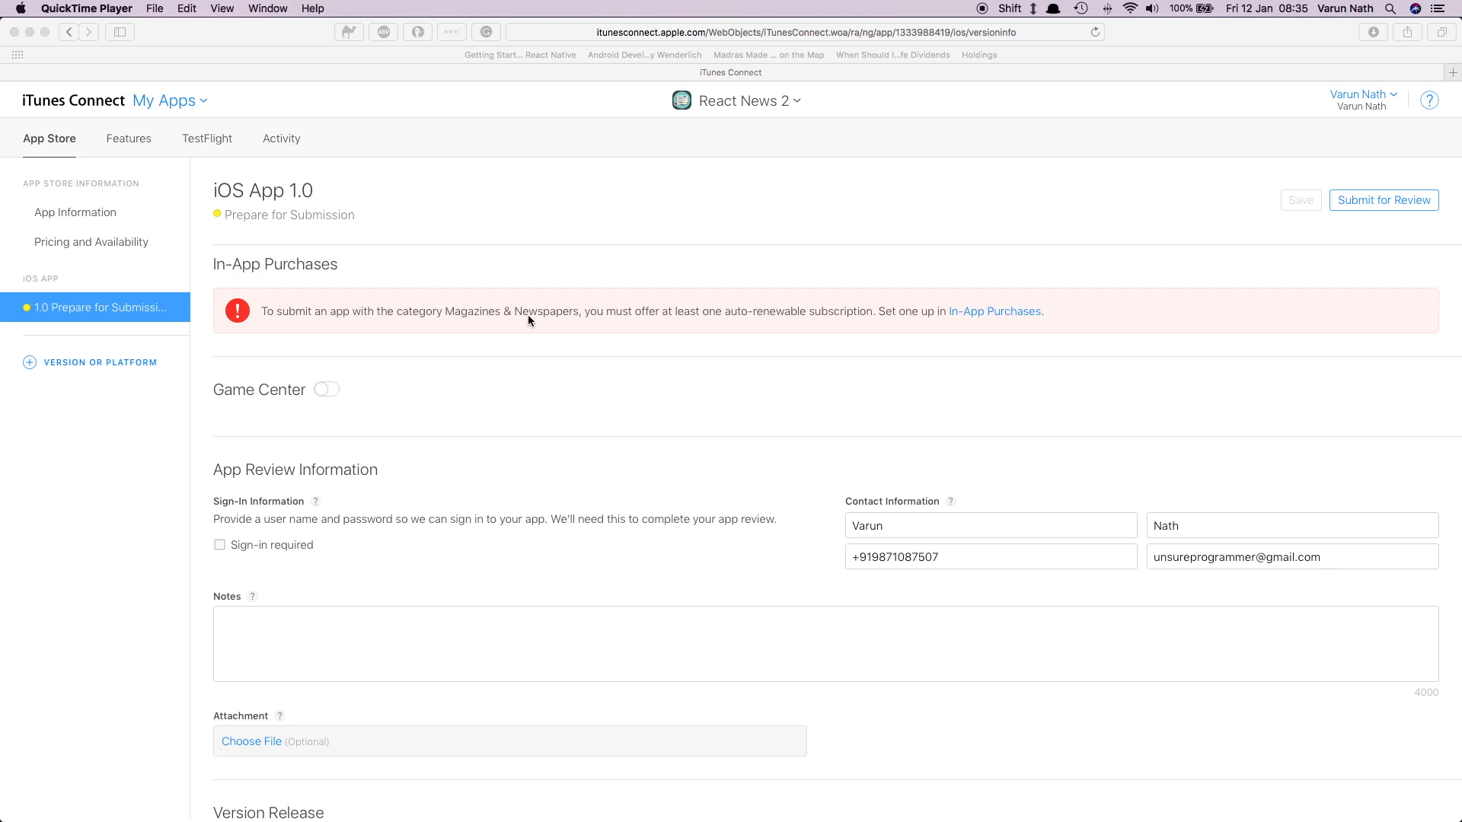
pyautogui.scroll(-3)
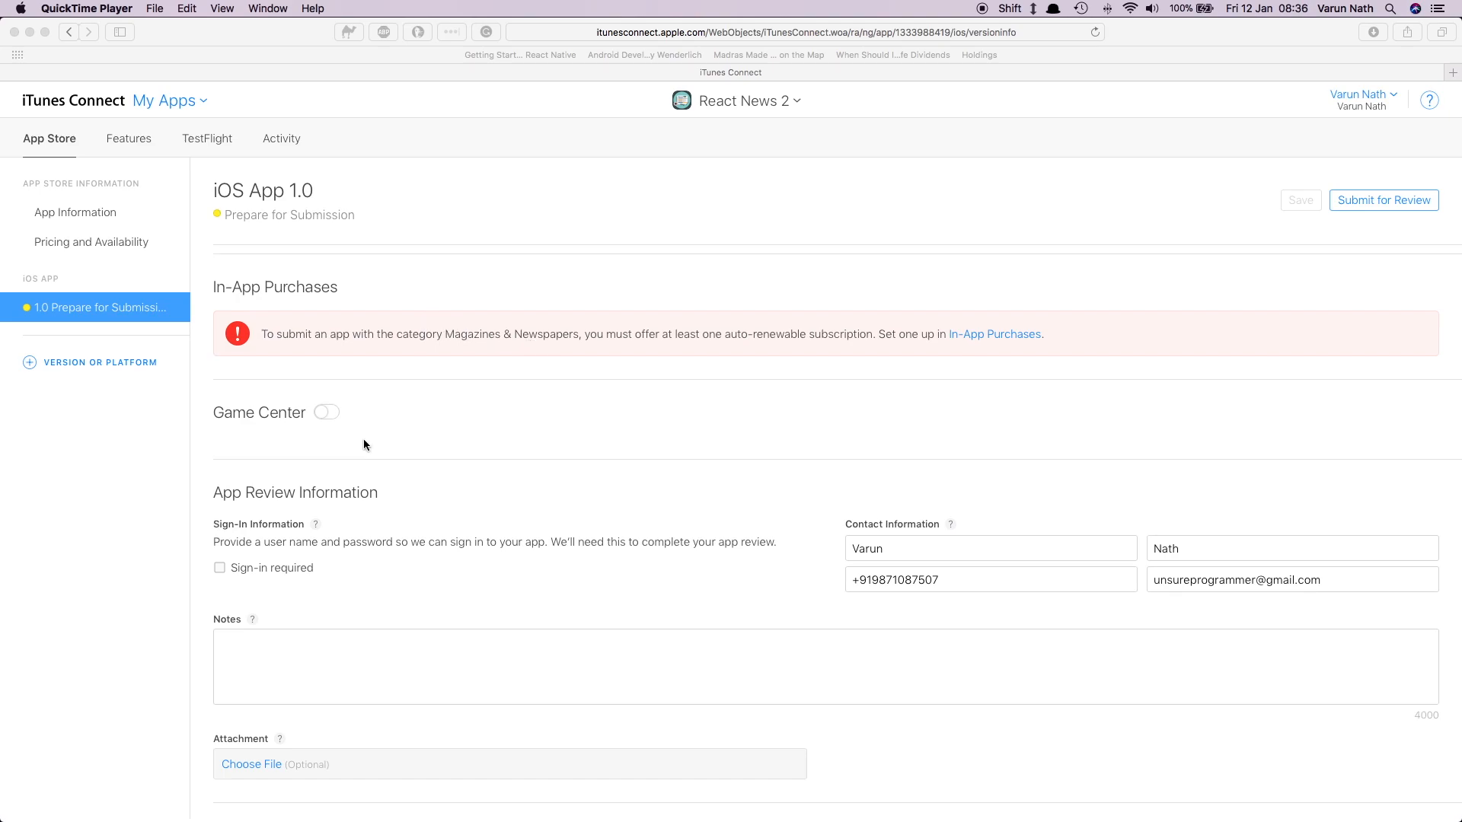
pyautogui.scroll(-3)
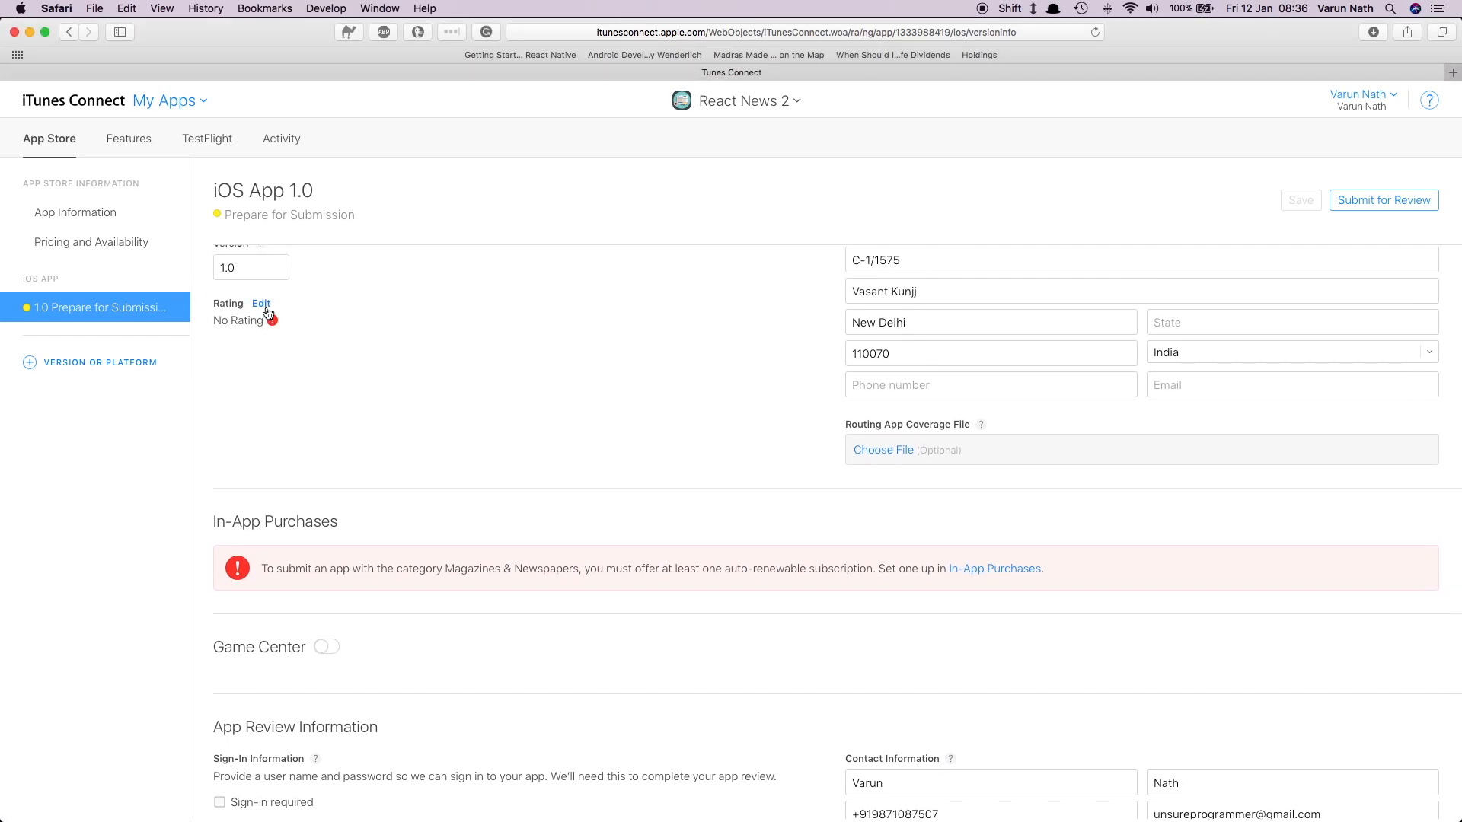
# Step: Answer None to every content description, giving an Ages 4+ rating
pyautogui.click(261, 303)
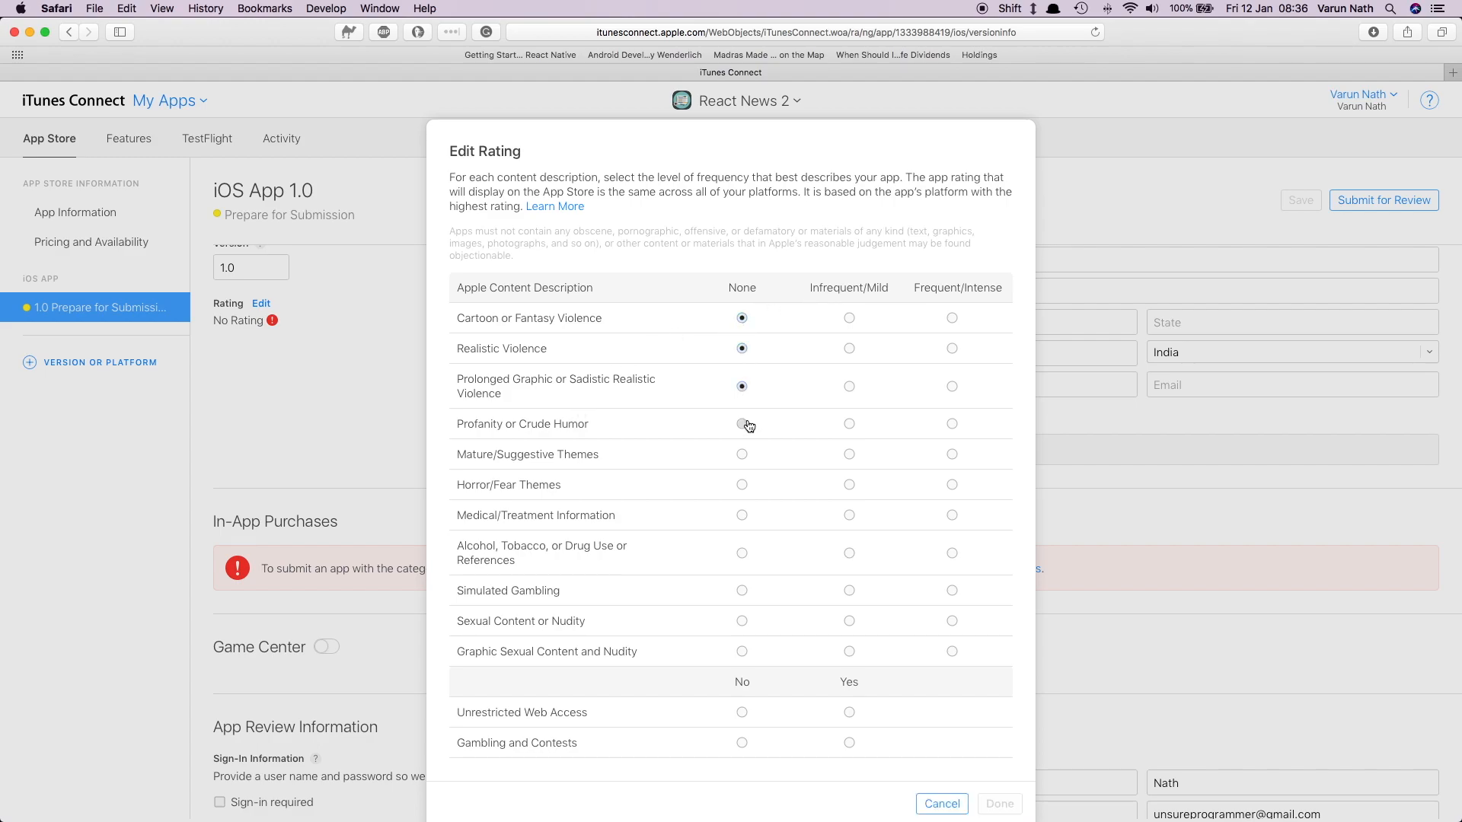
pyautogui.click(741, 424)
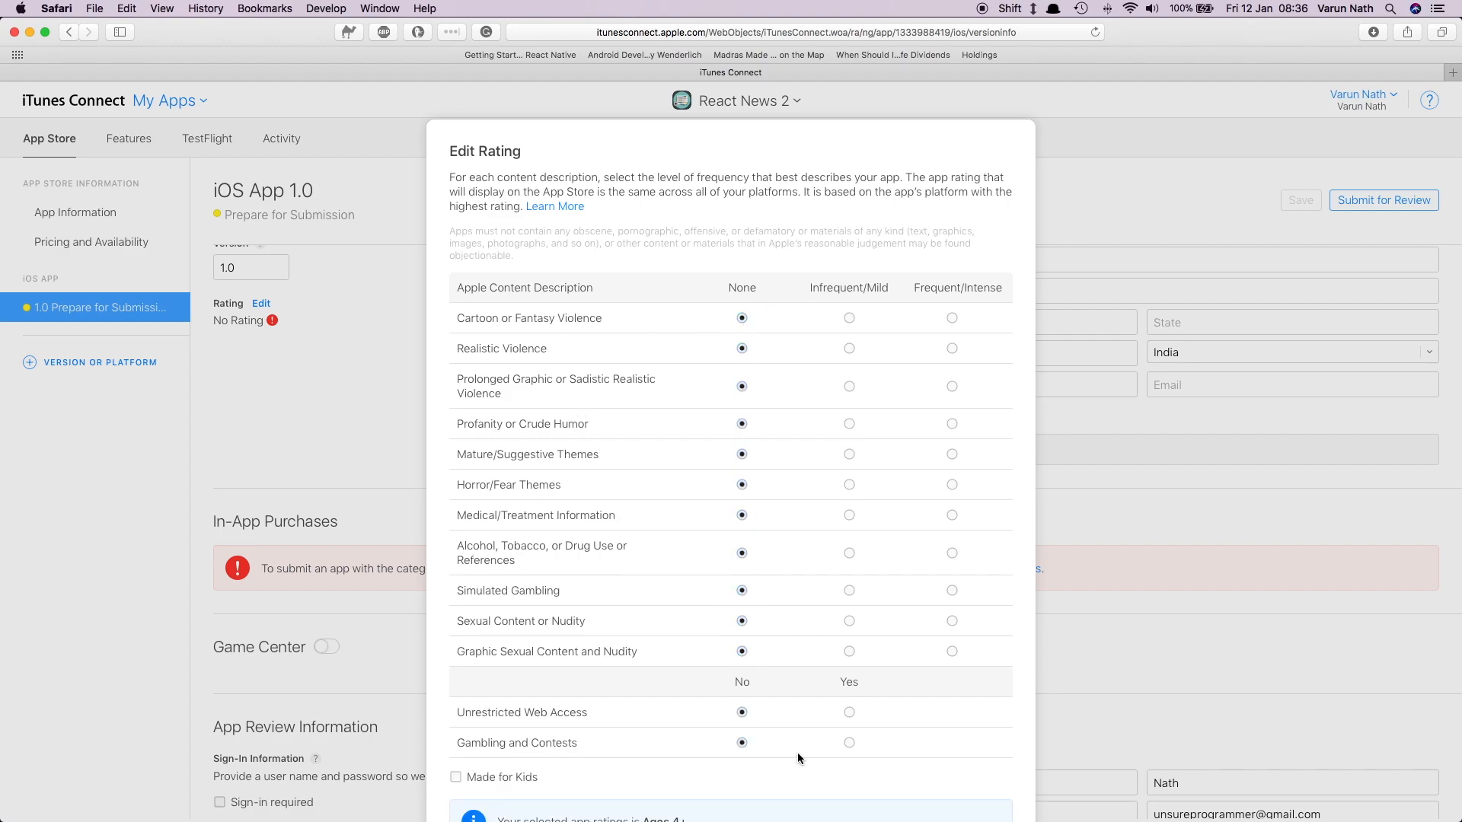
pyautogui.scroll(-3)
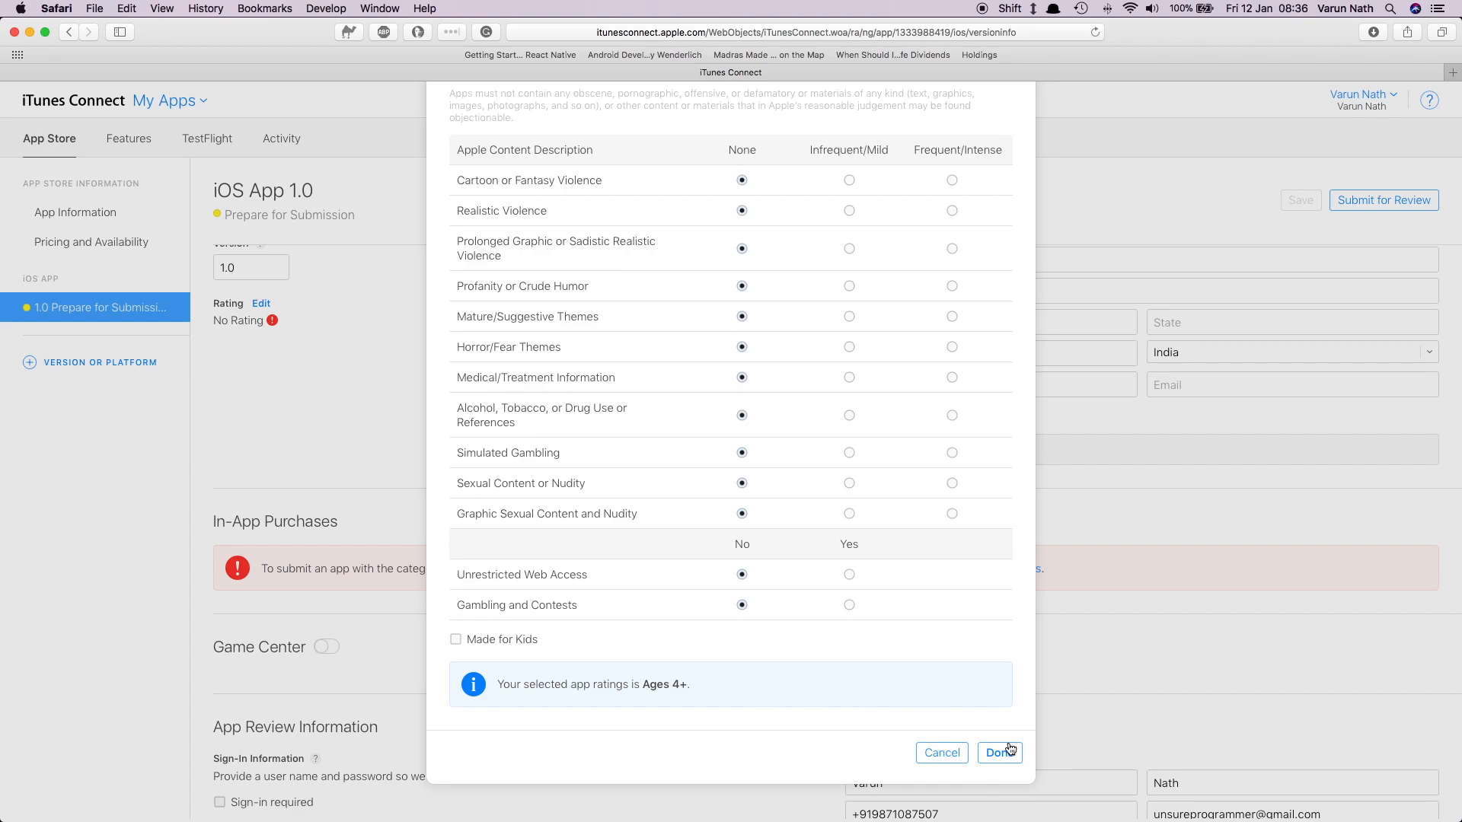
pyautogui.click(998, 752)
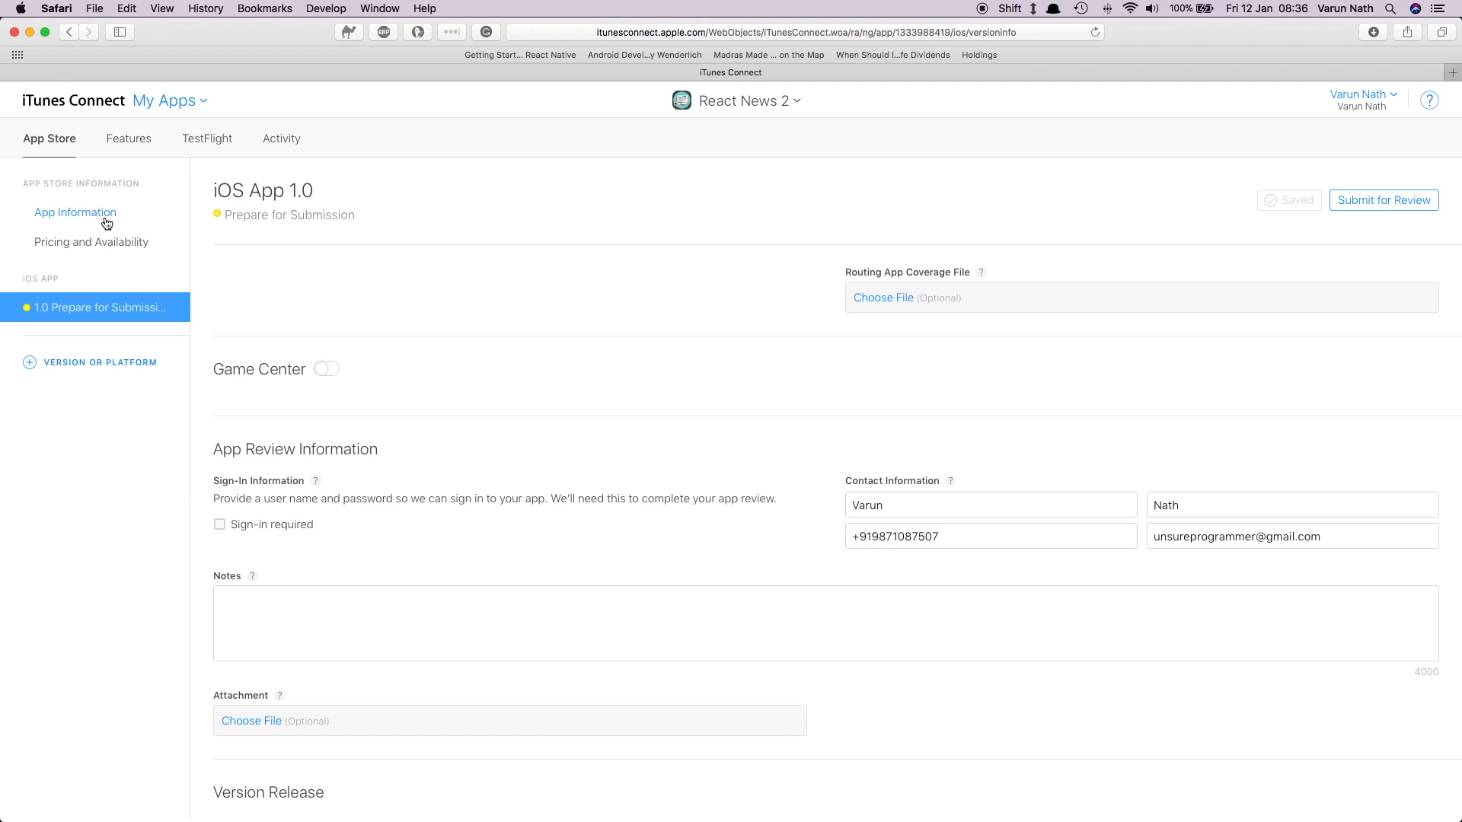
# Step: Change the primary category to Education in App Information, save, and return to version 1.0
pyautogui.click(75, 212)
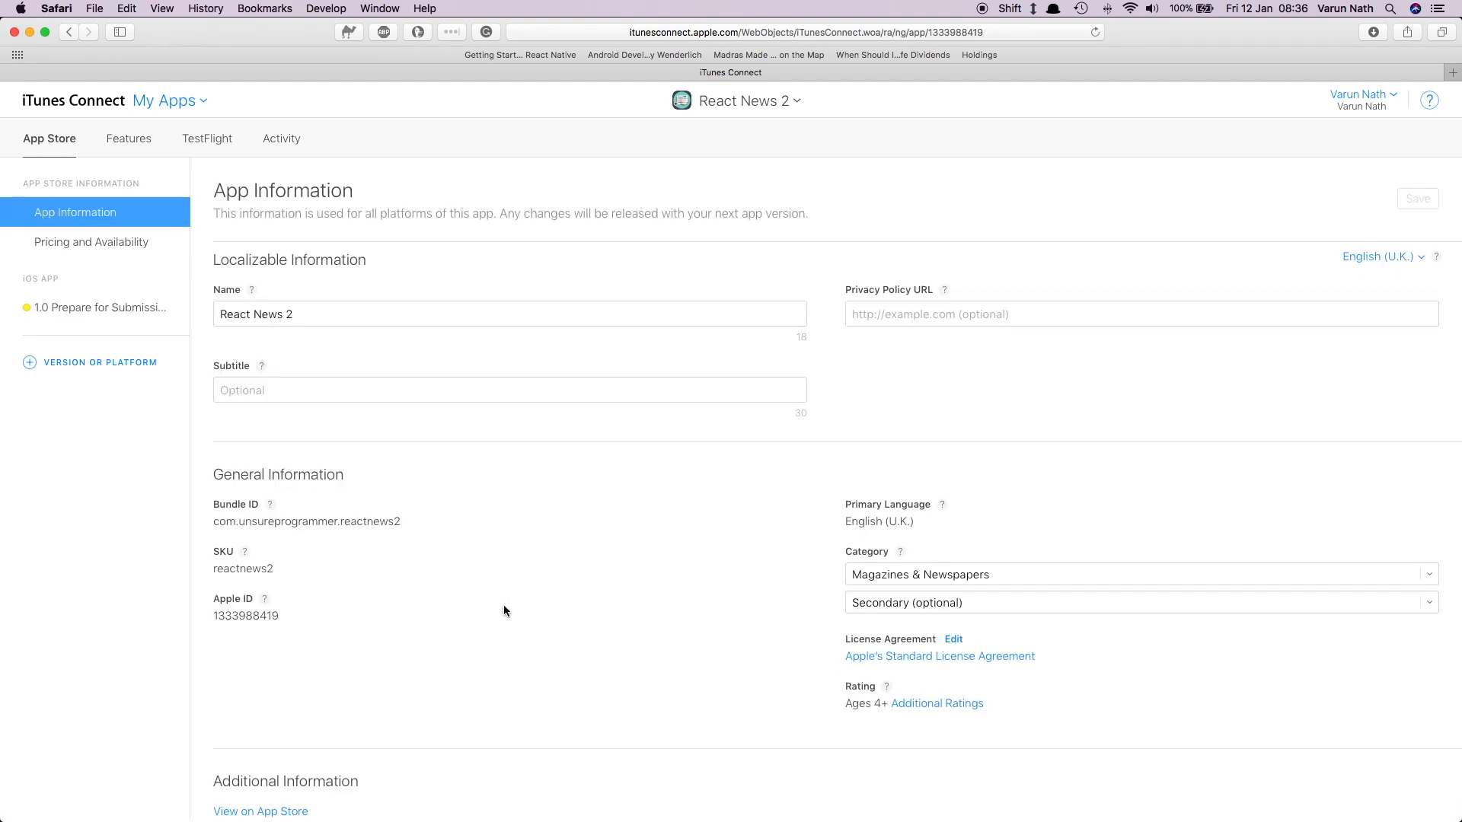
pyautogui.click(1138, 574)
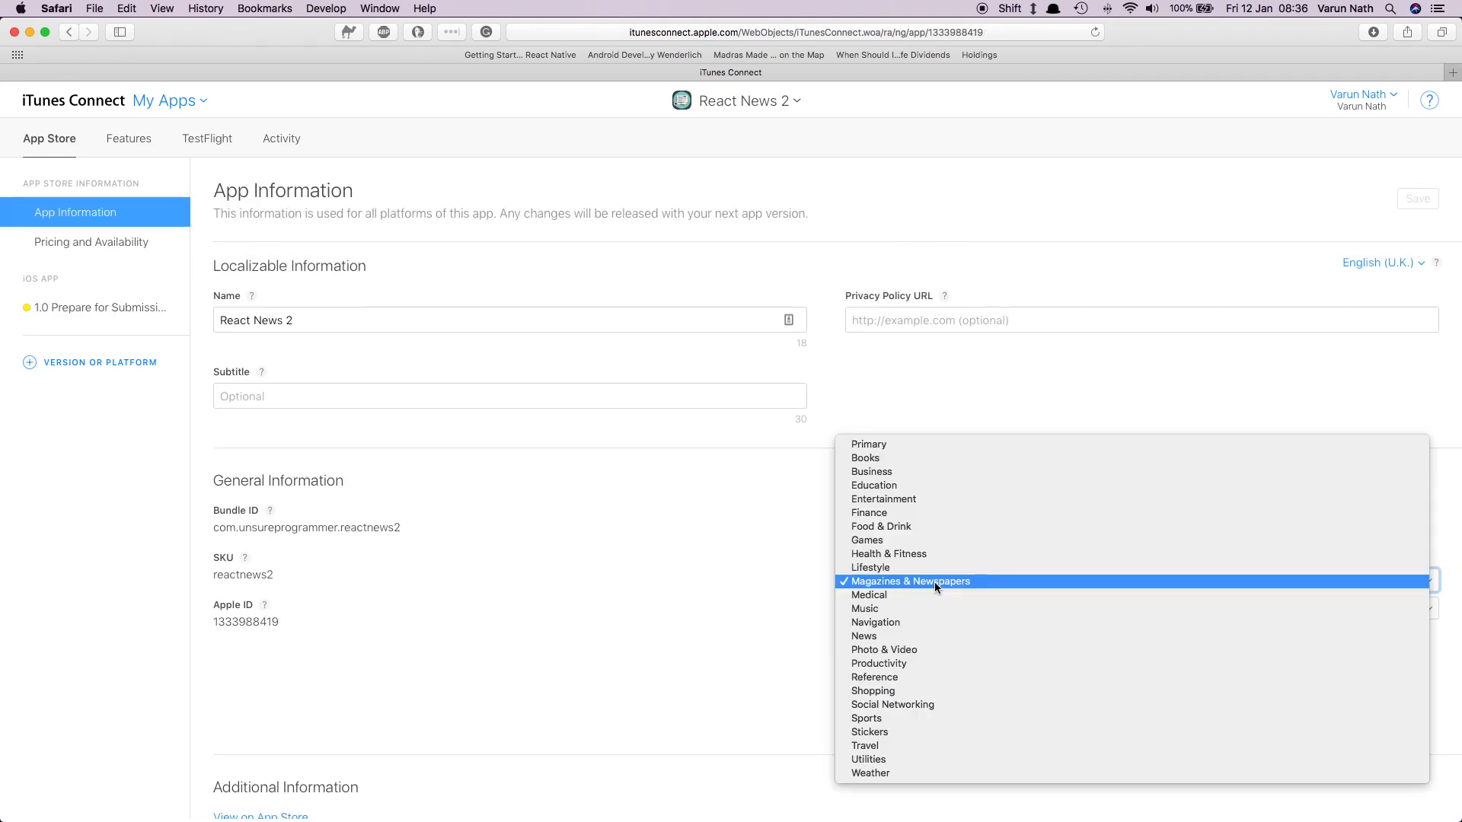
pyautogui.moveTo(870, 567)
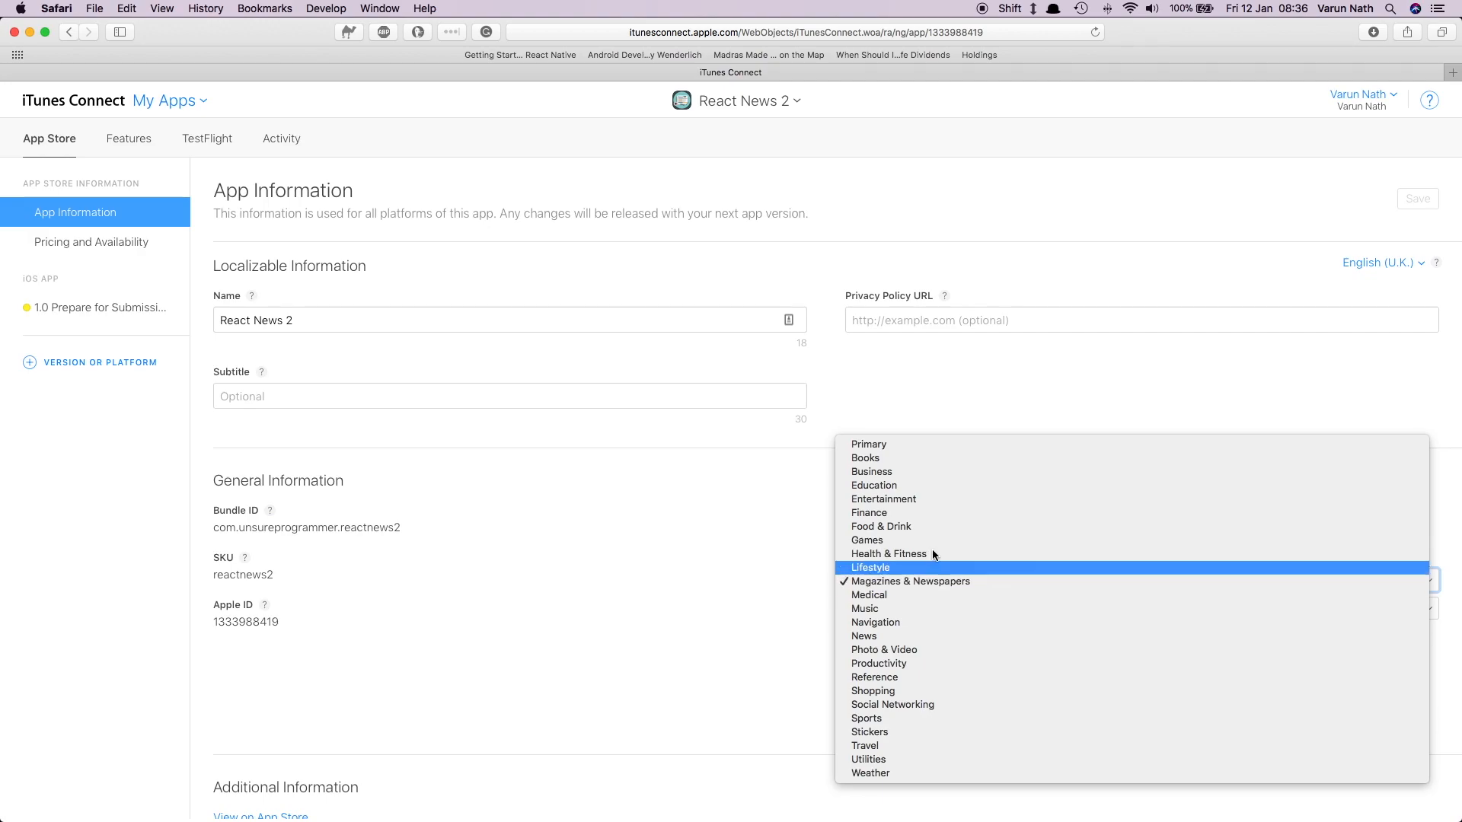
pyautogui.click(873, 486)
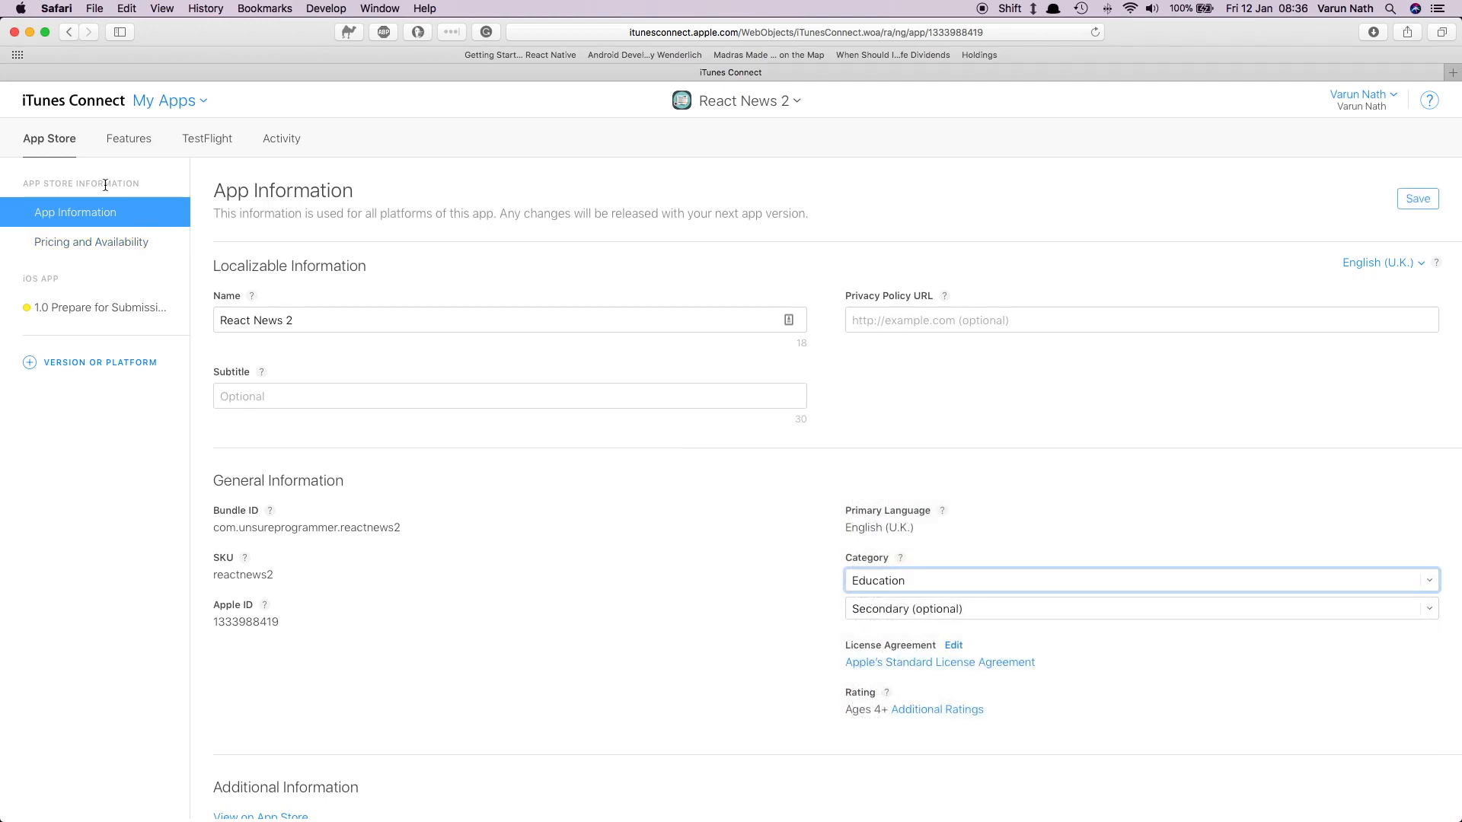
pyautogui.click(1416, 198)
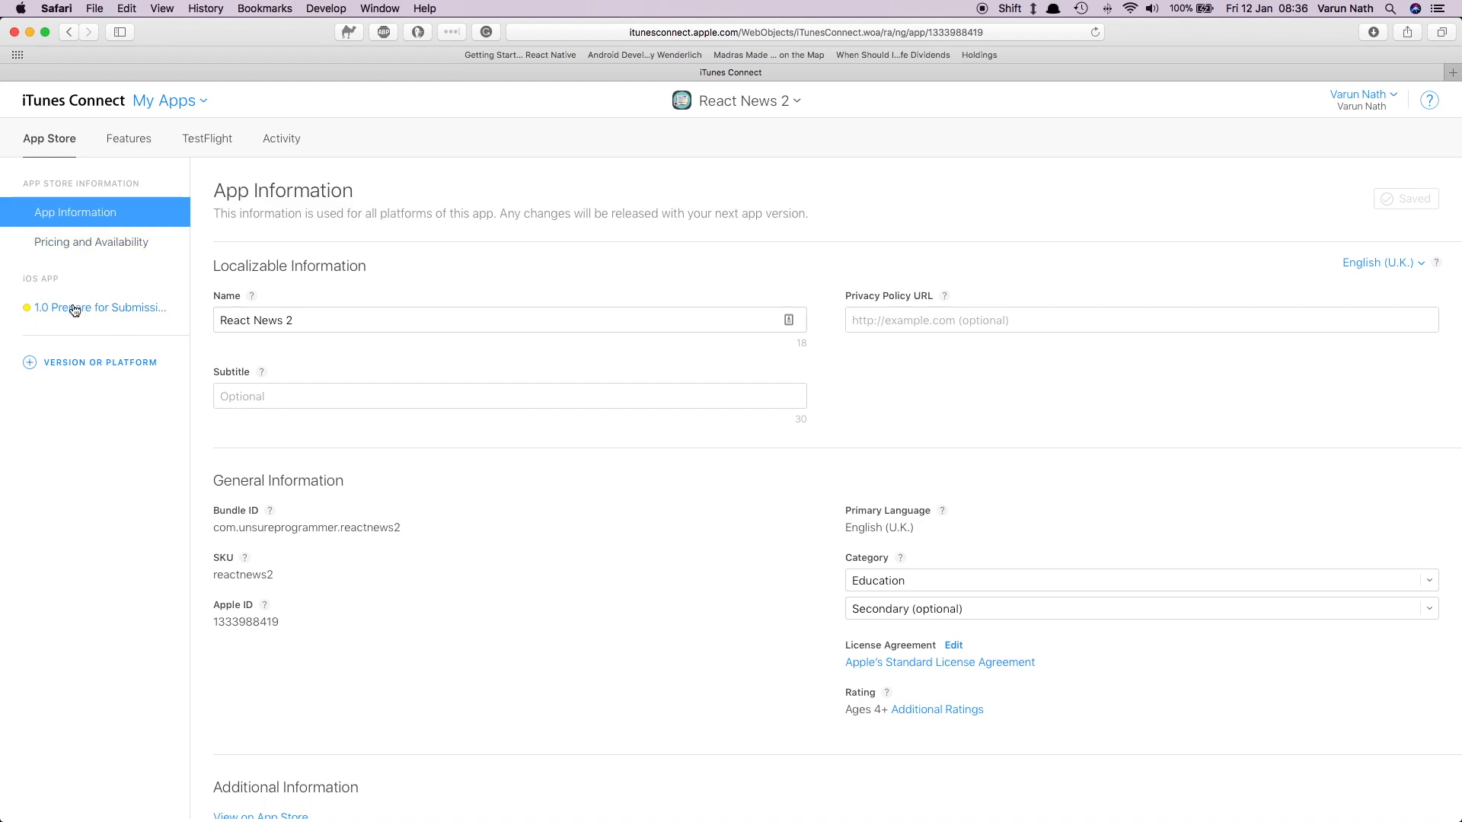
pyautogui.click(100, 307)
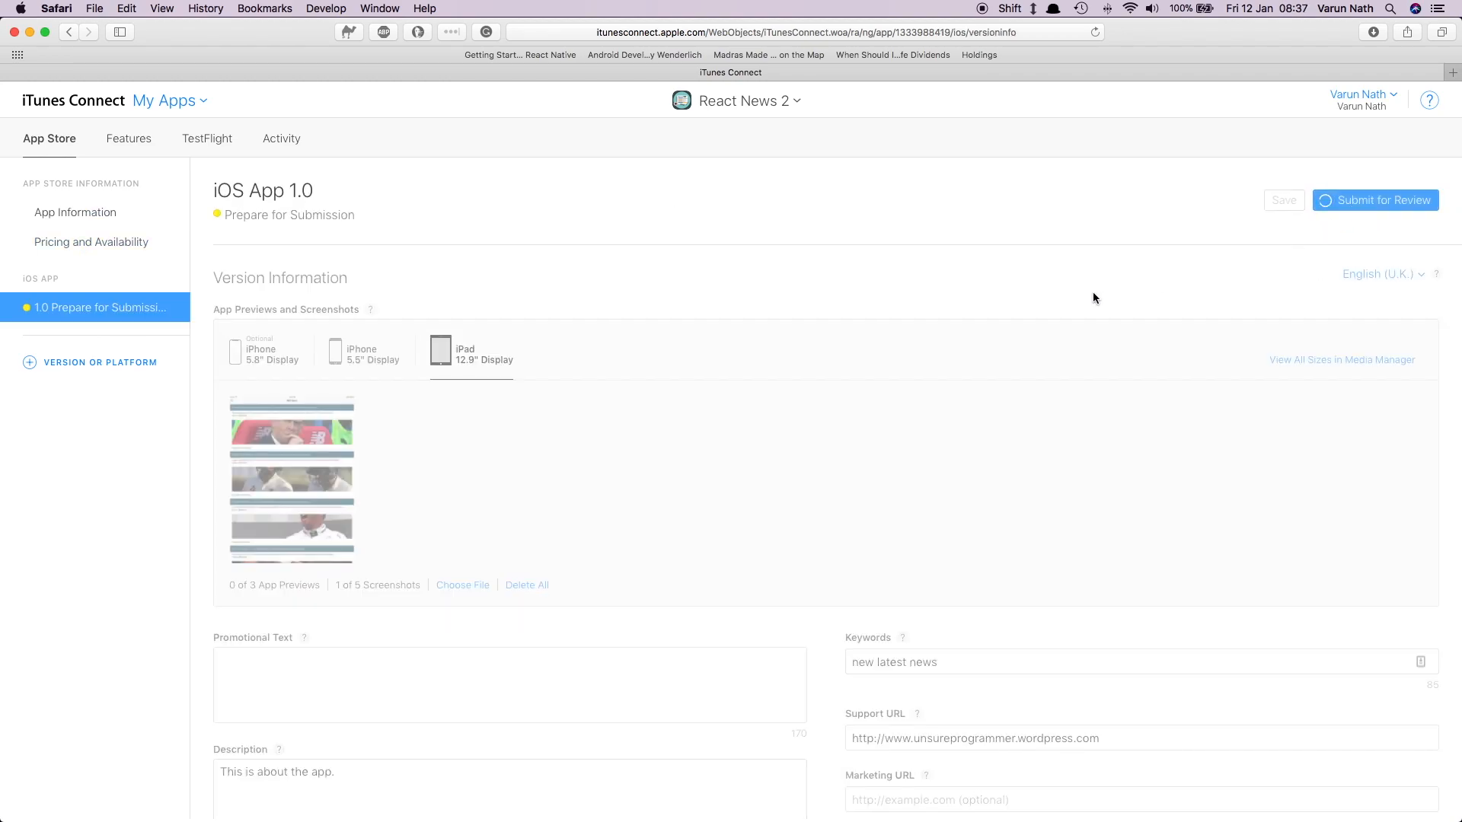
# Step: Answer No to cryptography and third-party content, and Yes to the advertising identifier
pyautogui.click(1375, 200)
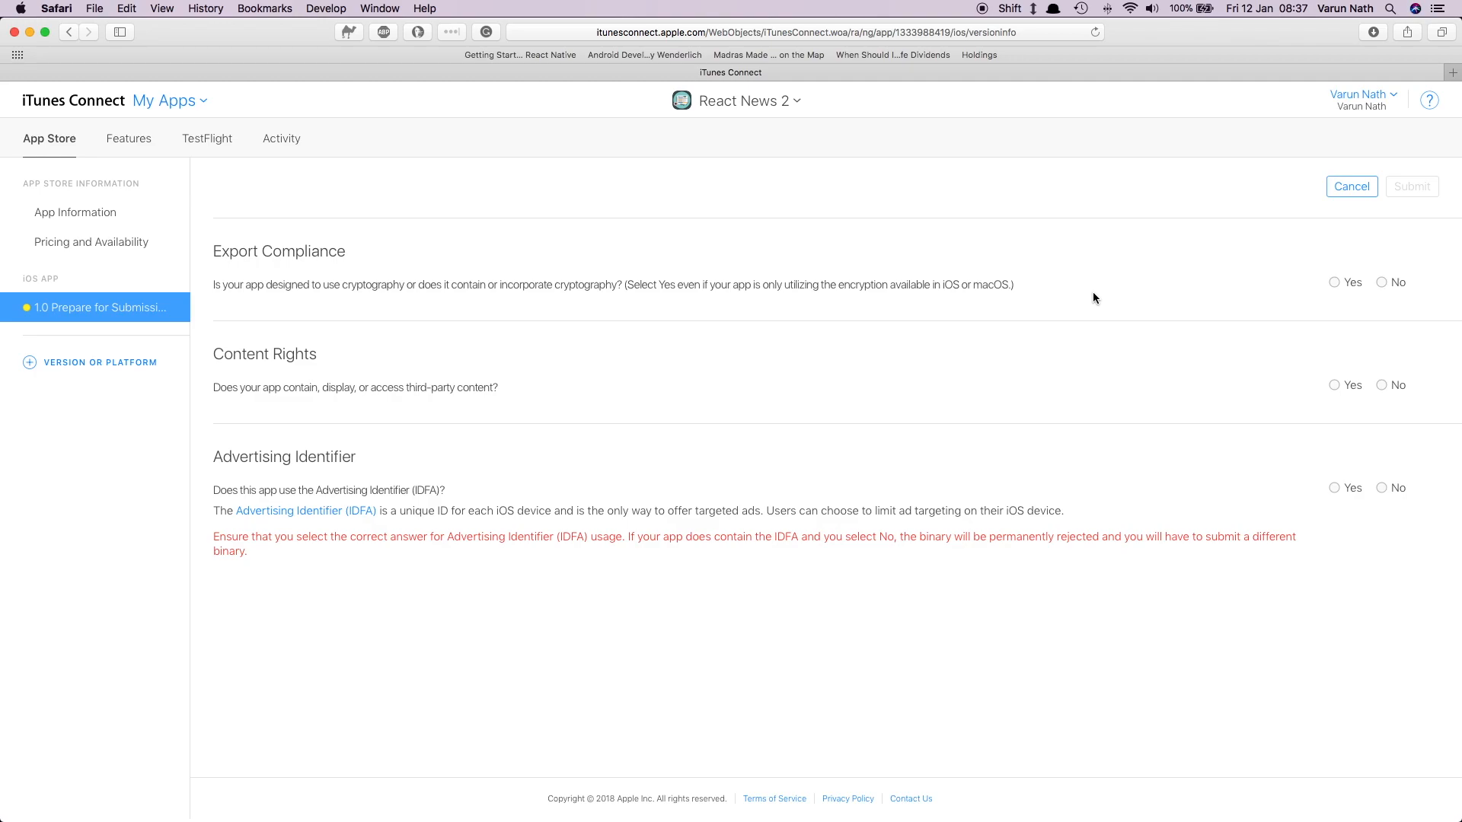
pyautogui.click(1382, 282)
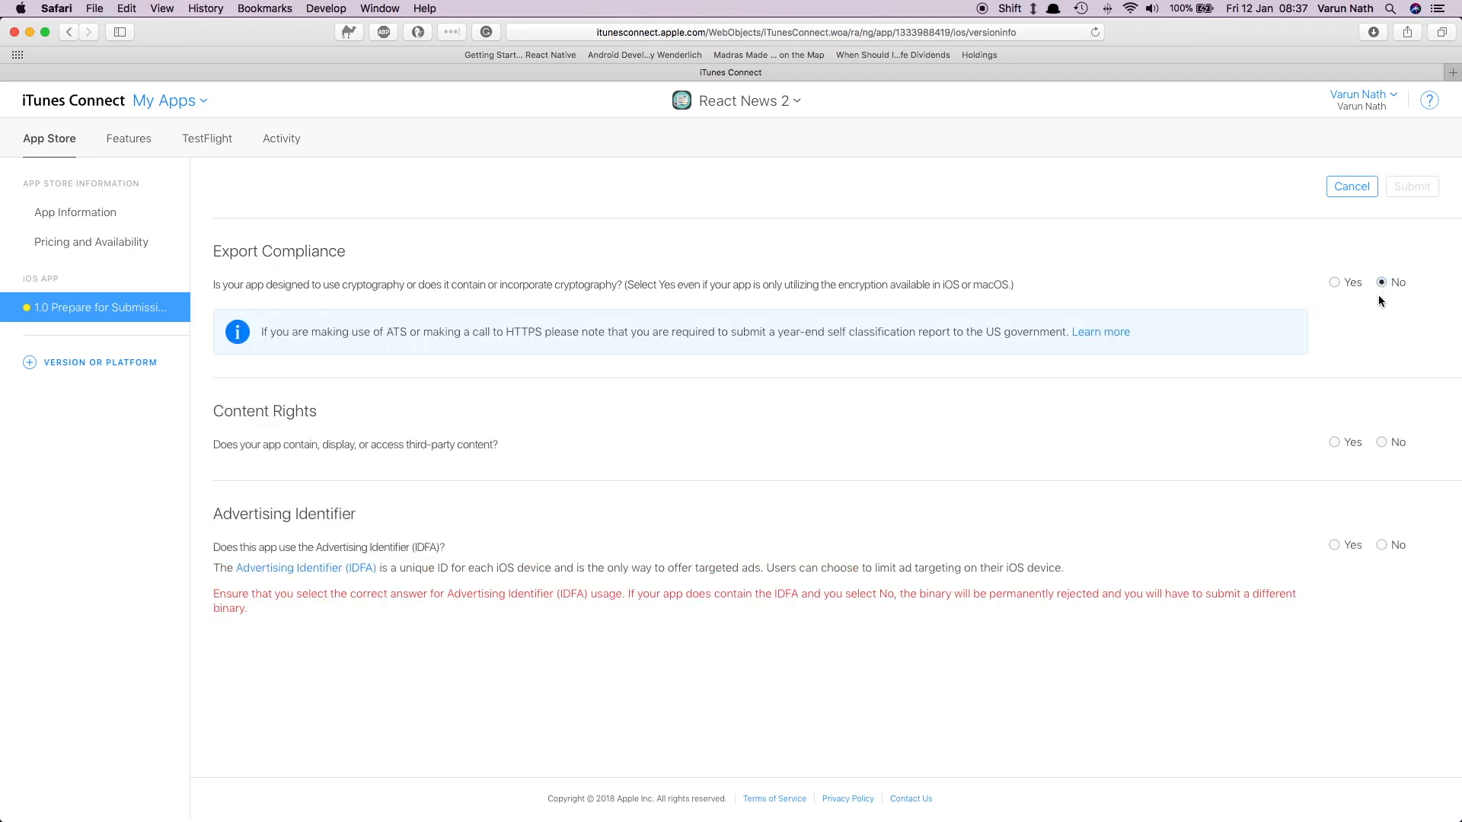
pyautogui.click(1382, 442)
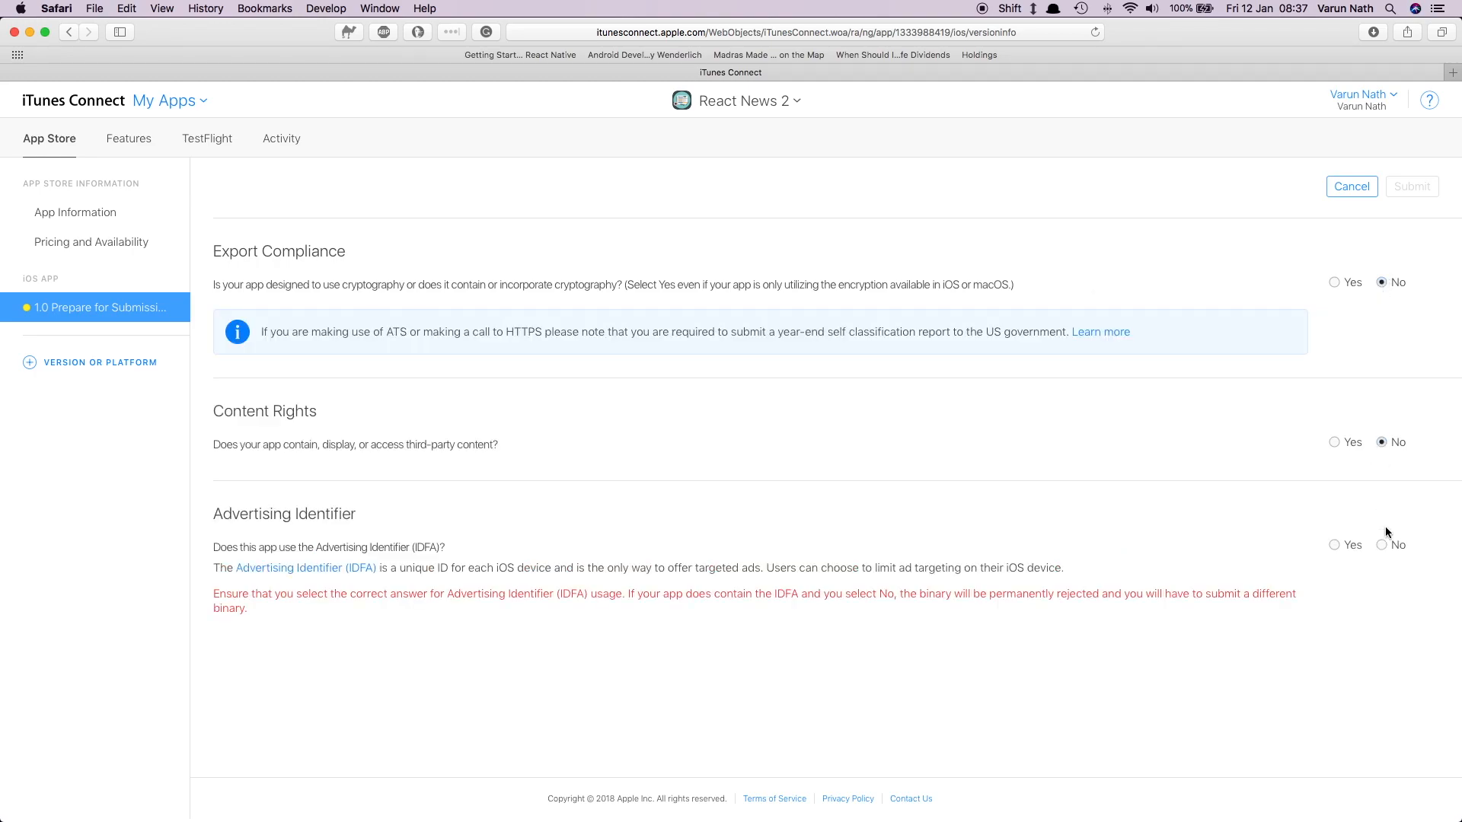
pyautogui.click(1383, 544)
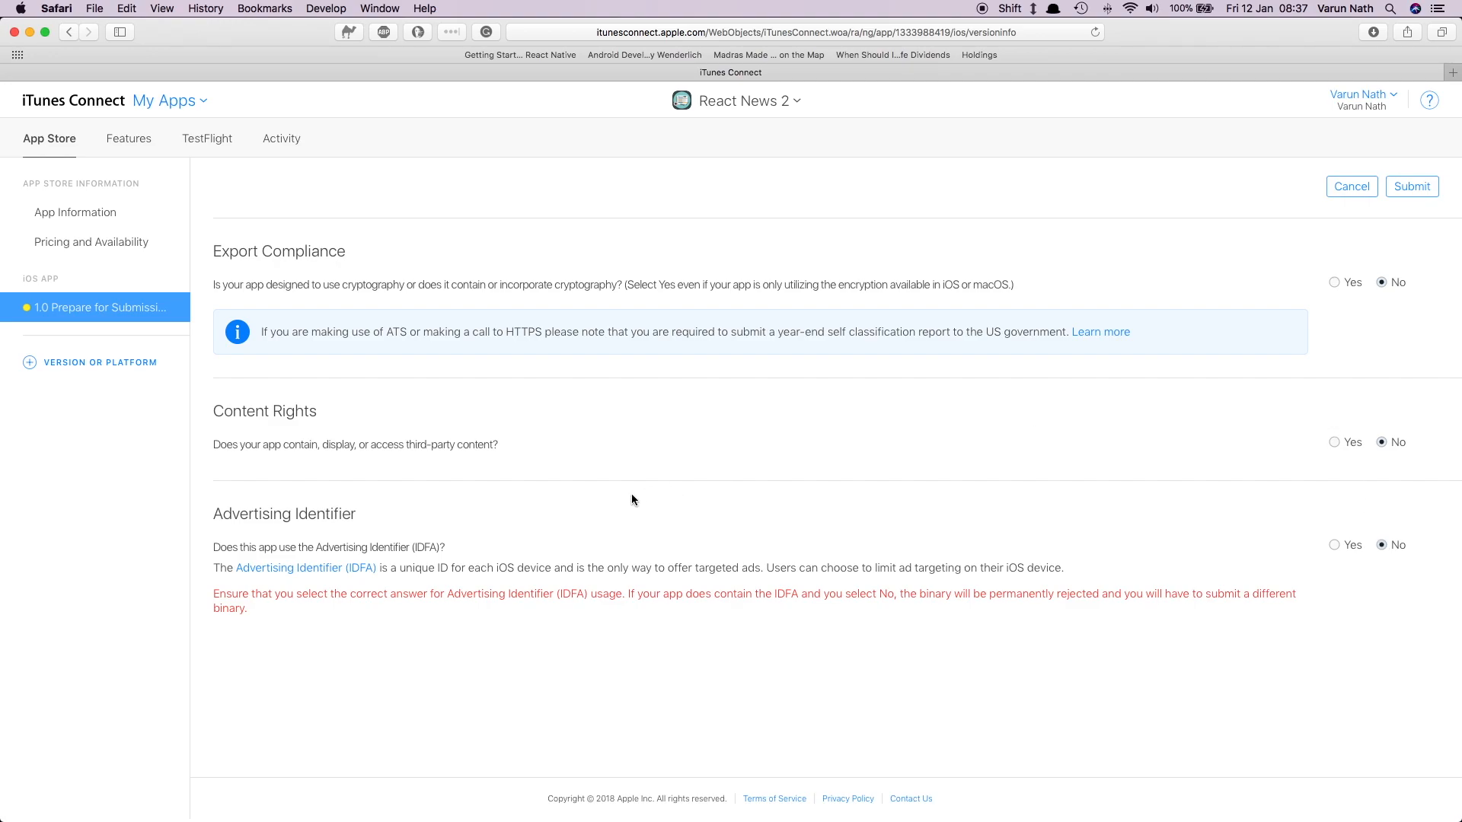
pyautogui.click(1411, 186)
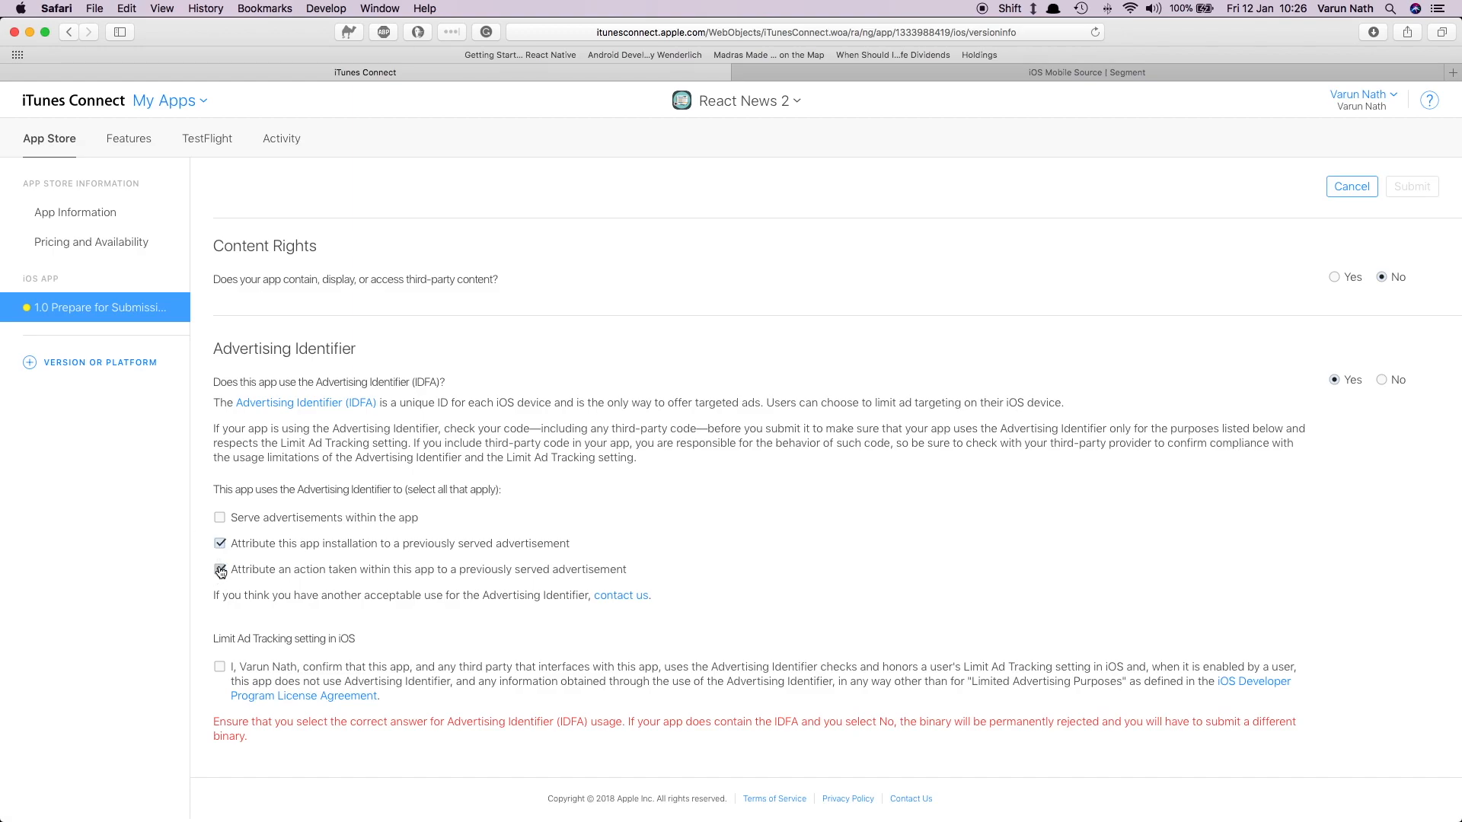
# Step: Tick in-app action attribution and Limit Ad Tracking compliance, then submit version 1.0
pyautogui.click(221, 569)
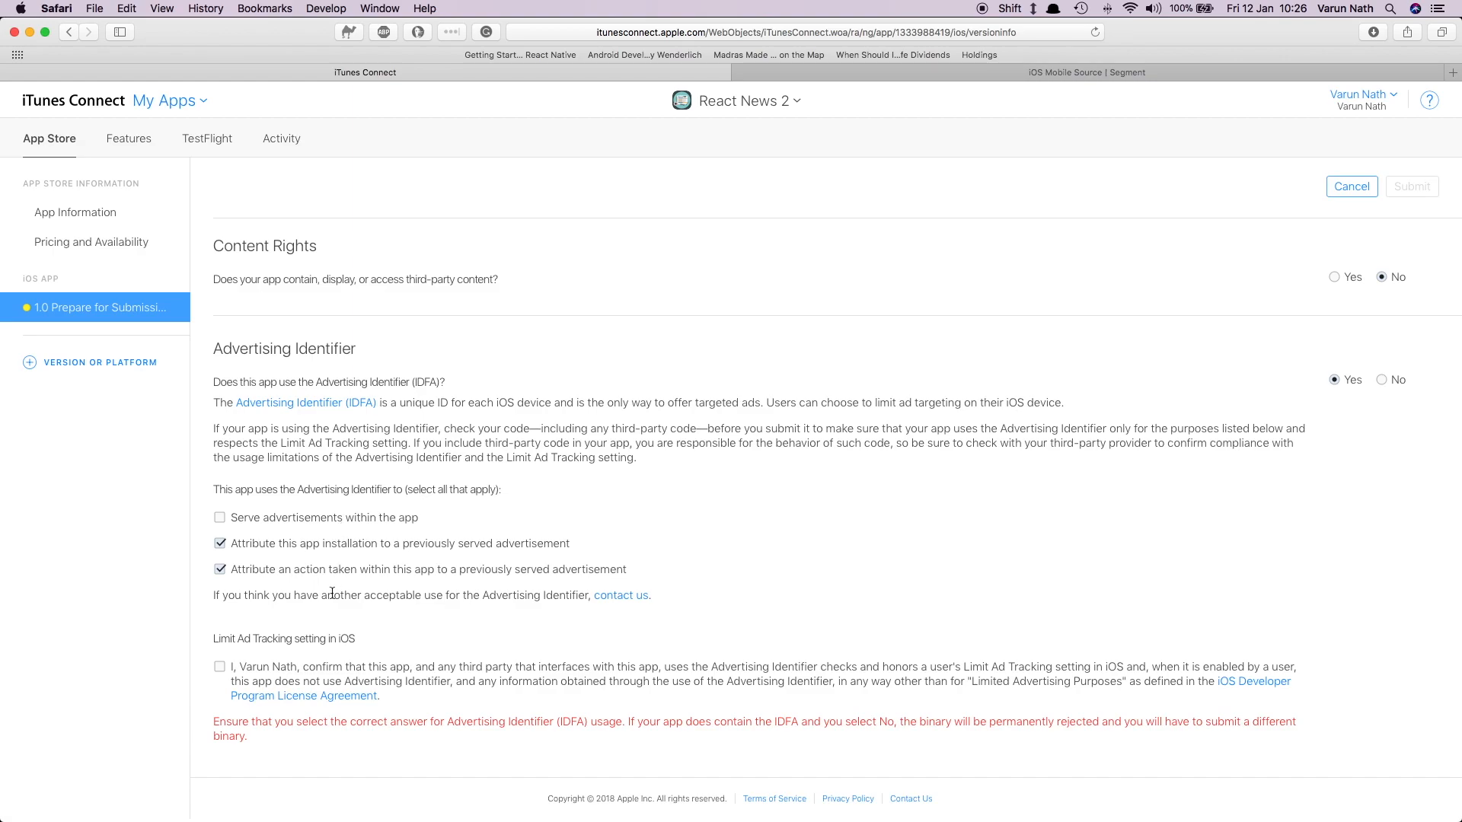
pyautogui.click(220, 665)
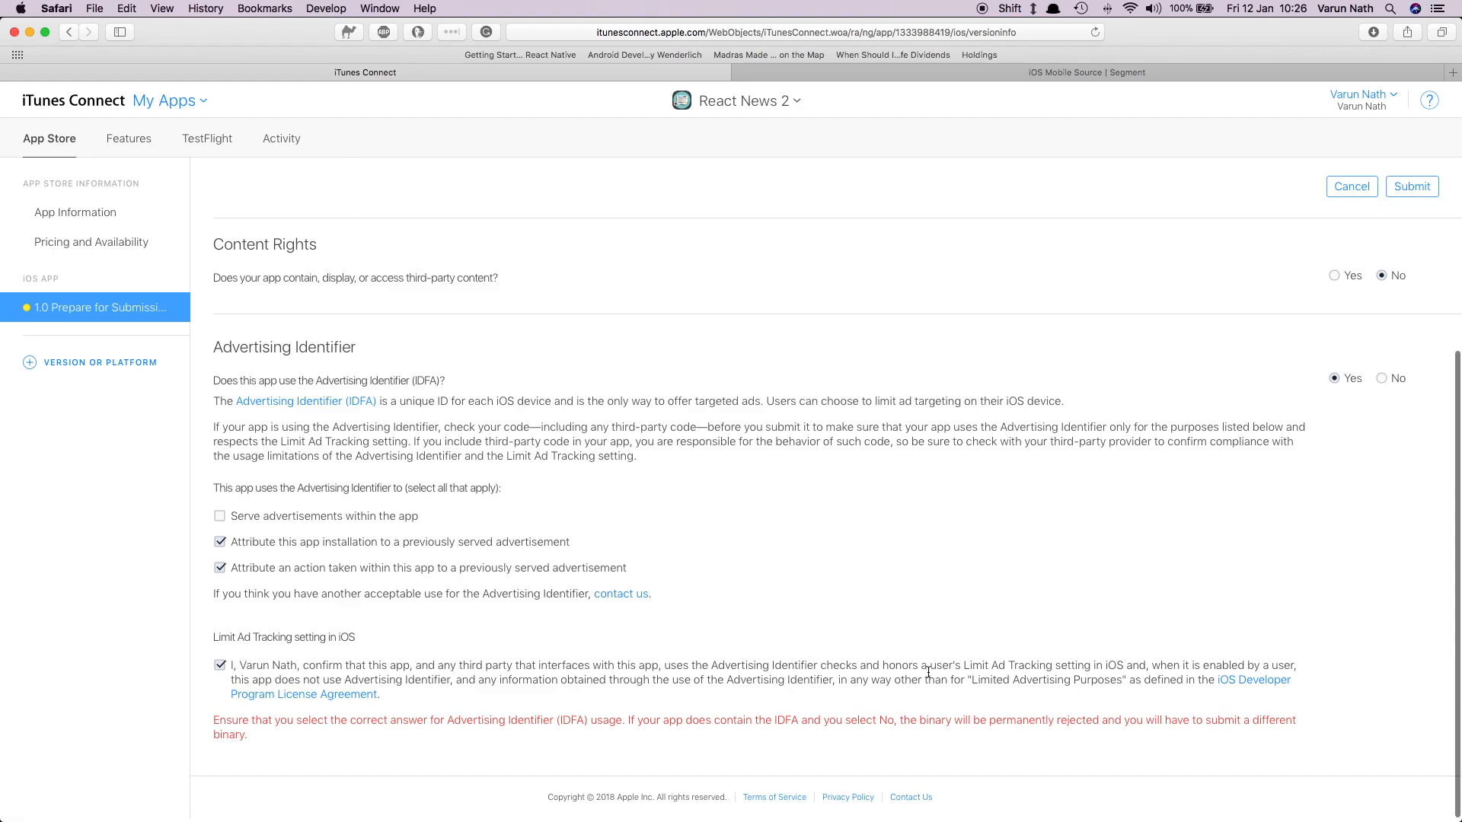
pyautogui.click(1410, 187)
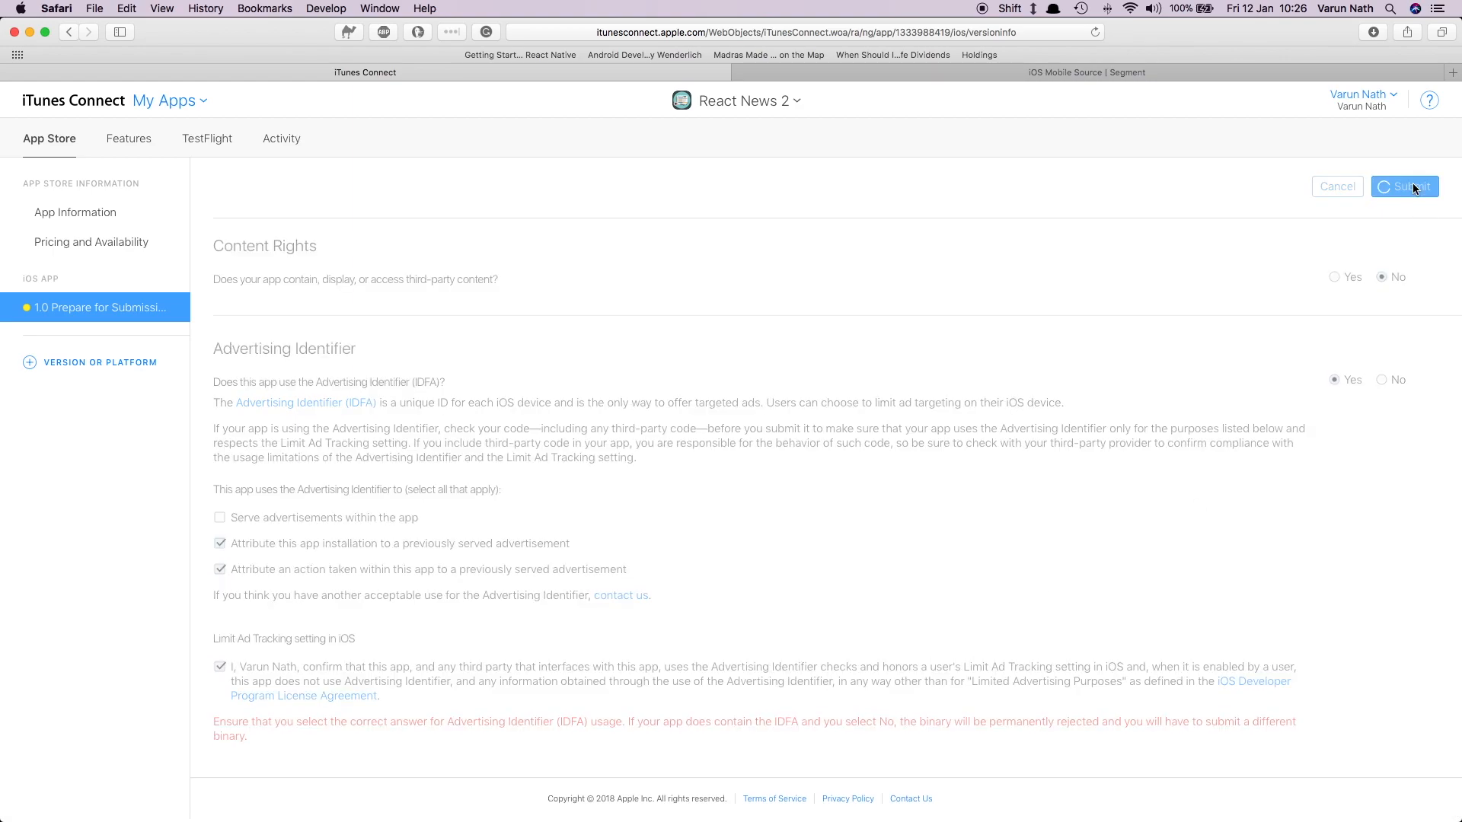
pyautogui.click(1404, 186)
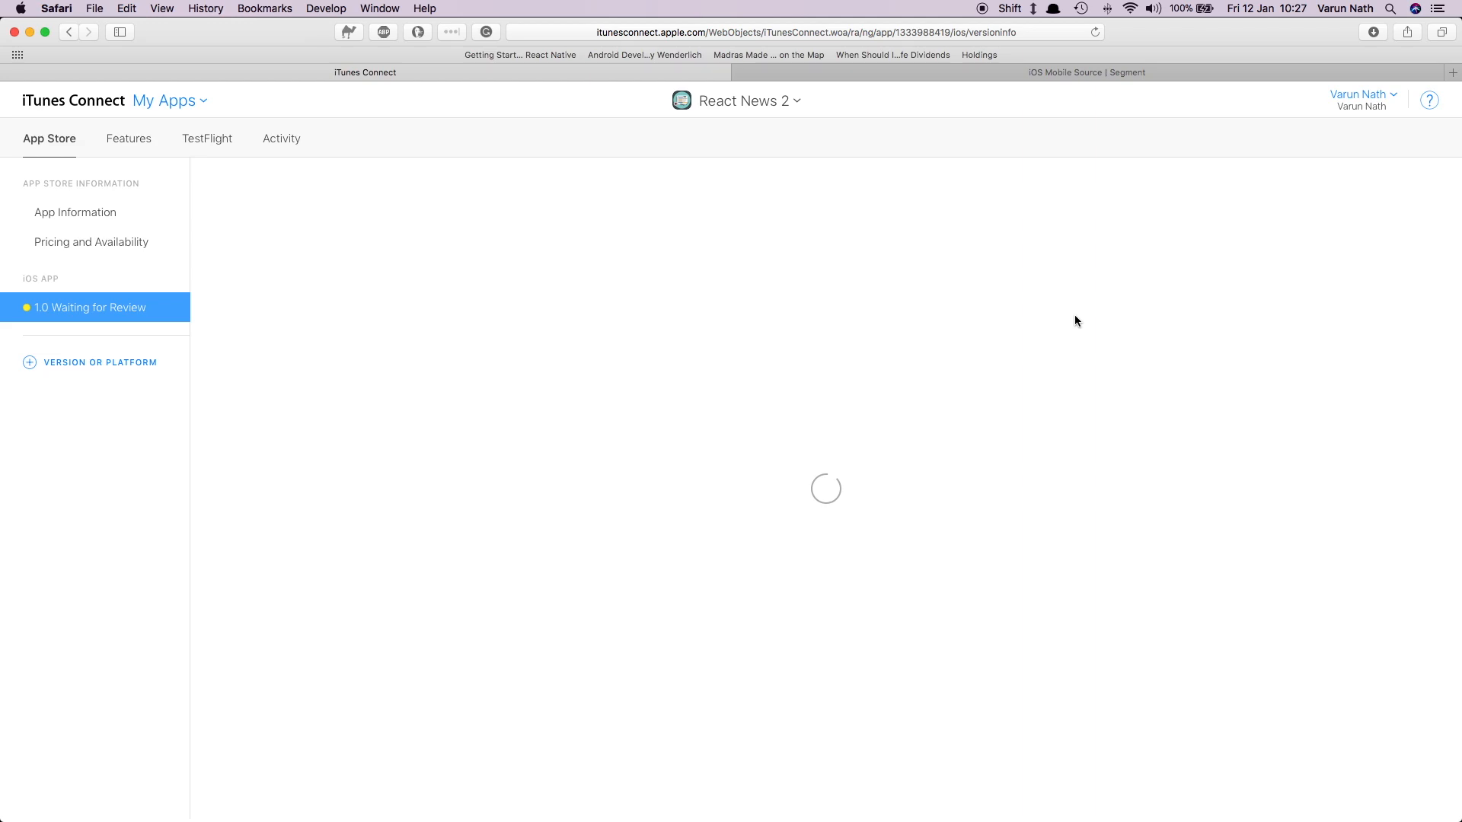